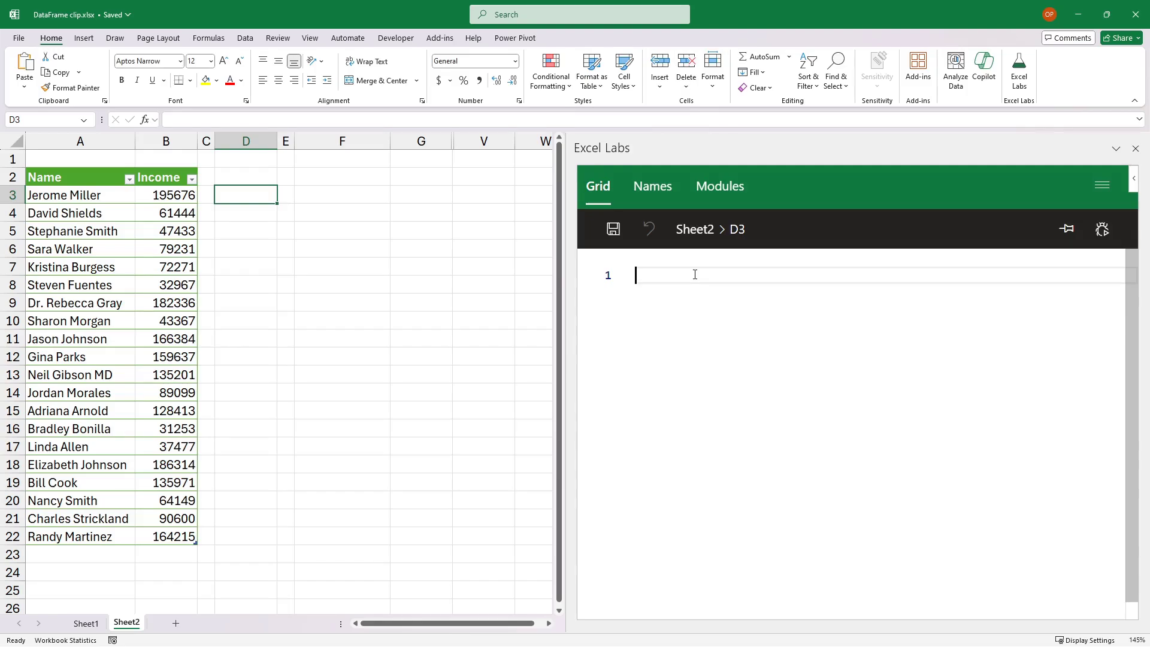
Start D3's formula as =BYROW over the Earnings incomes.
text(=)
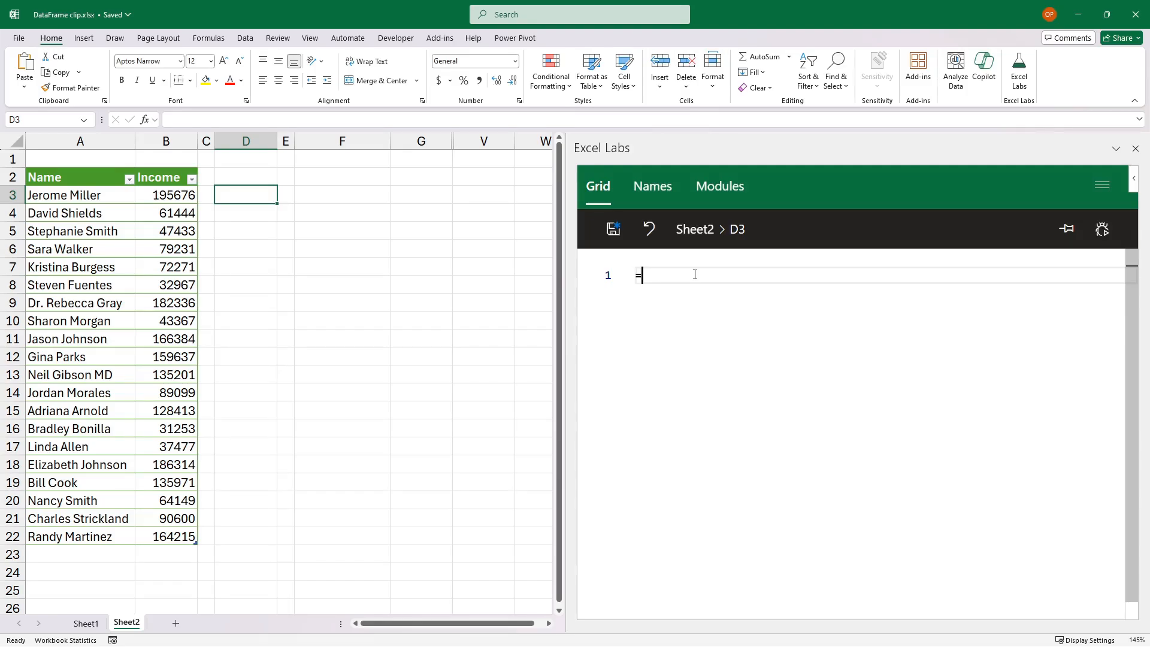
text(byr)
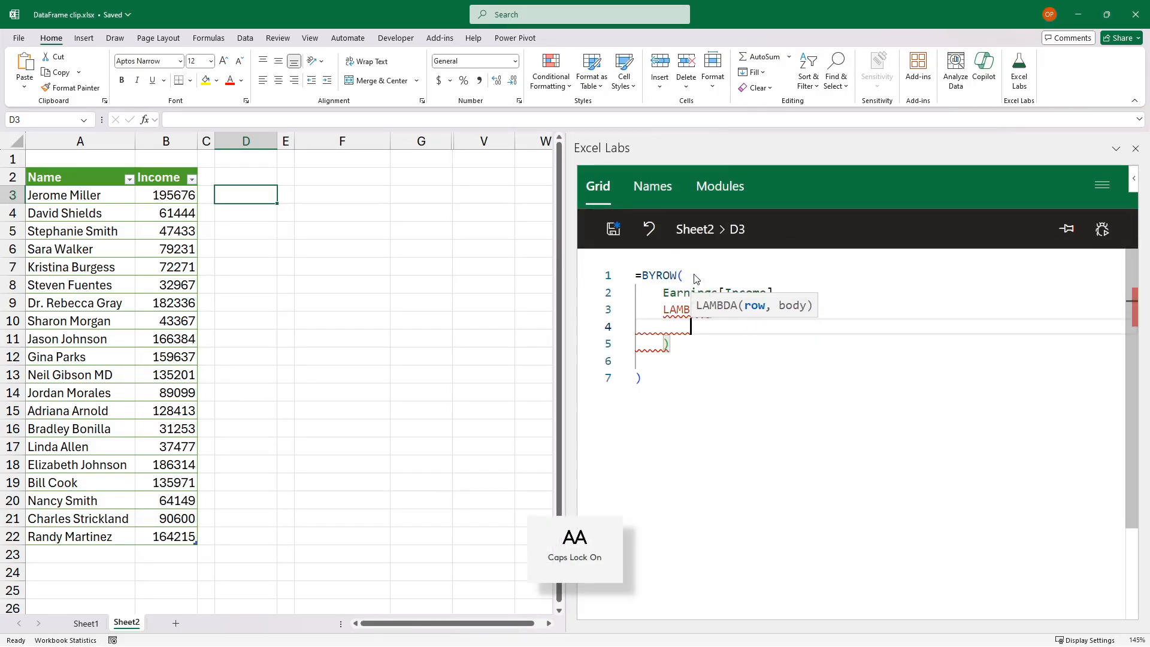
key(capslock)
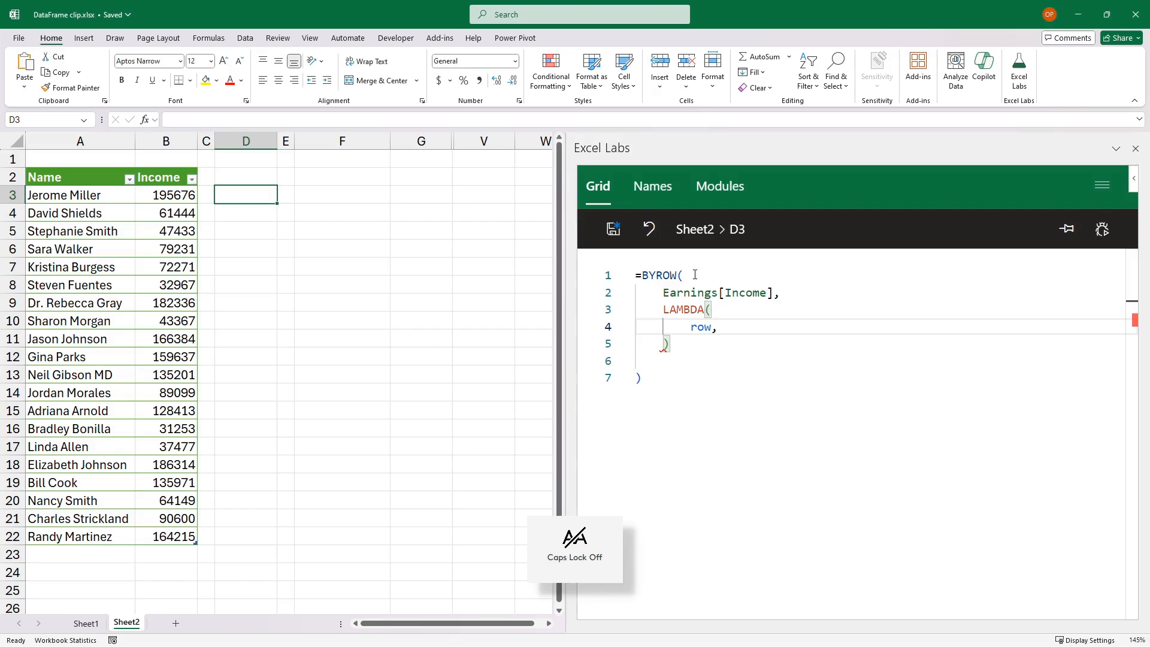
Write the row body IFS(row>100000,100000,row<50000,50000,TRUE,row).
text(IFS()
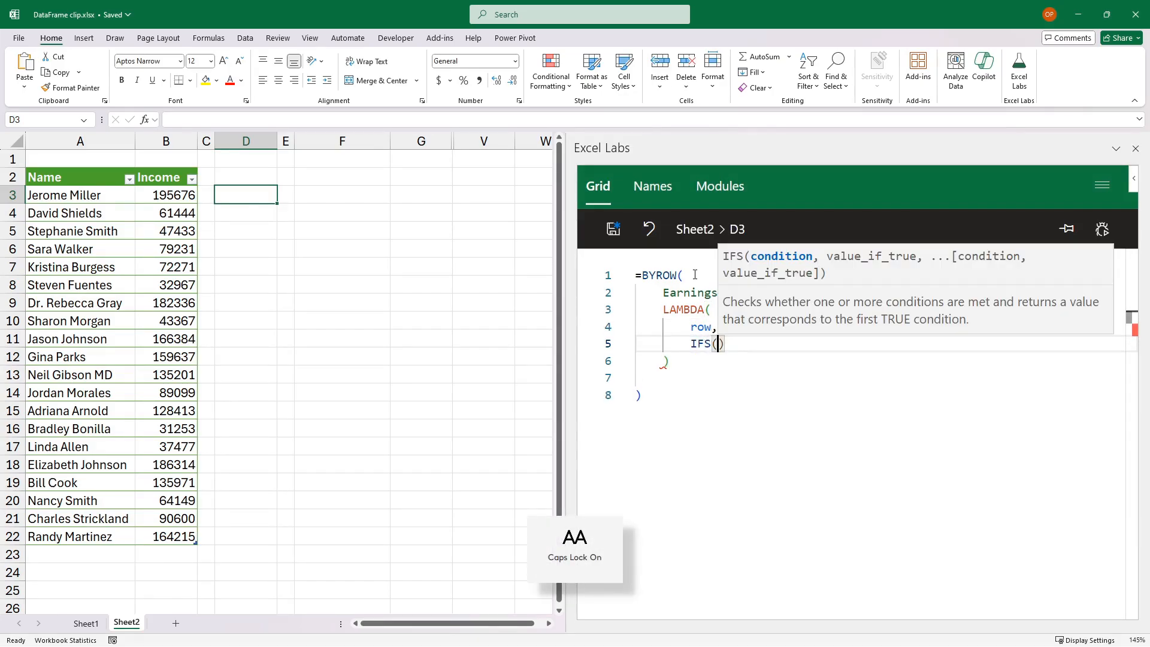
text(row)
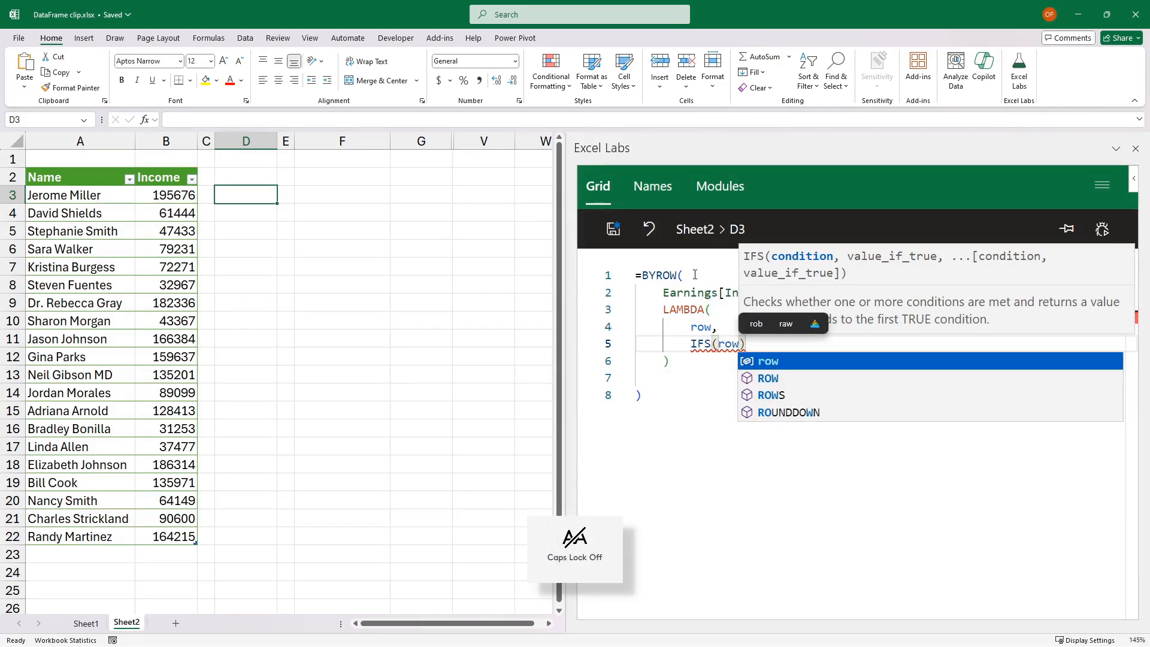
text(>10000)
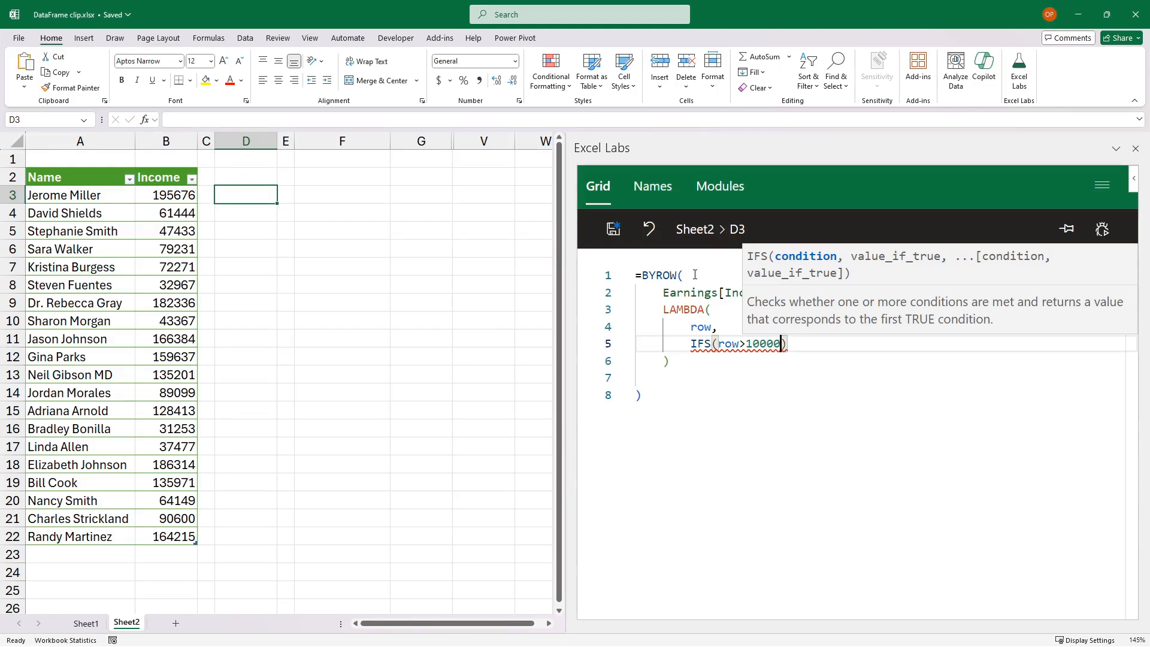
text(0)
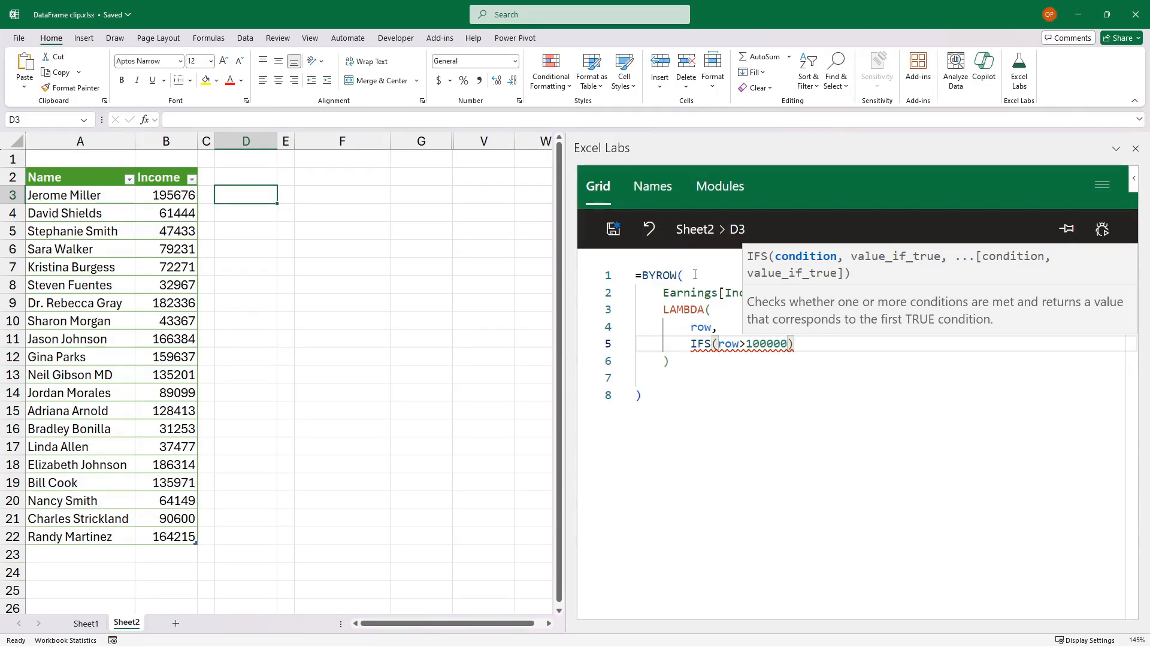
text(,100)
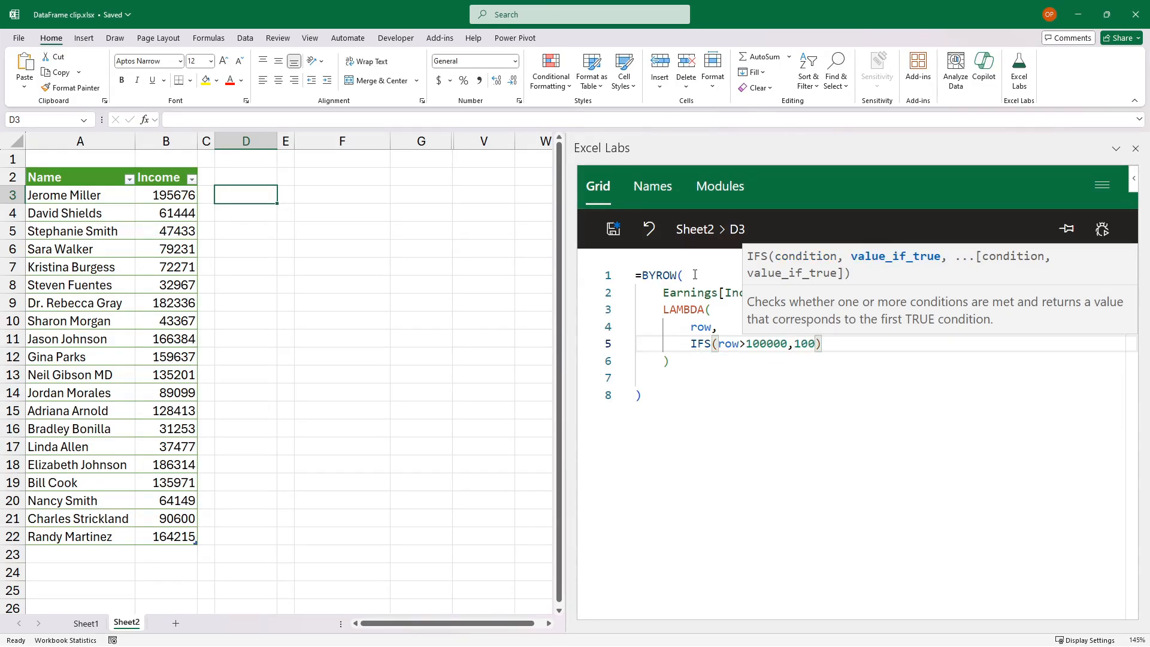
text(000,)
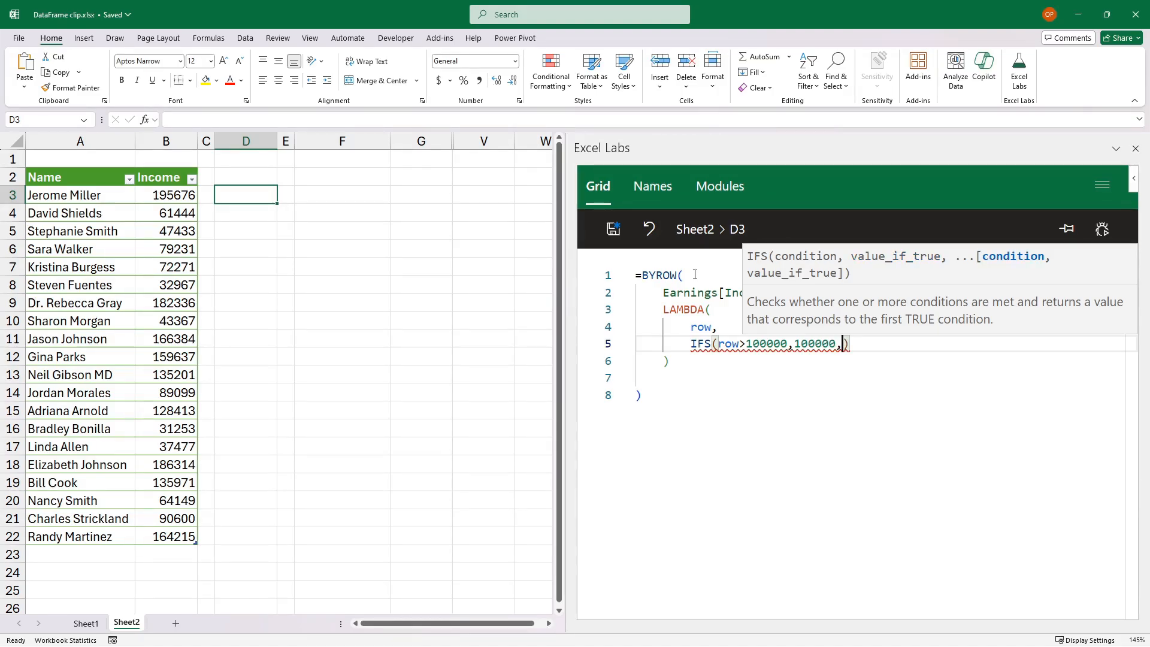
text(row<50)
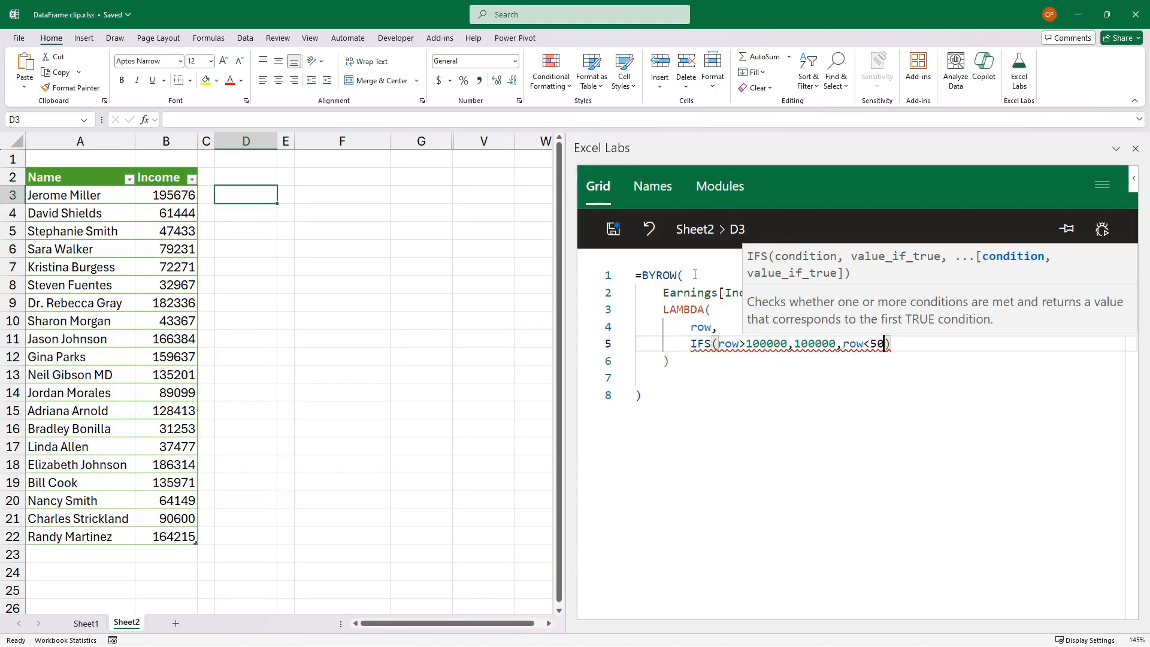
text(000,)
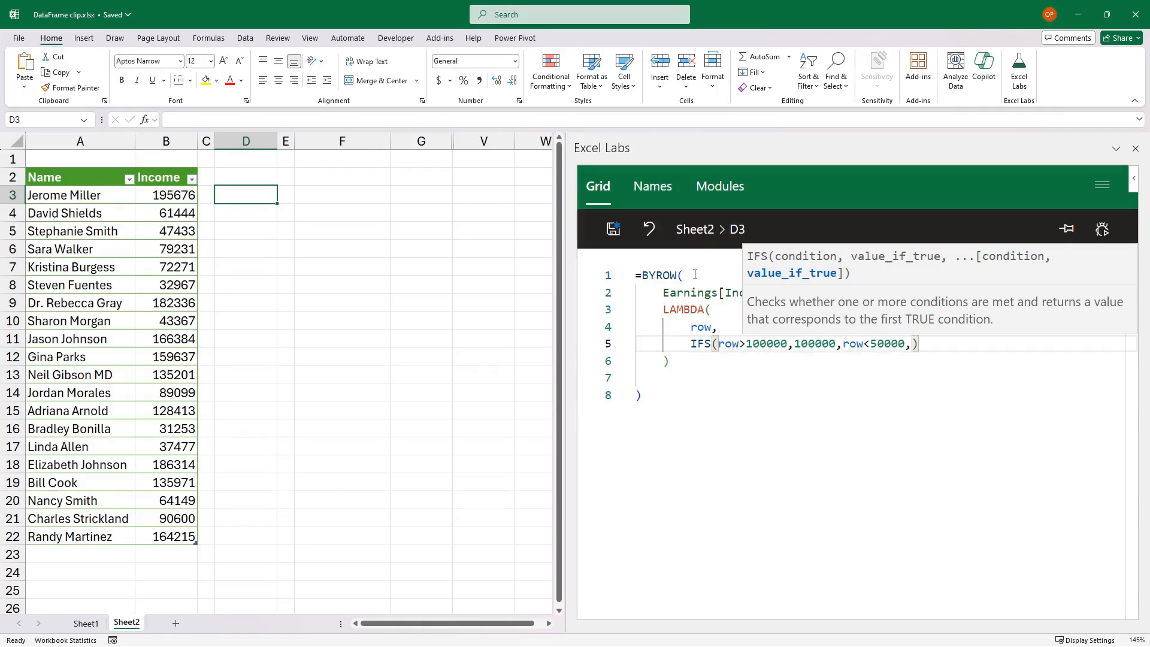
text(50000,)
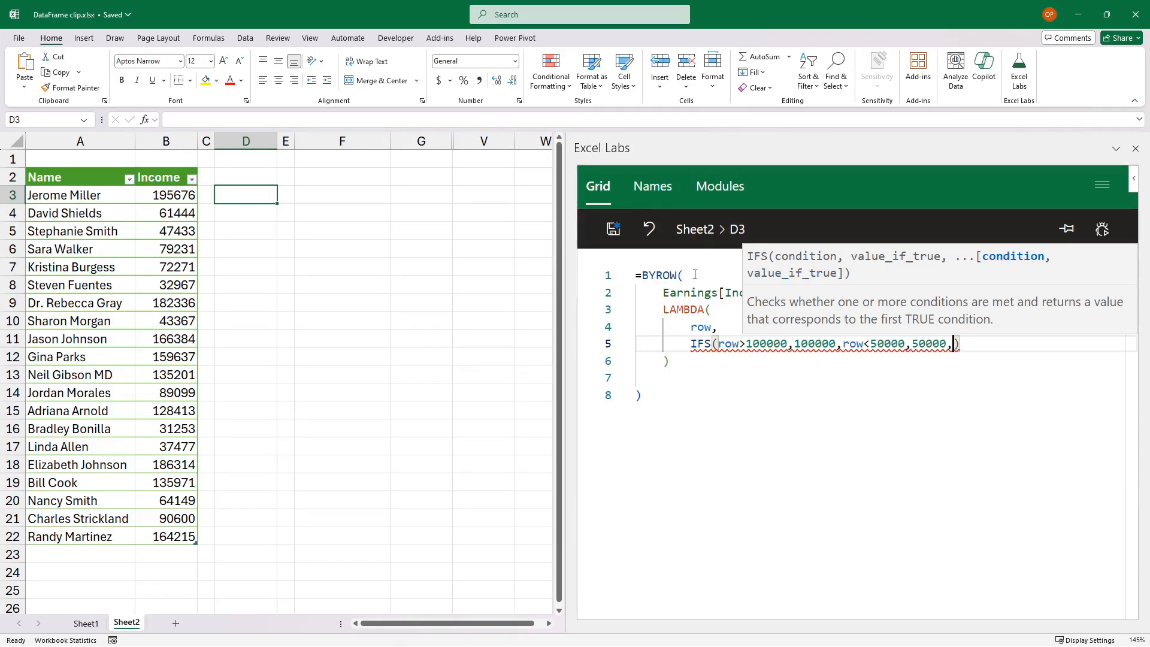
text(TRUE,)
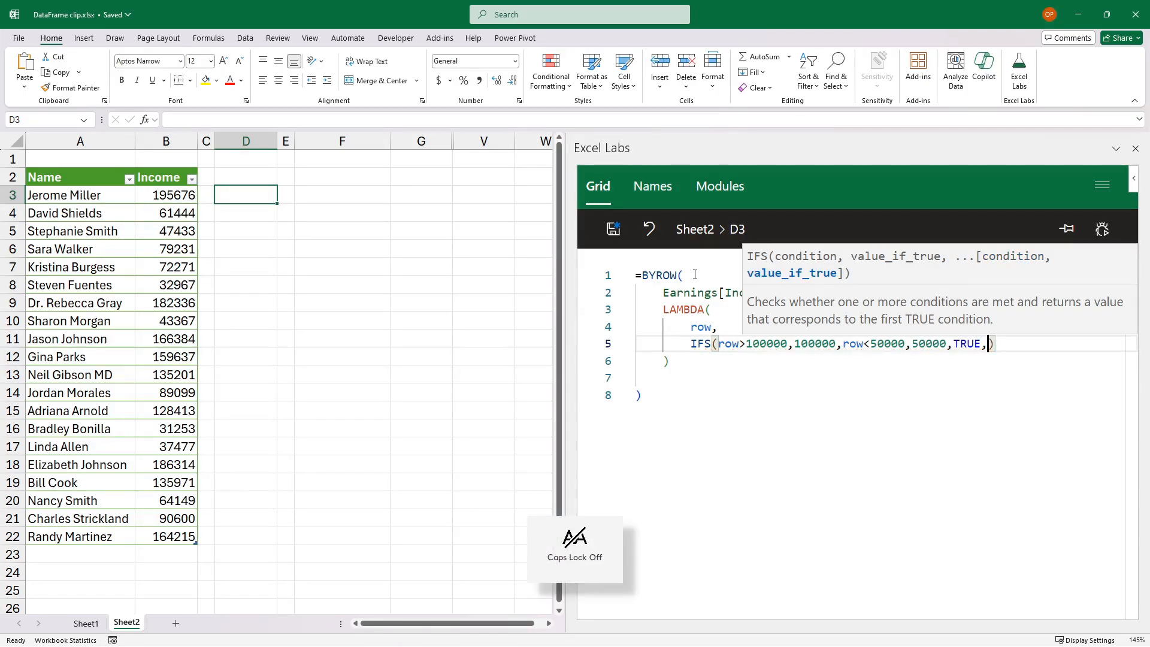
text(row)
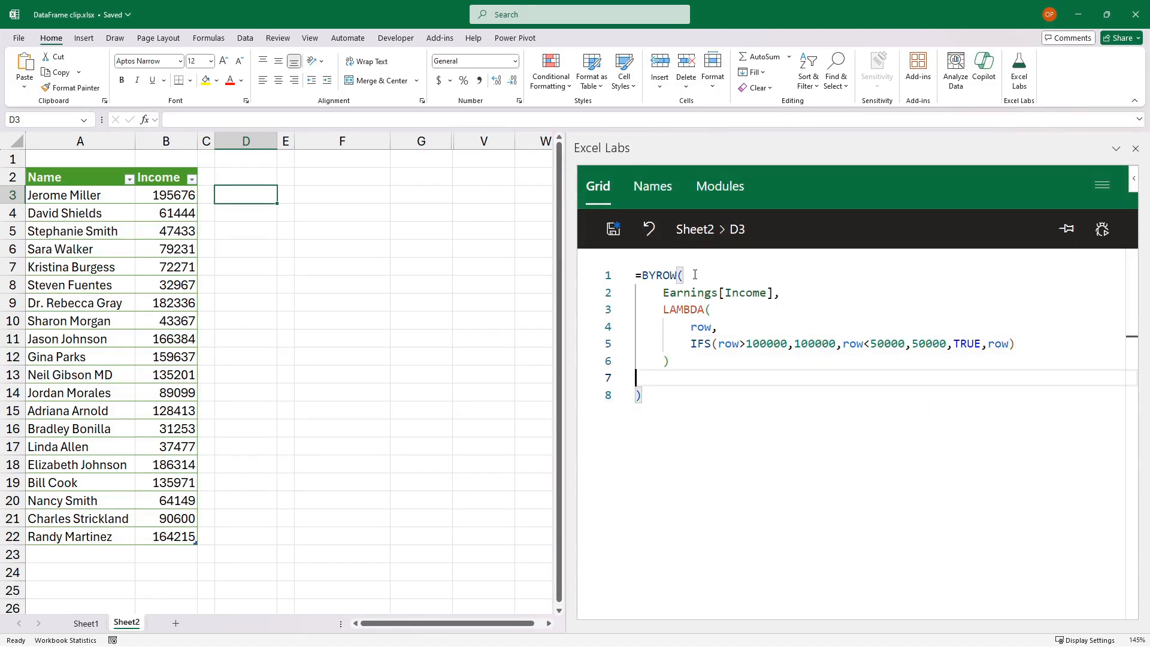
Commit the BYROW/IFS clamping formula so results spill down from D3.
key(Backspace)
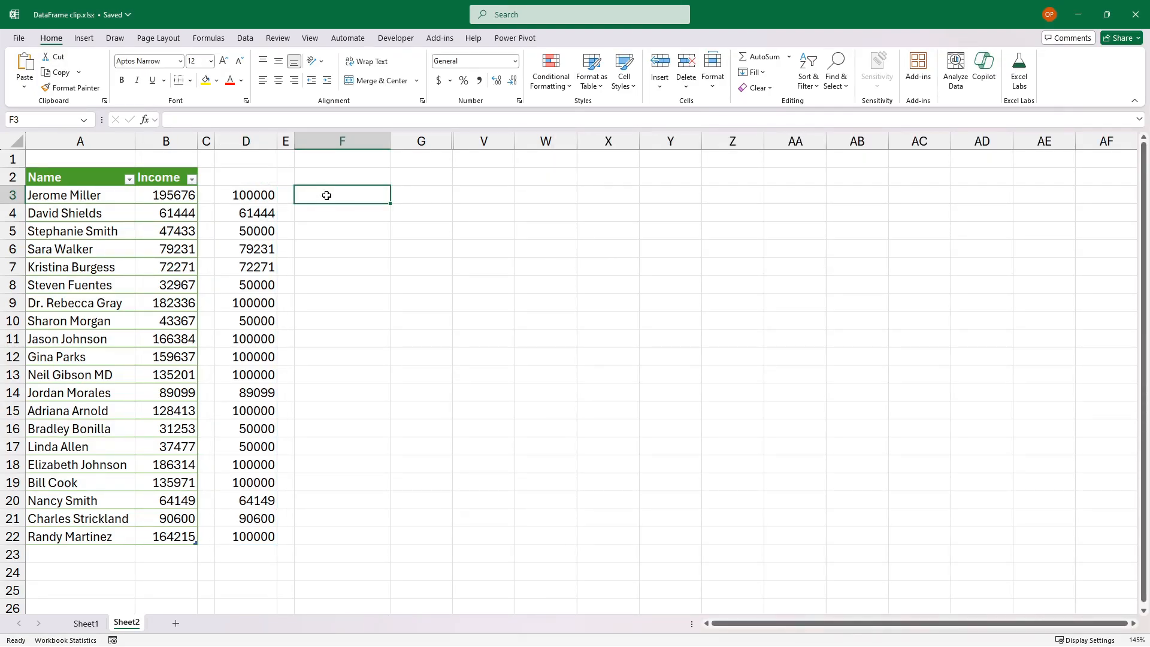
Run a =PY cell in F2 returning Earnings Income .clip(50000,100000).
text(=)
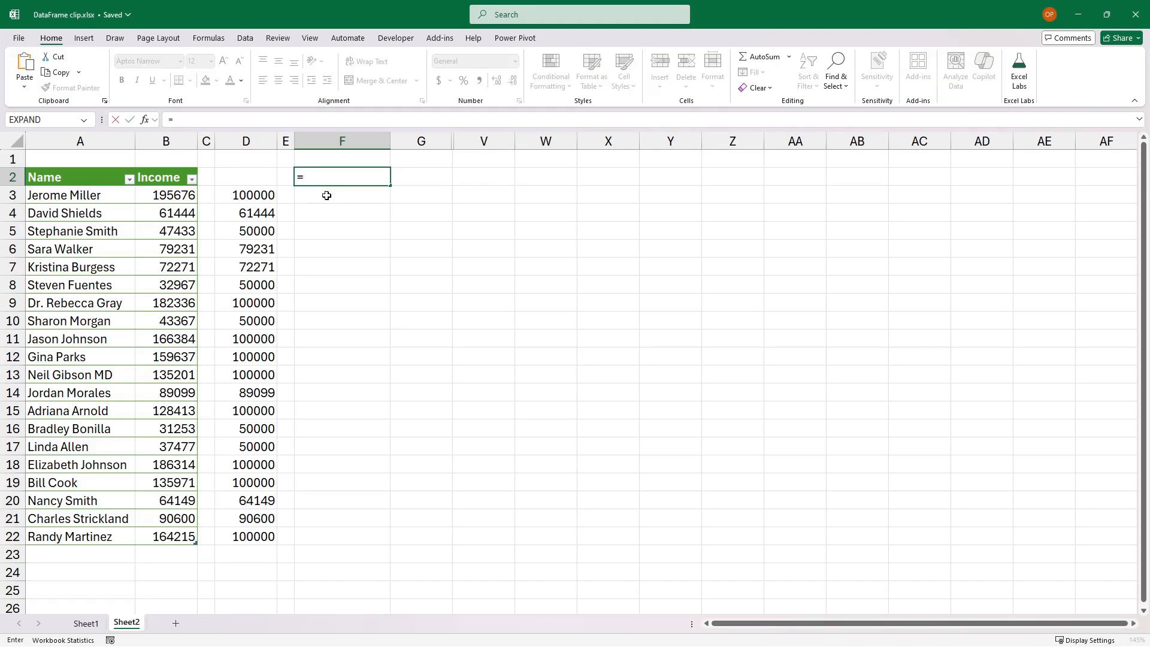
text(PY)
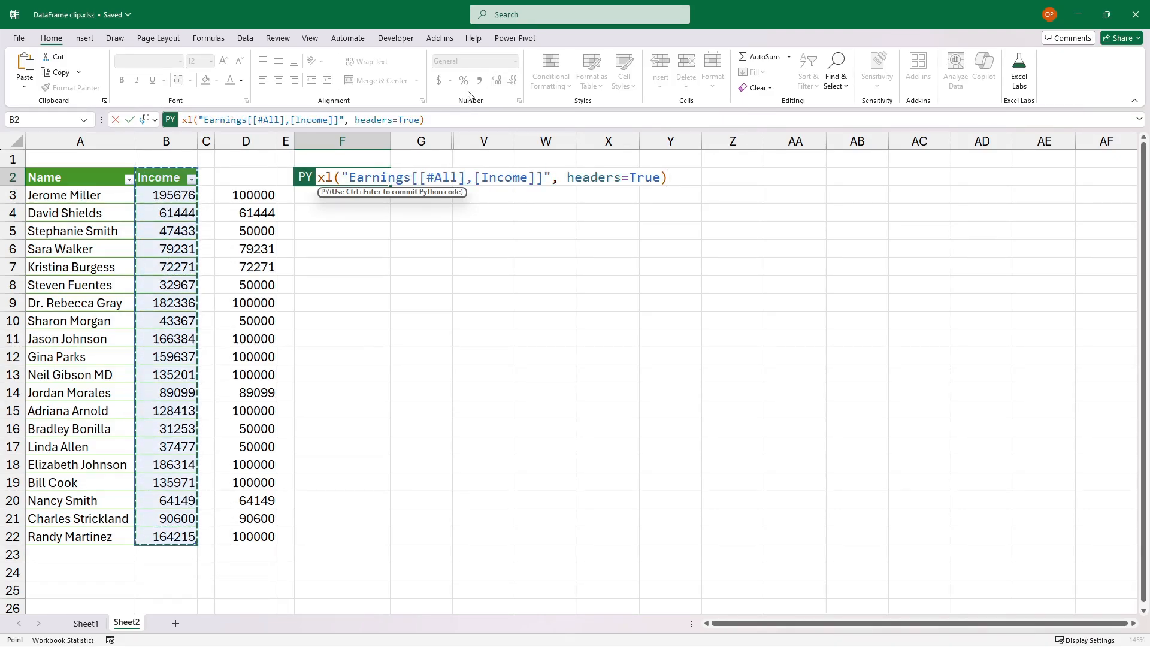
click(449, 120)
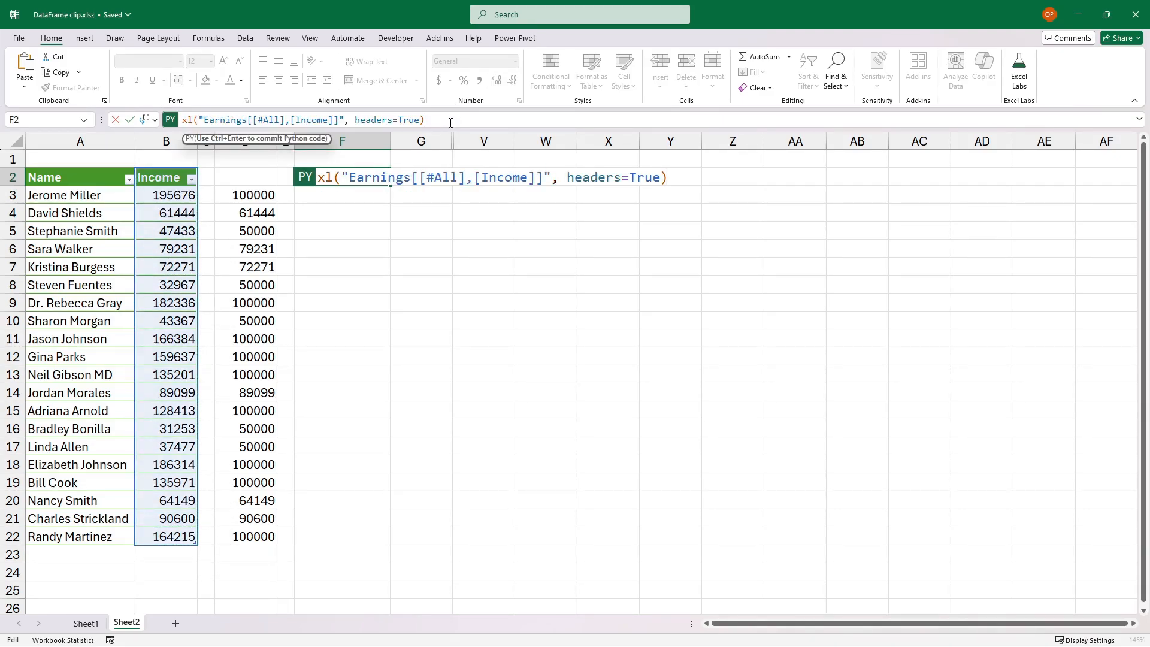
text(.clip()
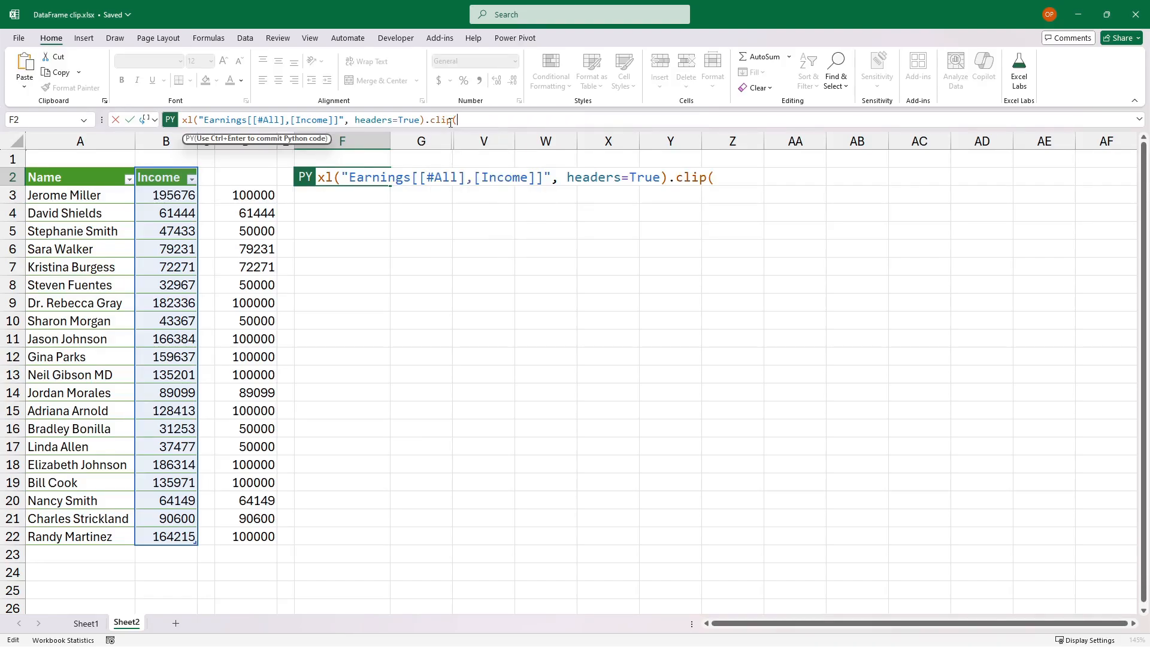
text(50000)
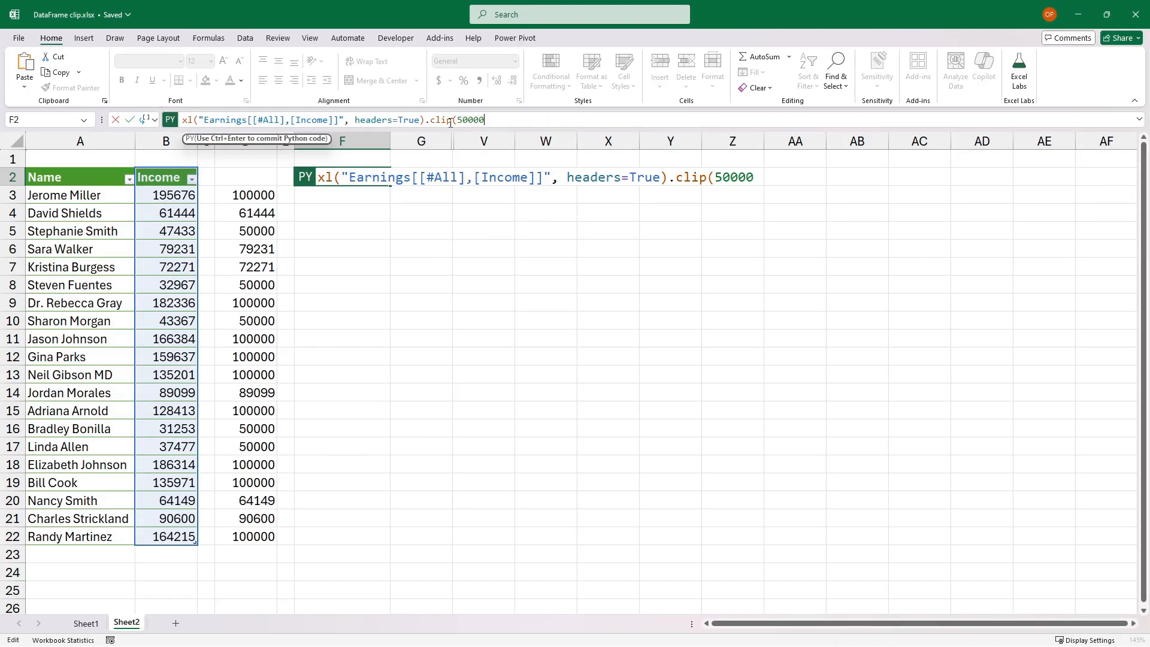
text(,100)
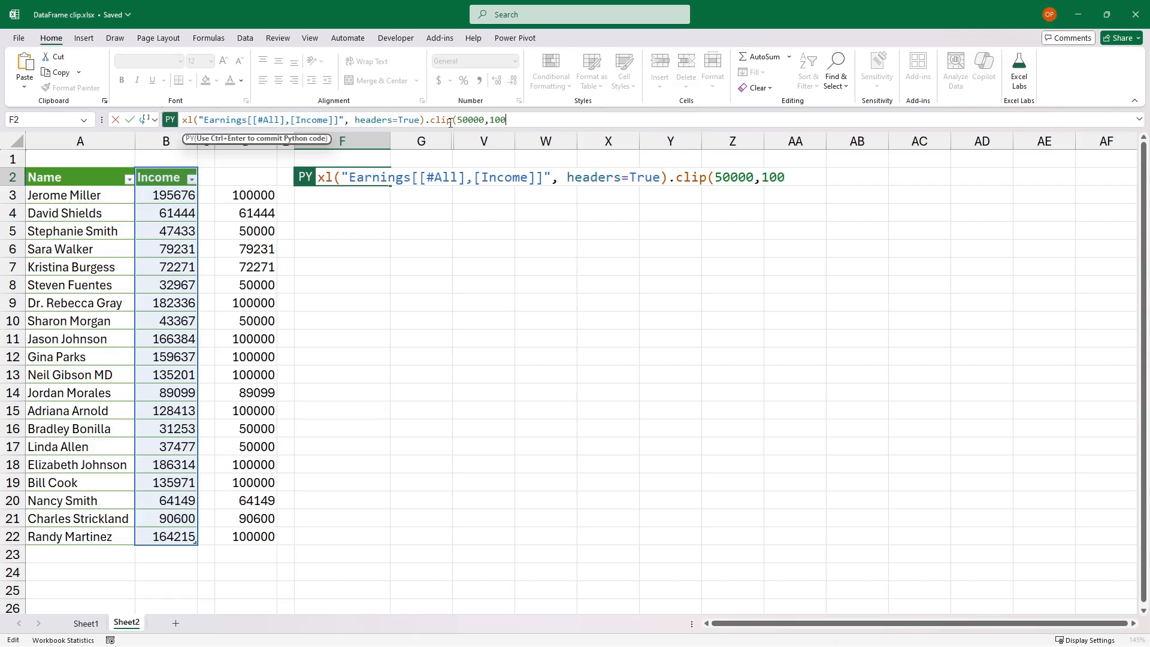
text(000))
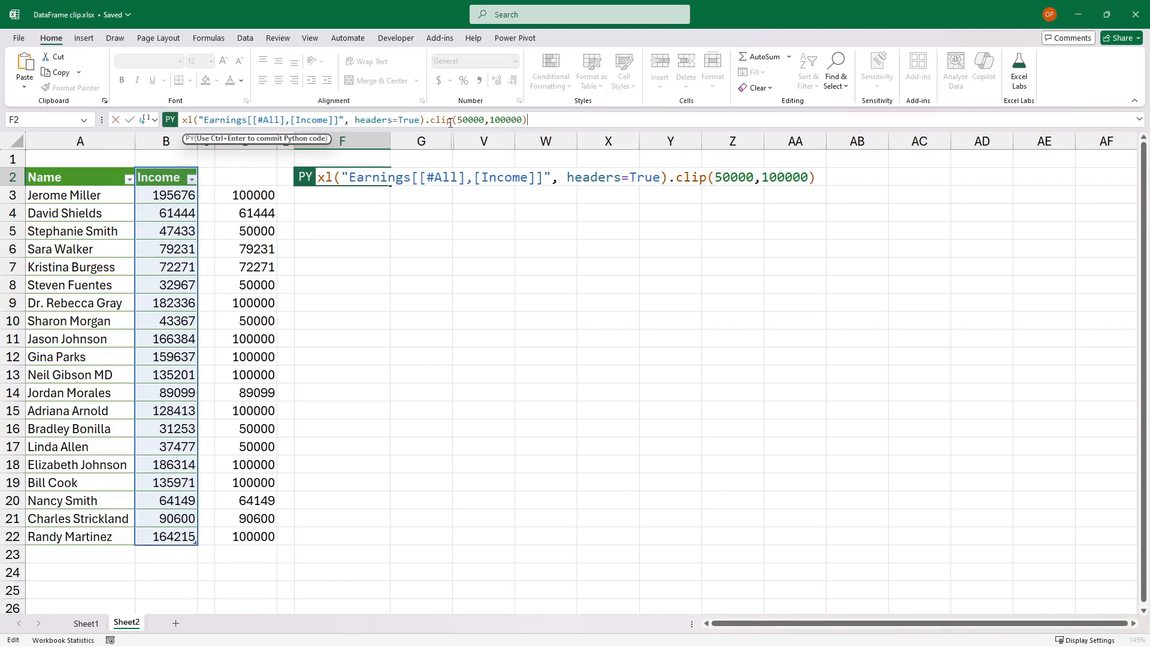
key(ctrl+enter)
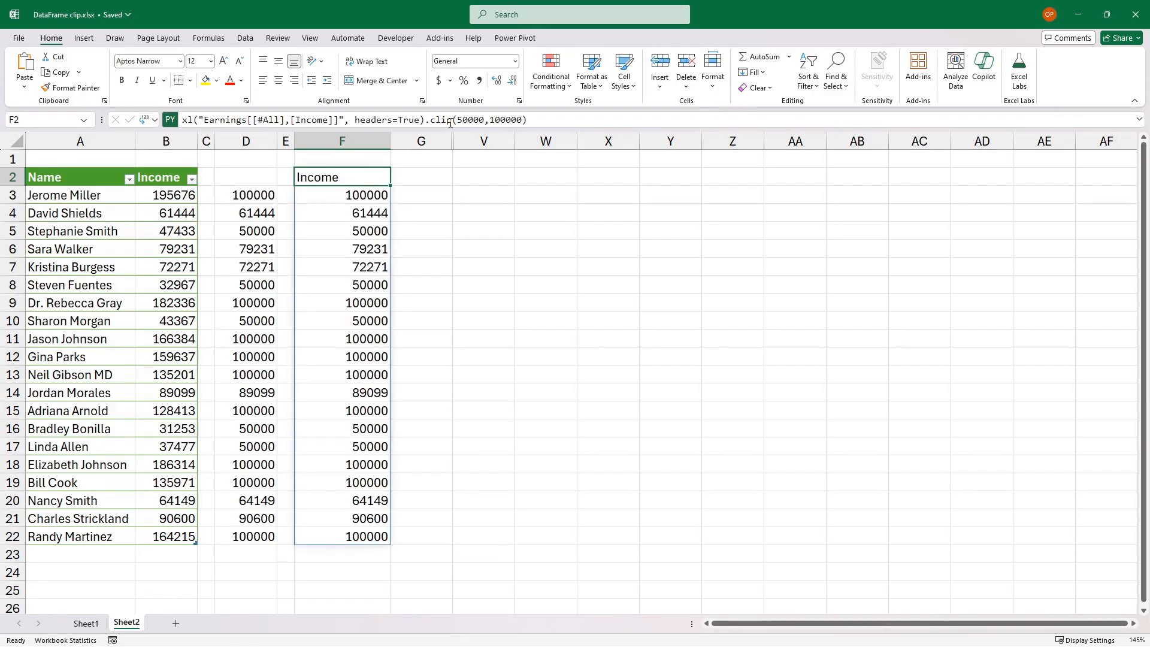
click(1019, 70)
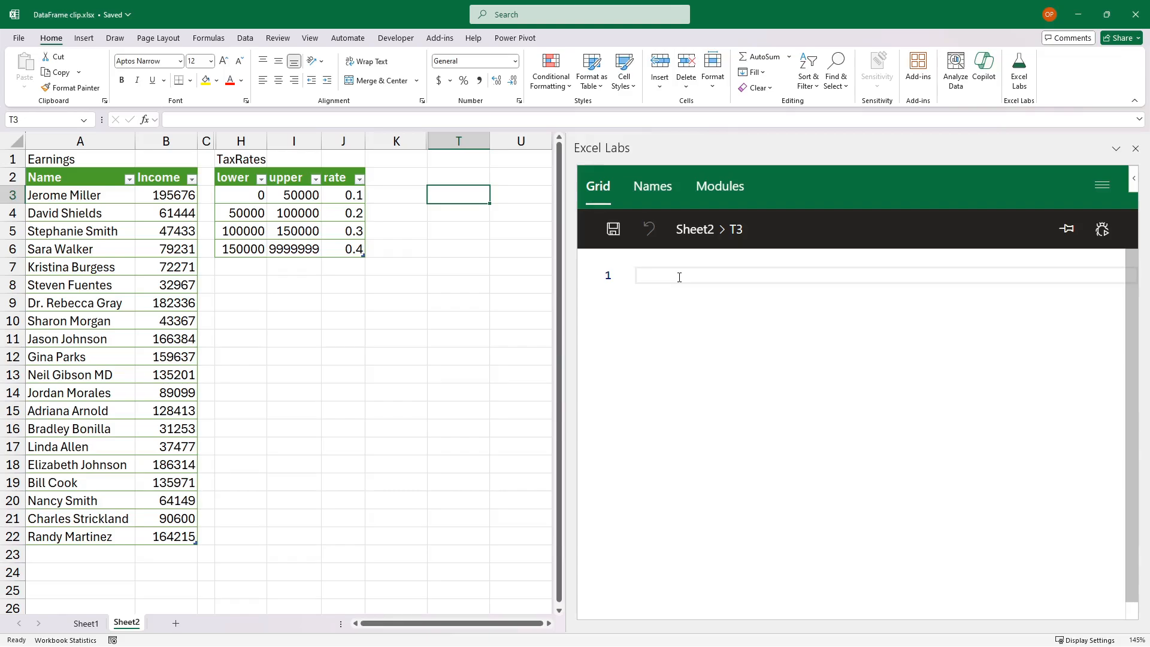
Begin T3's =LET defining taxCalculator as a LAMBDA of income.
text(=LET())
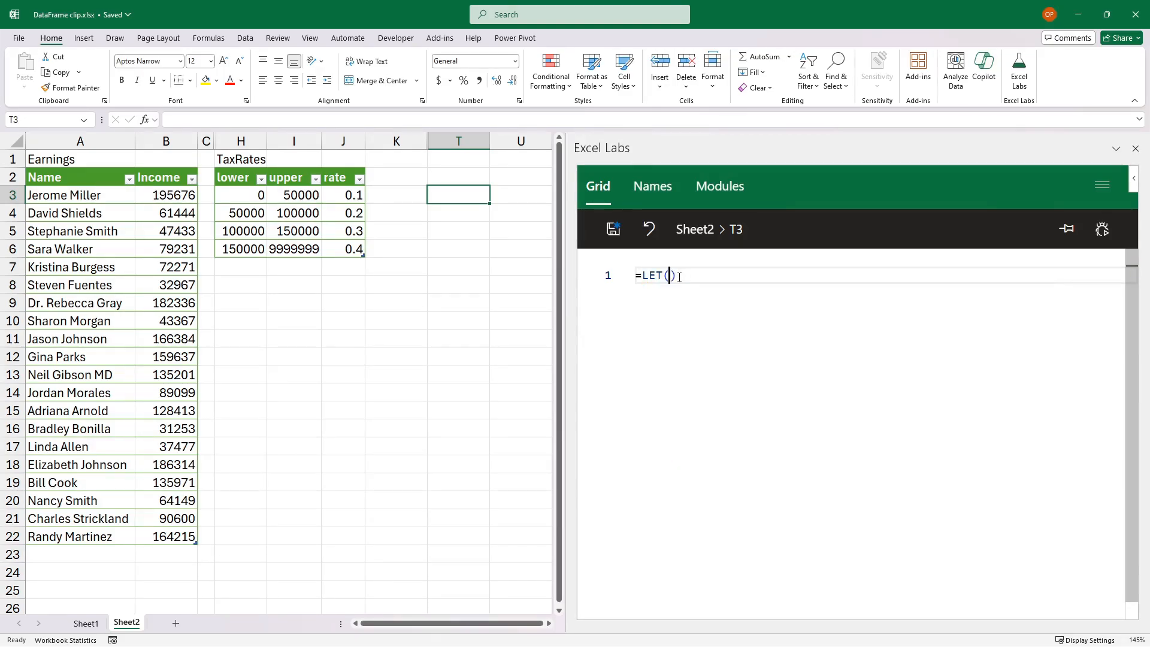
key(Enter)
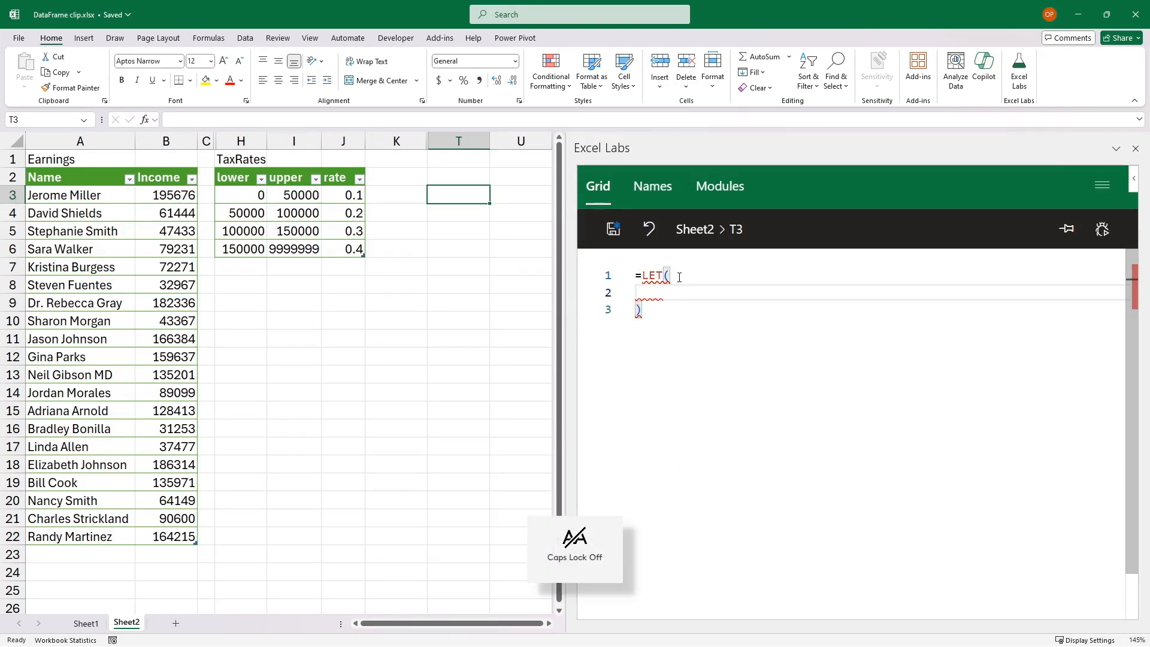
text(taxCalculator, LAMBDA()
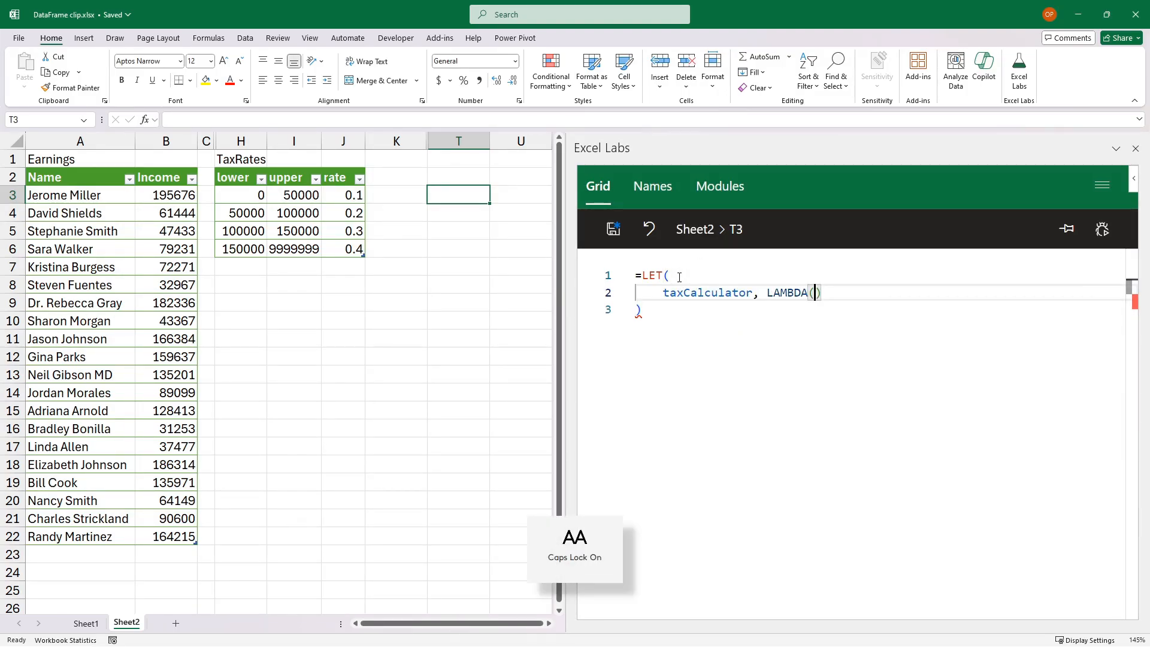
text(income,)
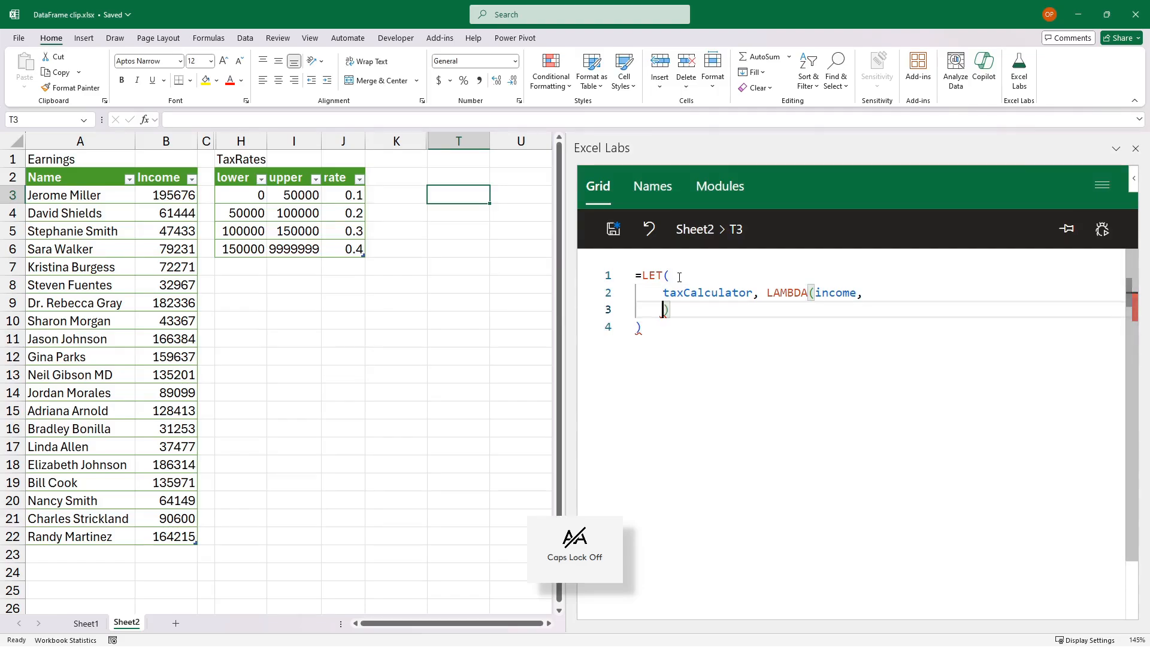
key(enter)
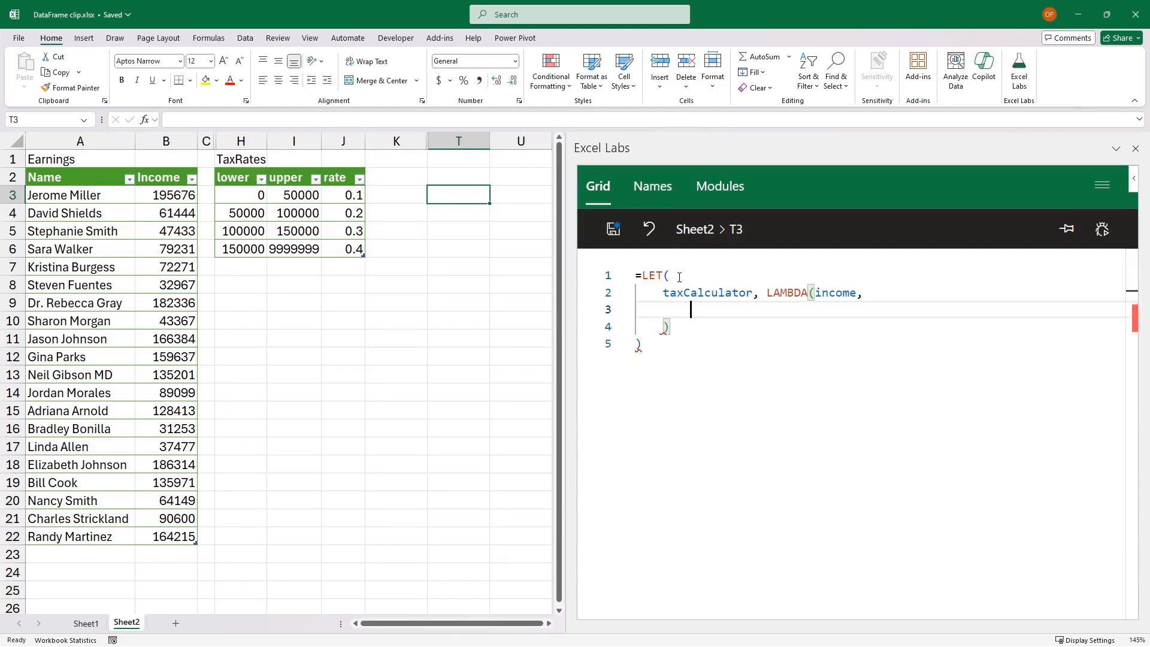
SUM a BYROW over TaxRates whose row LAMBDA extracts low, high and rate via INDEX.
text(SUM()
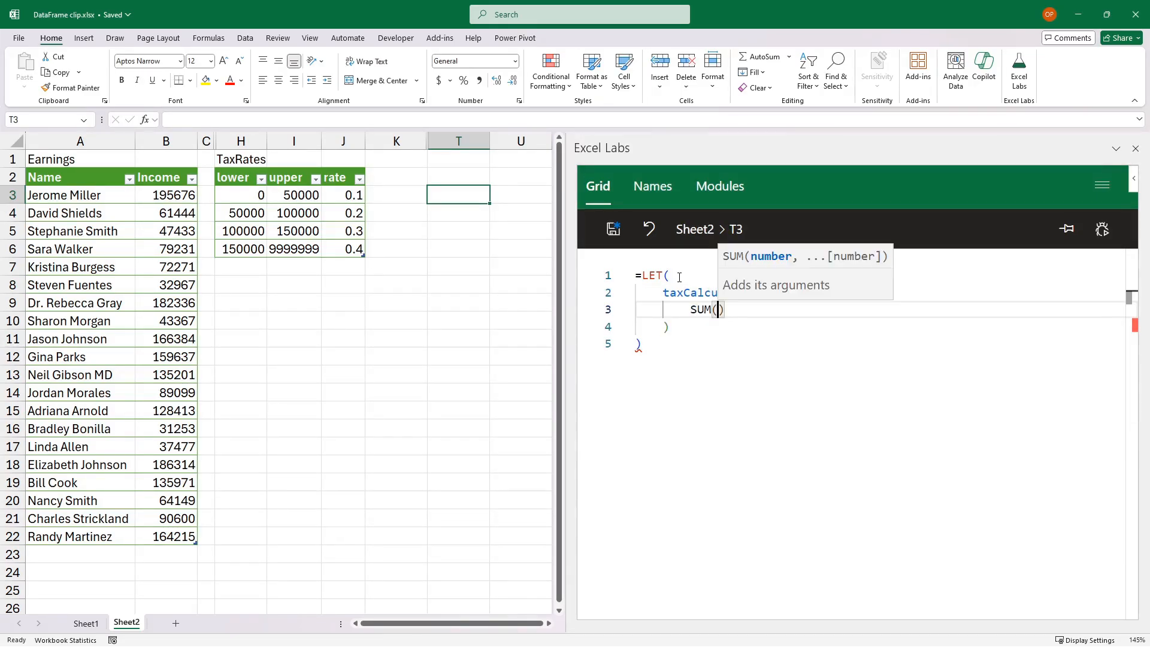
text(by)
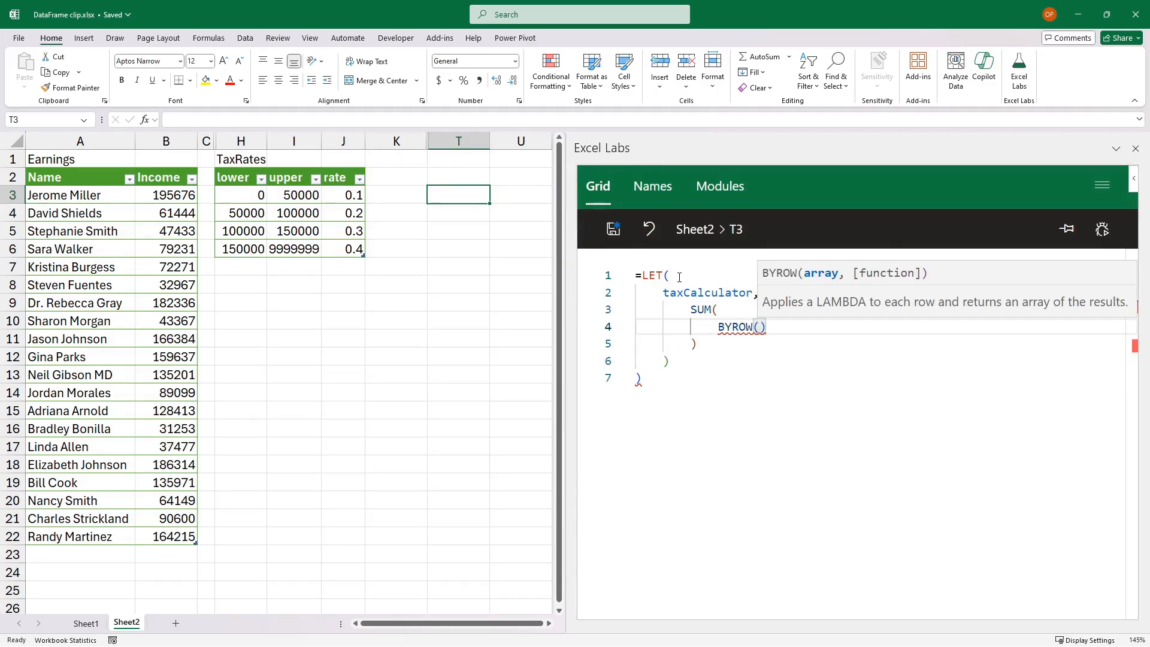
text(TAXRA)
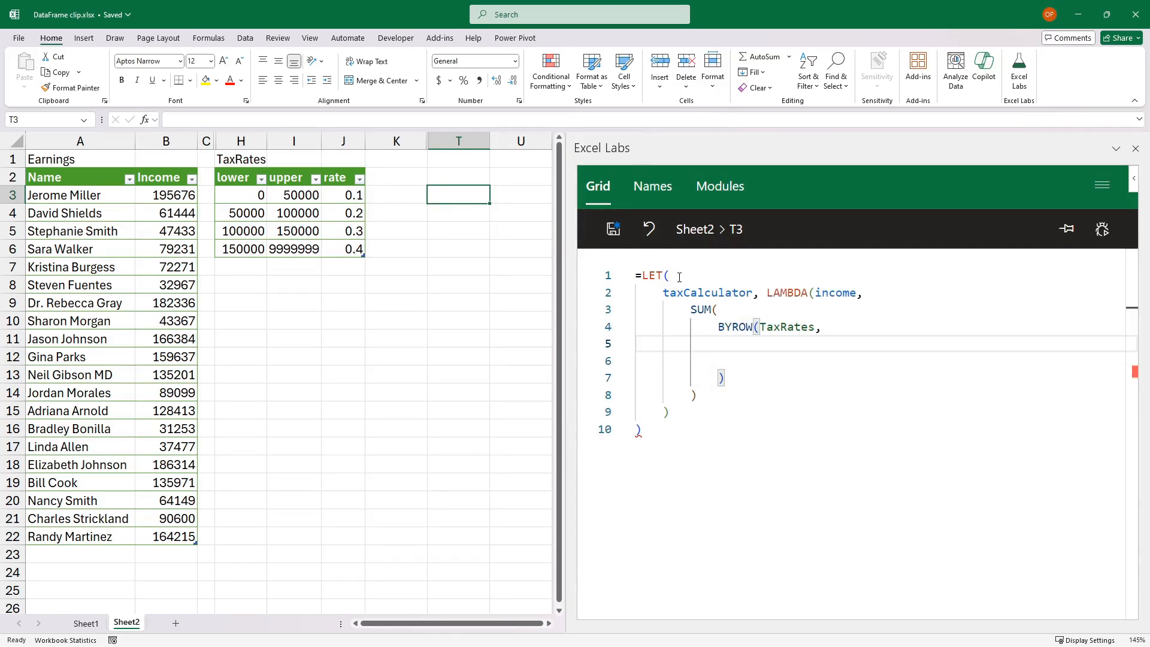
text(LAMBDA()
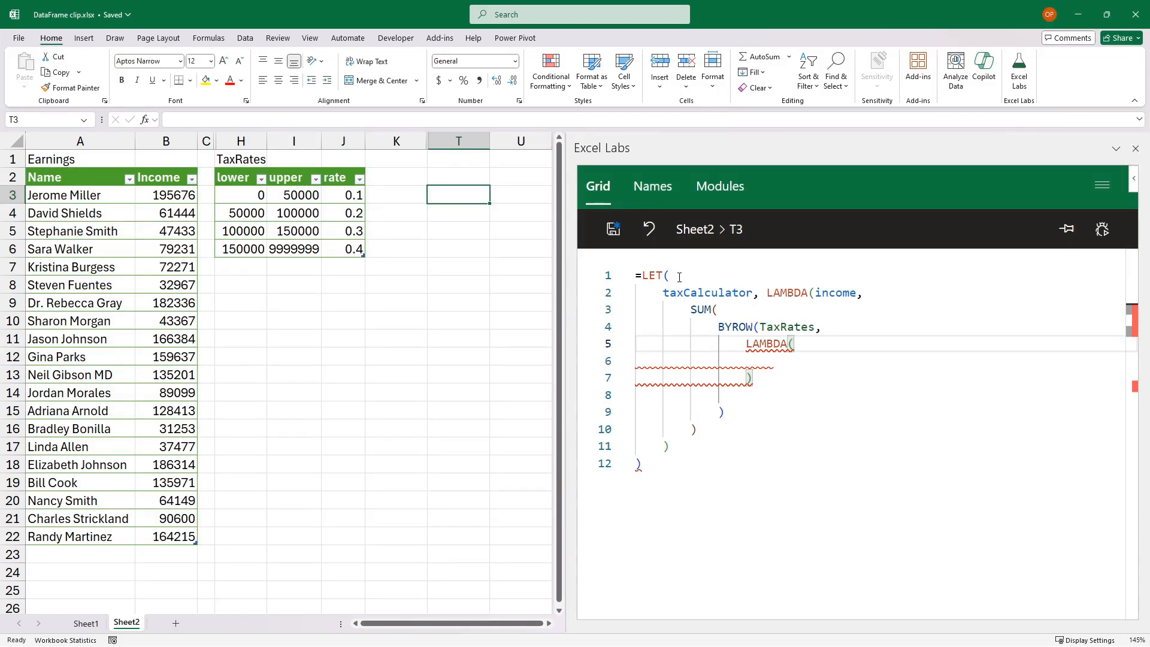
text(r,)
click(876, 360)
text(LET()
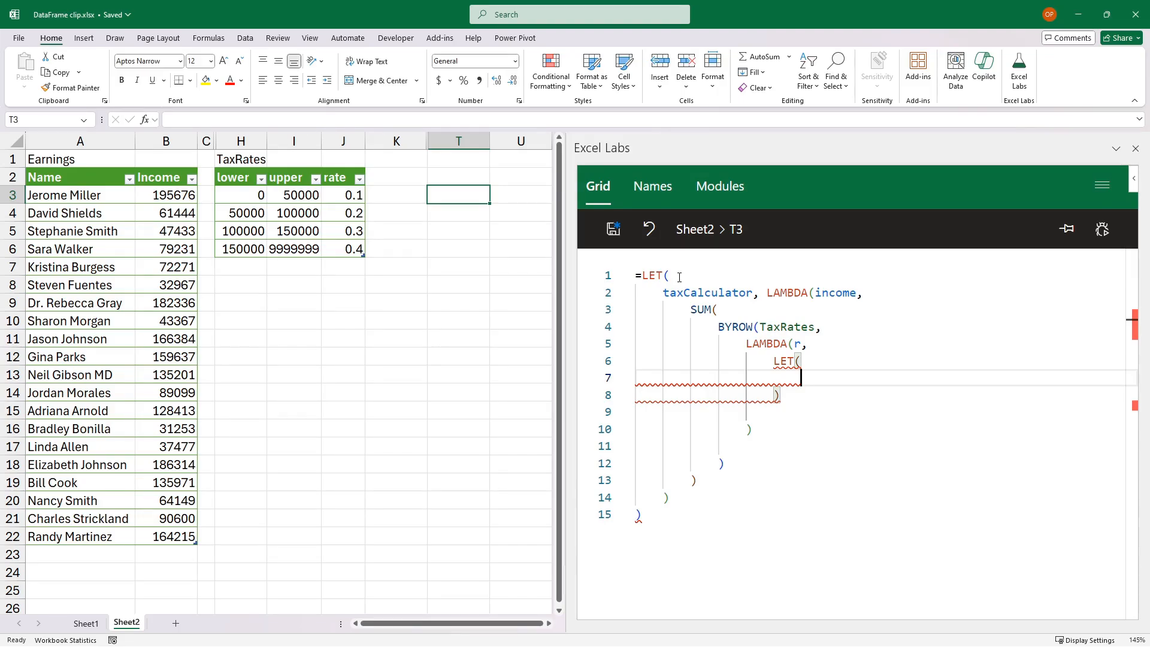
text(low,)
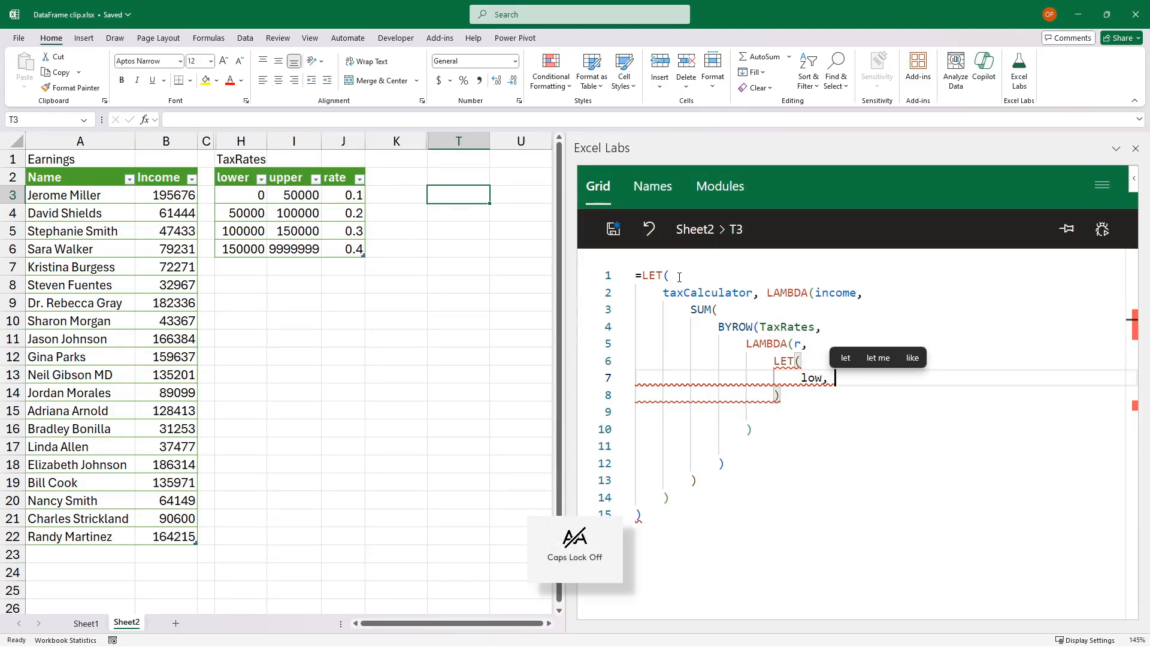
text(INDEX(r,,1),)
text(high,)
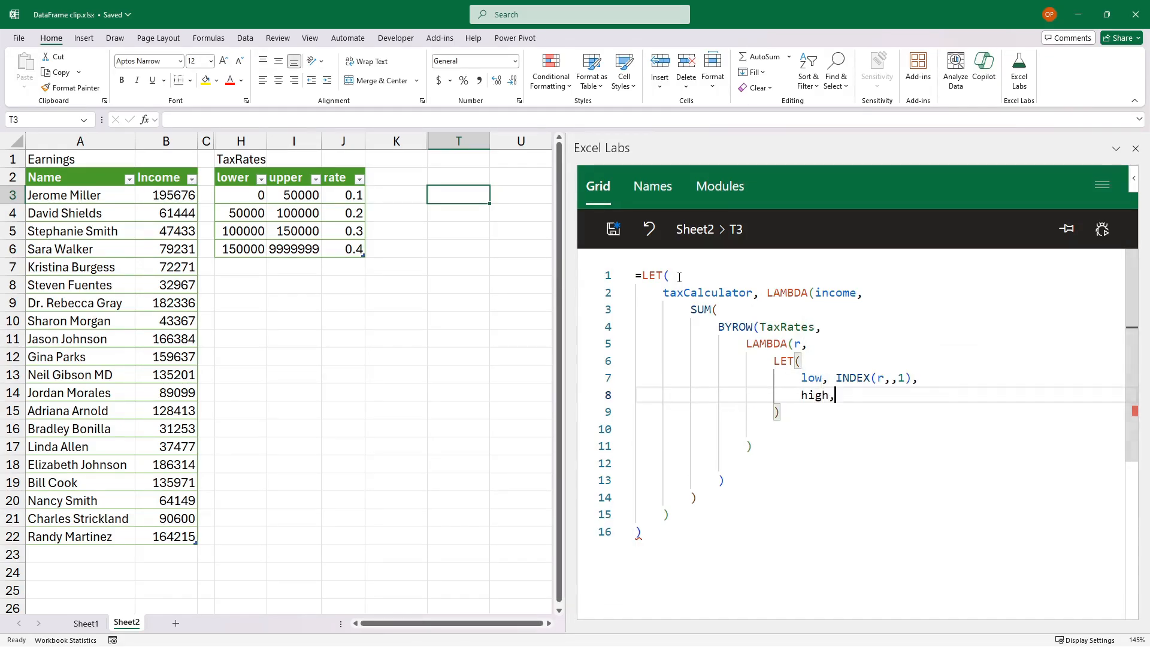
text(INDEX())
text(rate, INDEX(r,,3),)
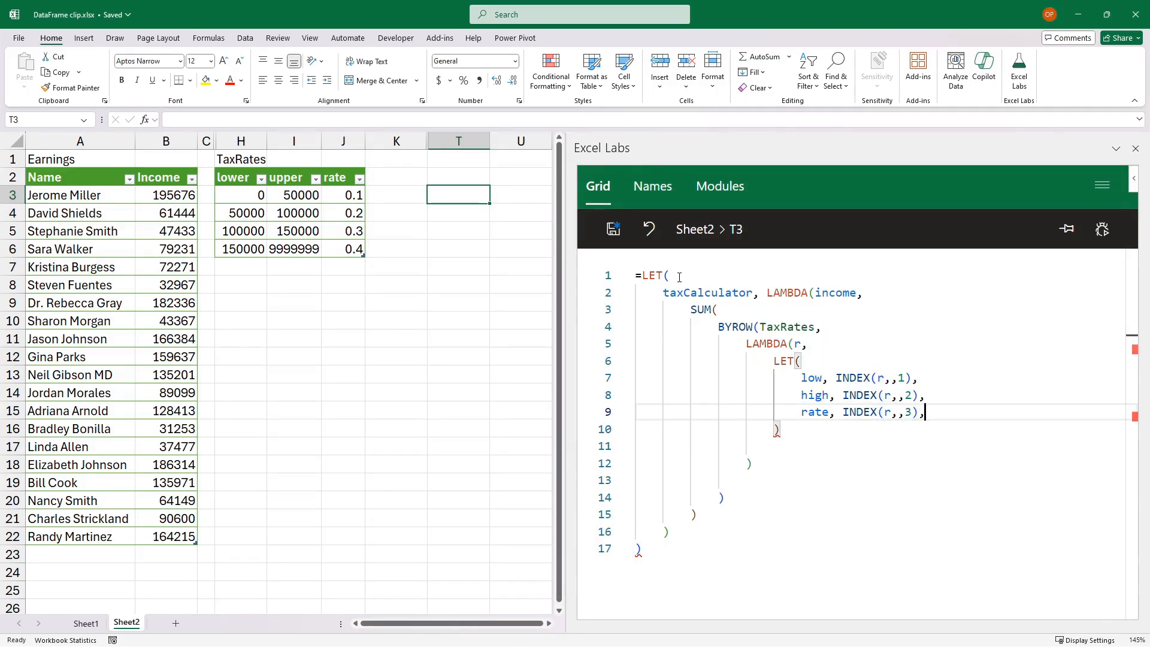
Add IFS(income > high, (high - low) * rate, income > low, (income - low) * rate, TRUE, 0).
text(IFS()
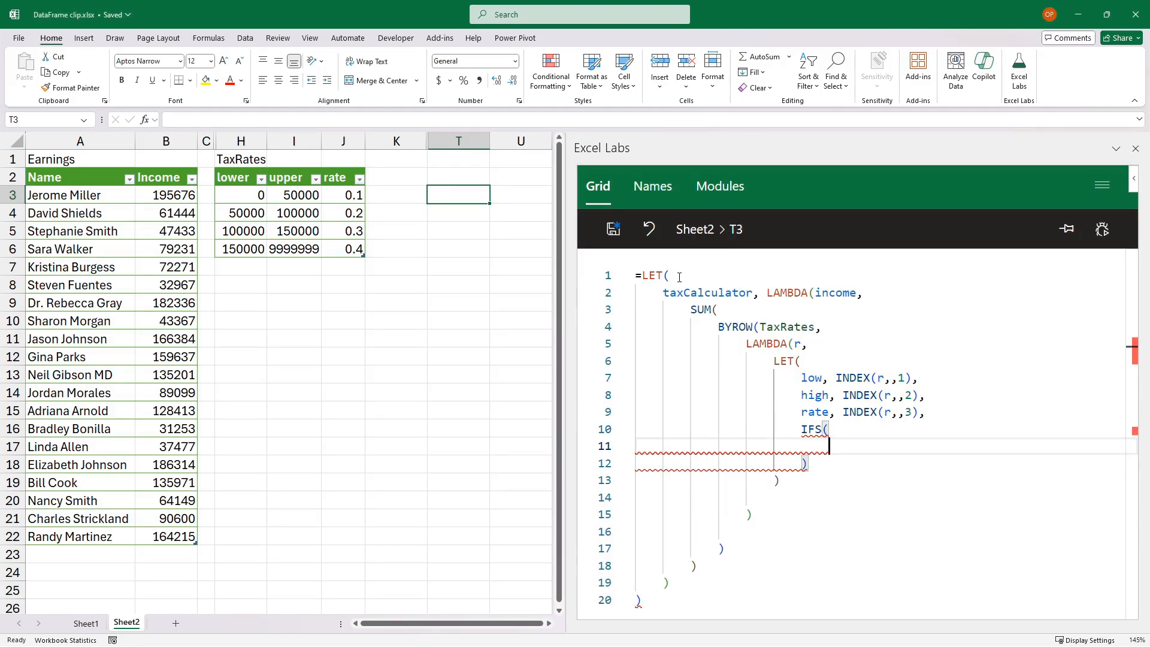
text(income > high)
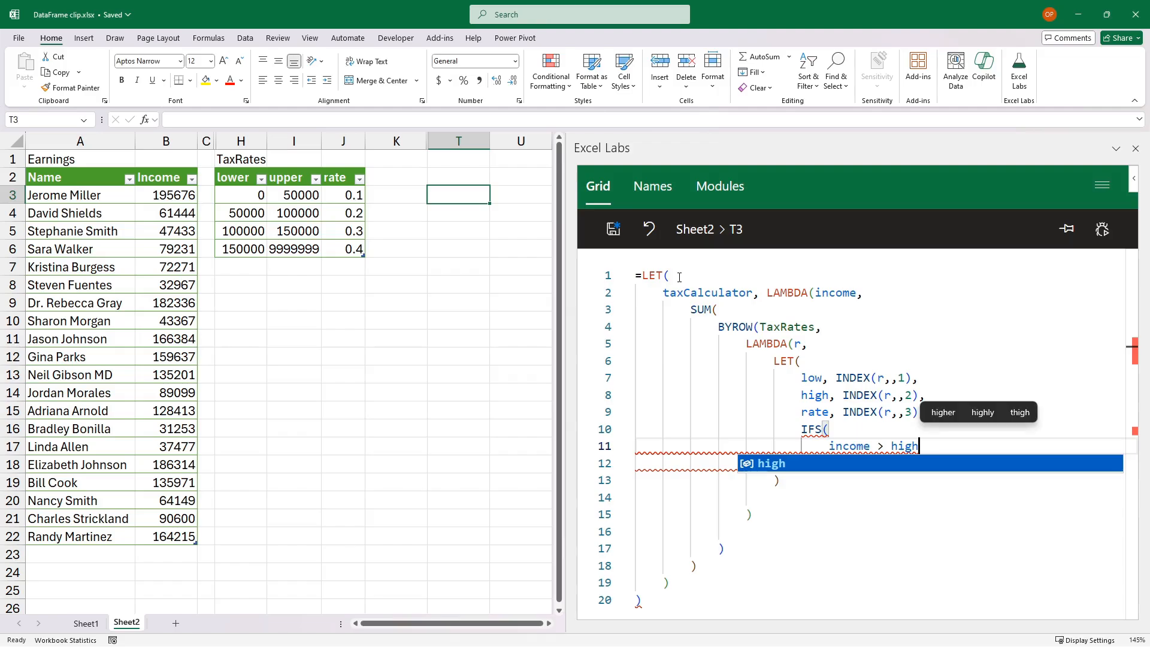
text(, (high - low) * rate,)
click(879, 463)
text(income > low, (income - low) * rate,)
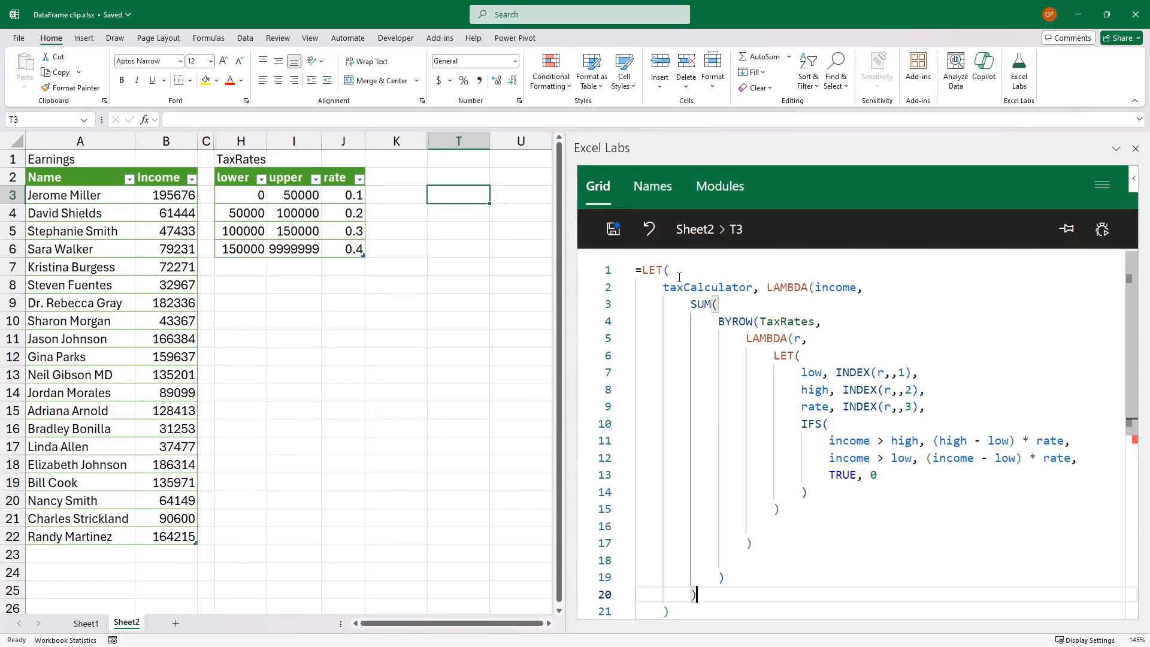
Add BYROW(Earnings[Income], taxCalculator) as the LET's final result.
scroll(up, 3)
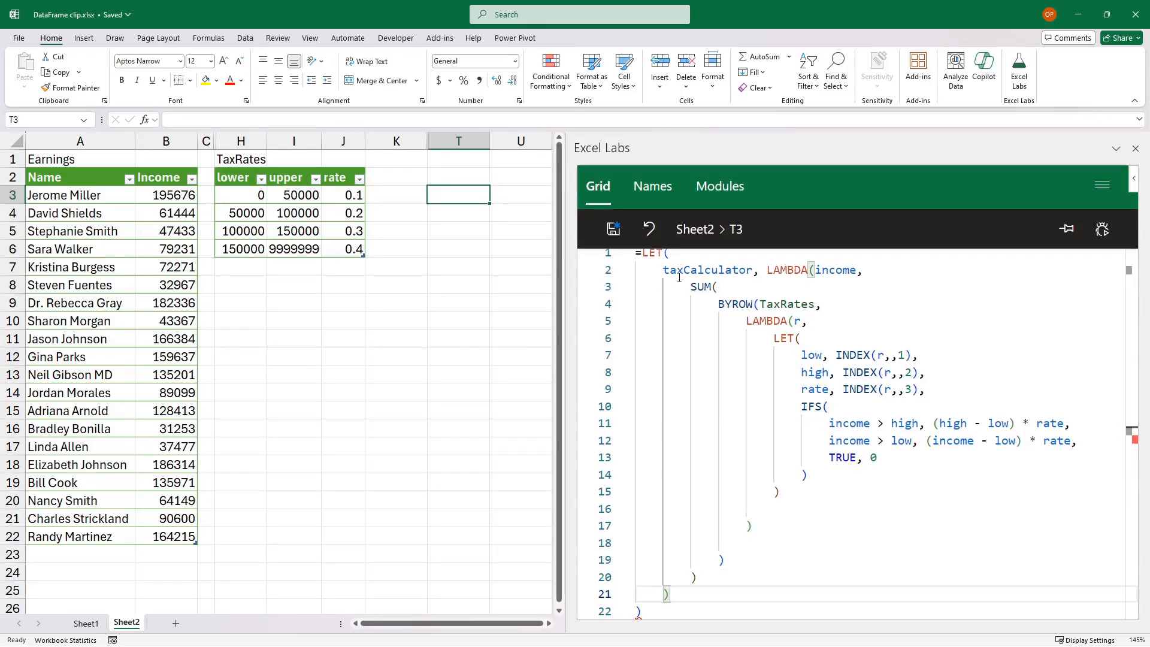
text(,)
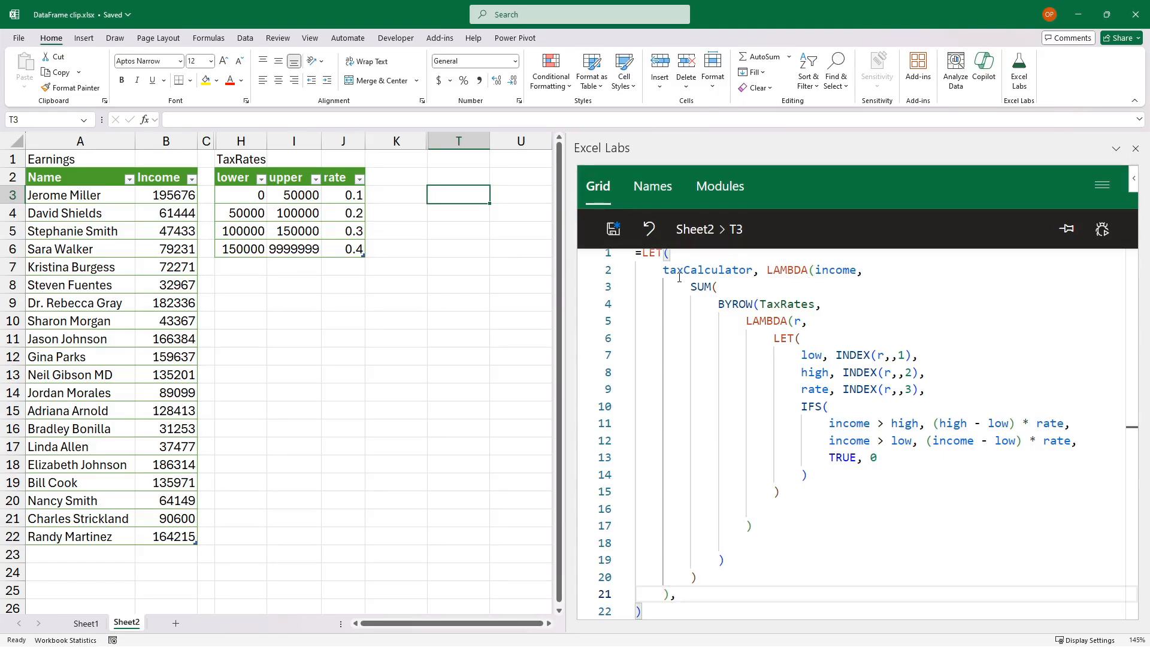
scroll(down, 3)
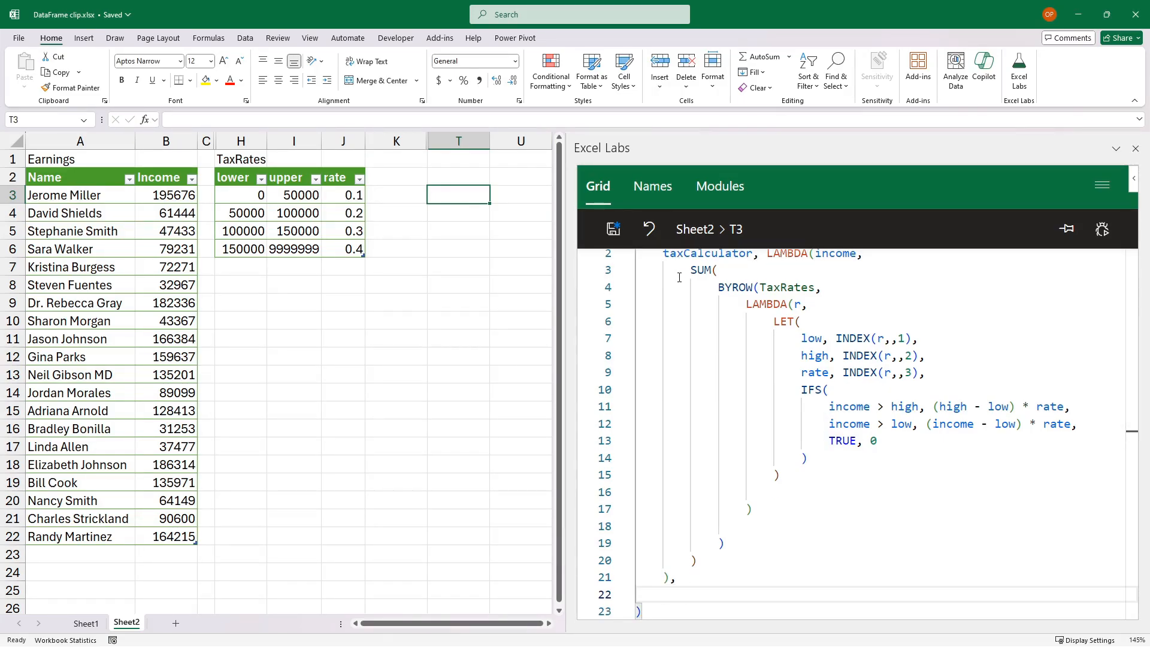
text(b)
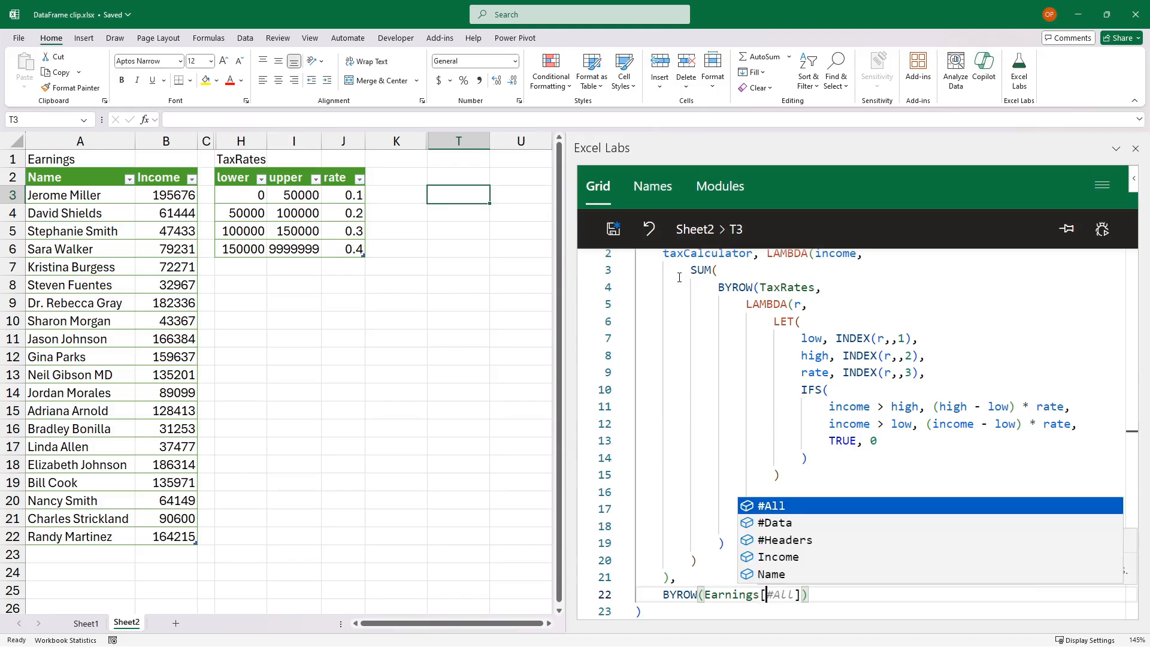
click(779, 556)
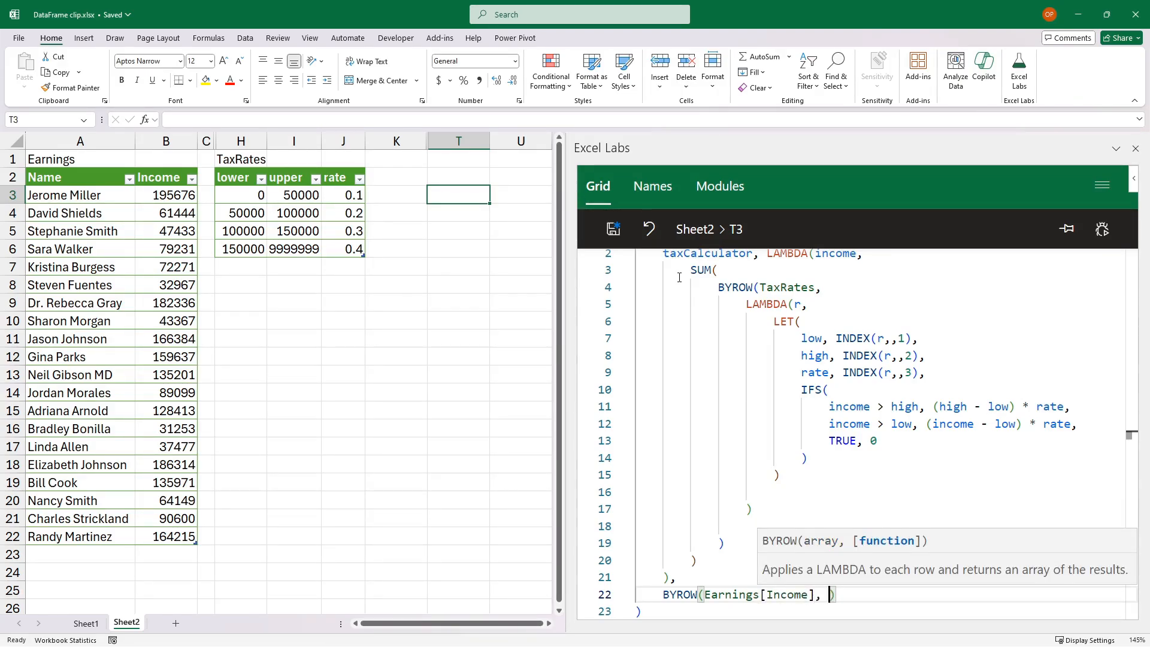
text(taxCalculator)
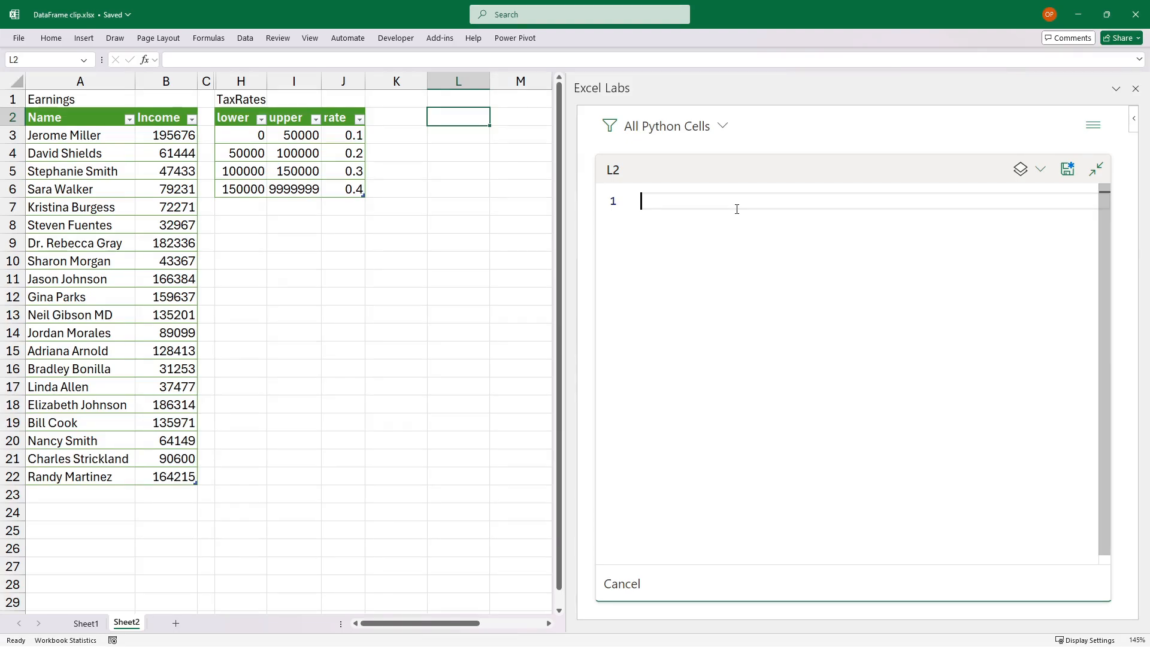
Load df = xl("Earnings[#All]", headers=True) in L2's Python code.
text(df =)
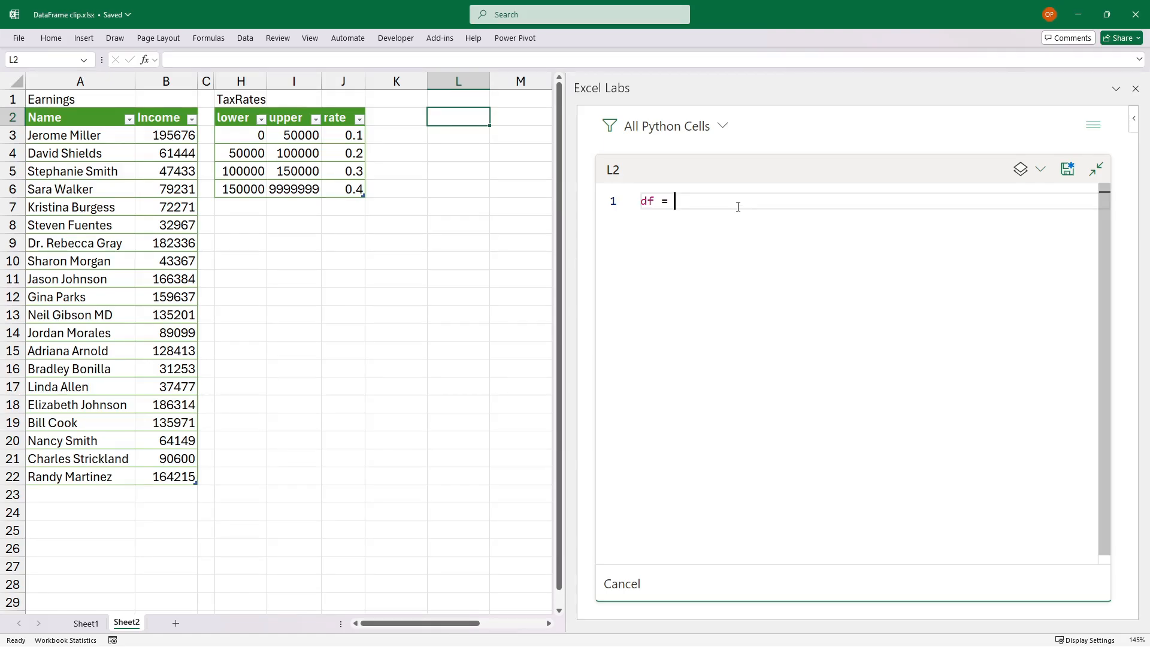
text(xl())
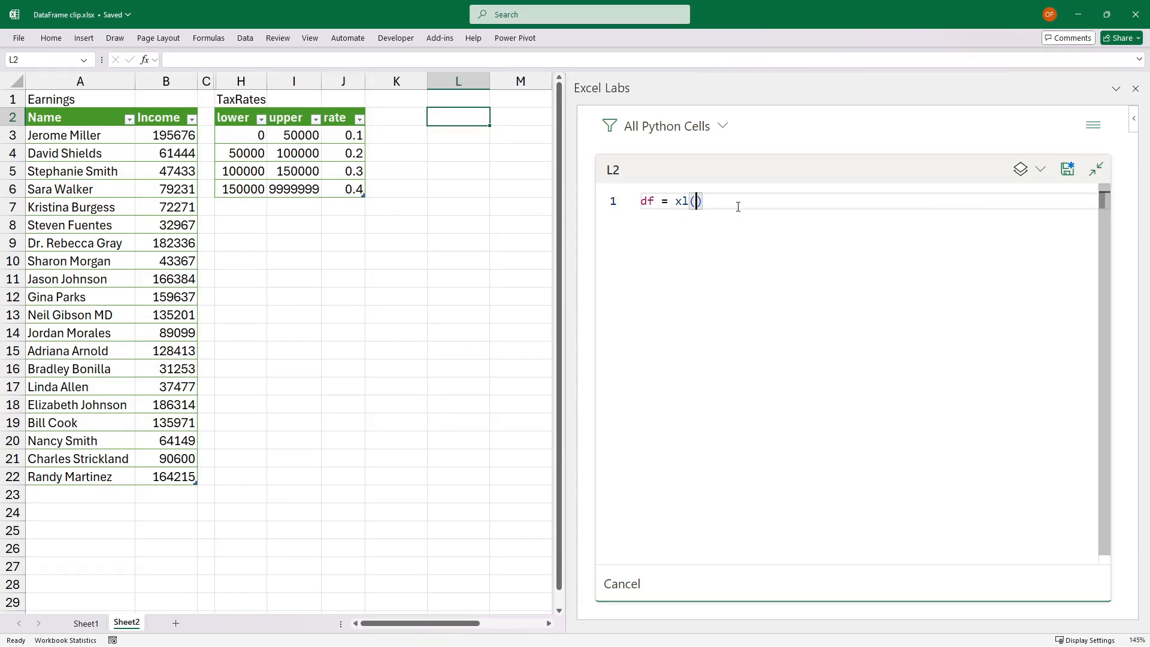
text("E)
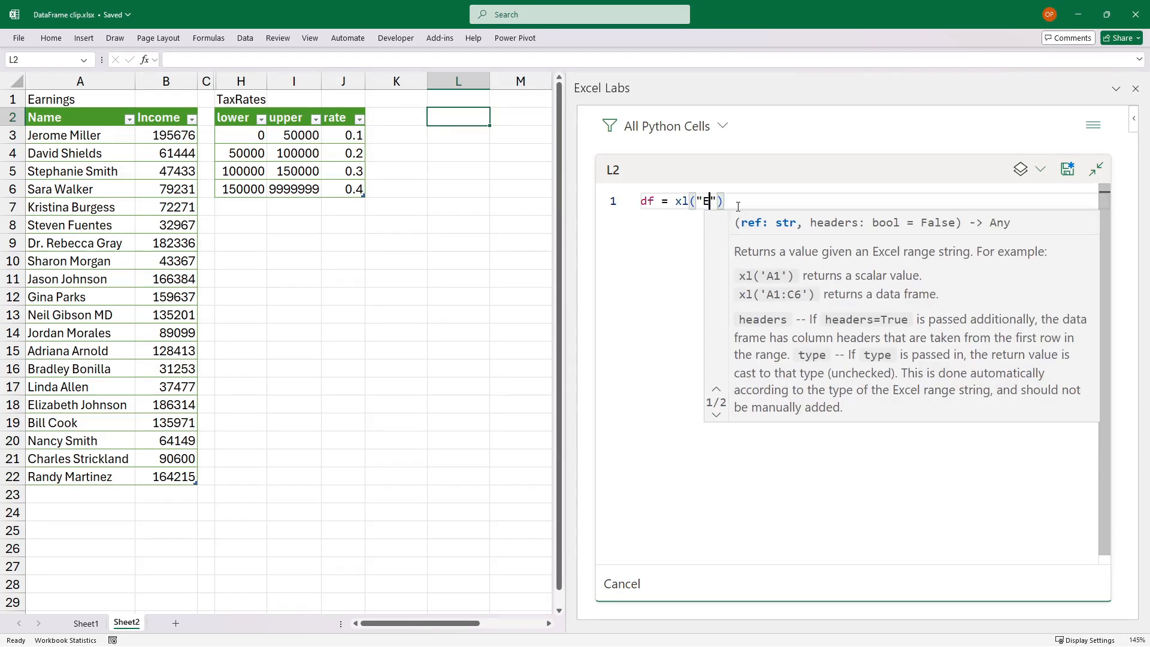
text(arnings[)
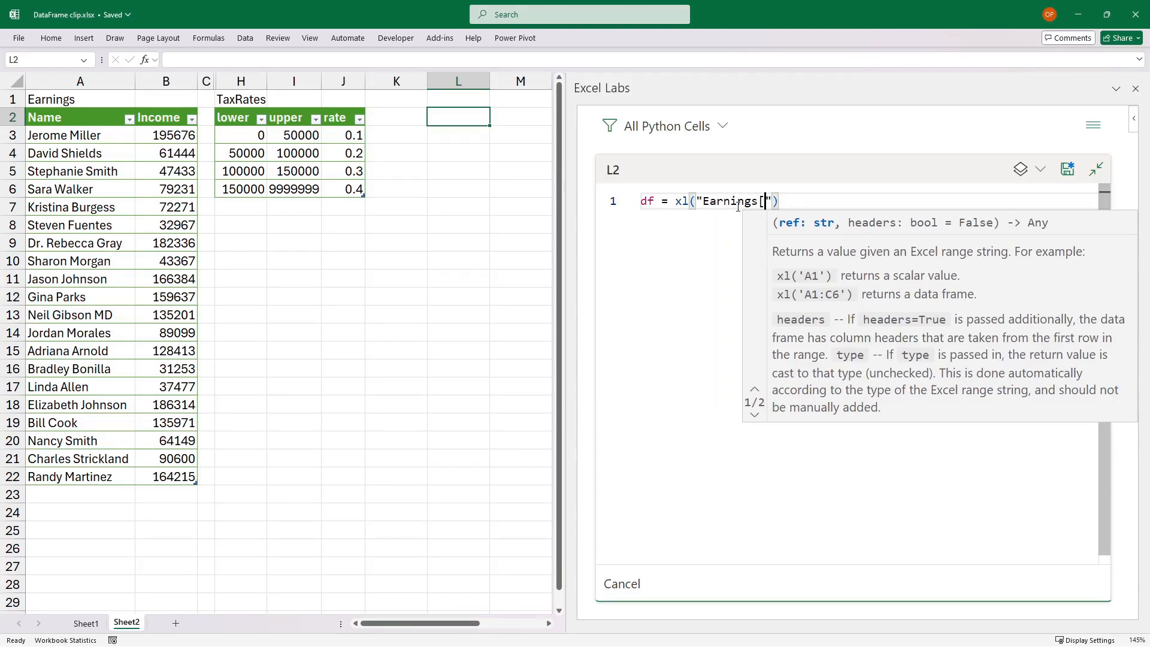
text(#All)
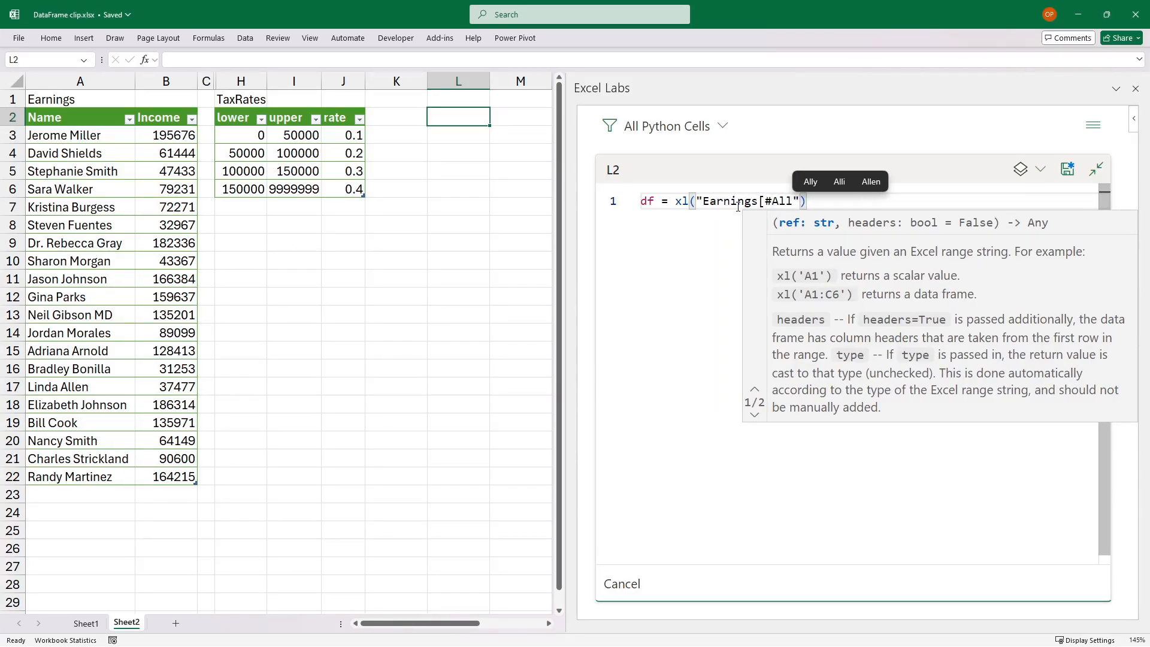
text(])
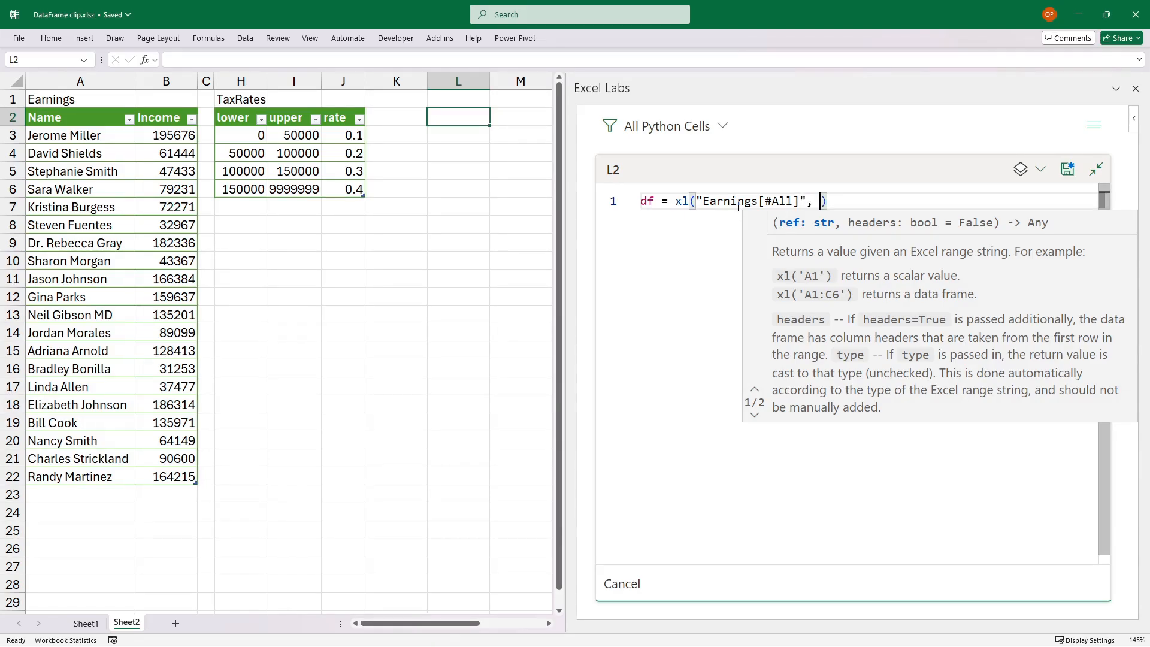
text(headers=True)
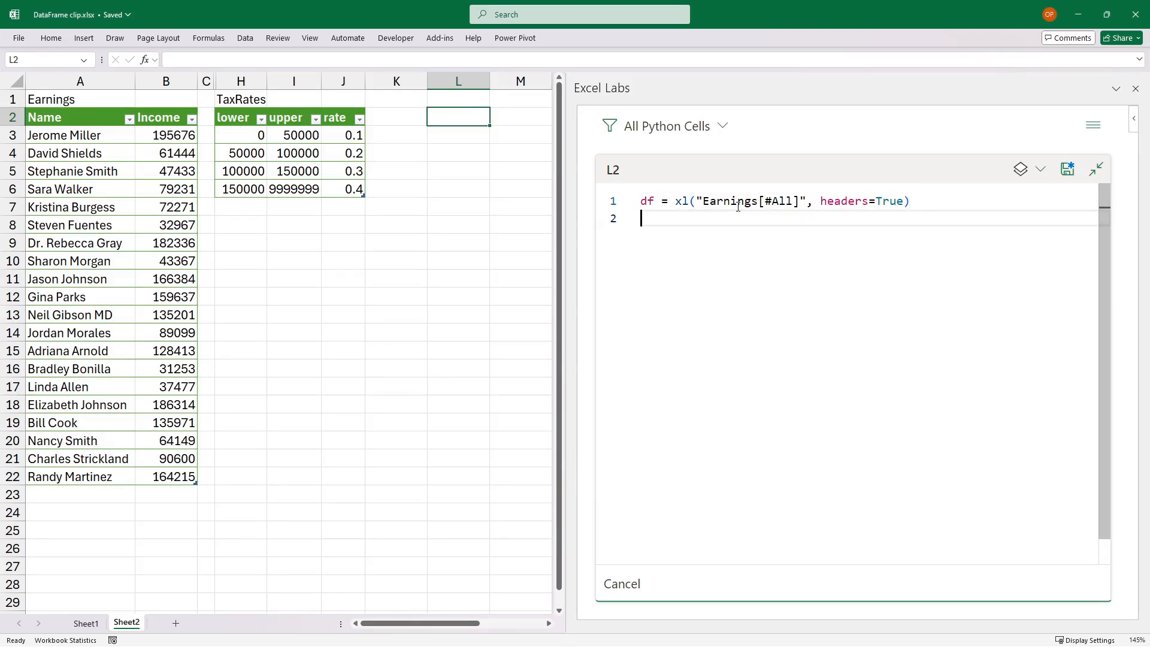
Load df_tax_rates = xl("TaxRates[#All]", headers=True).
text(df_tax_r)
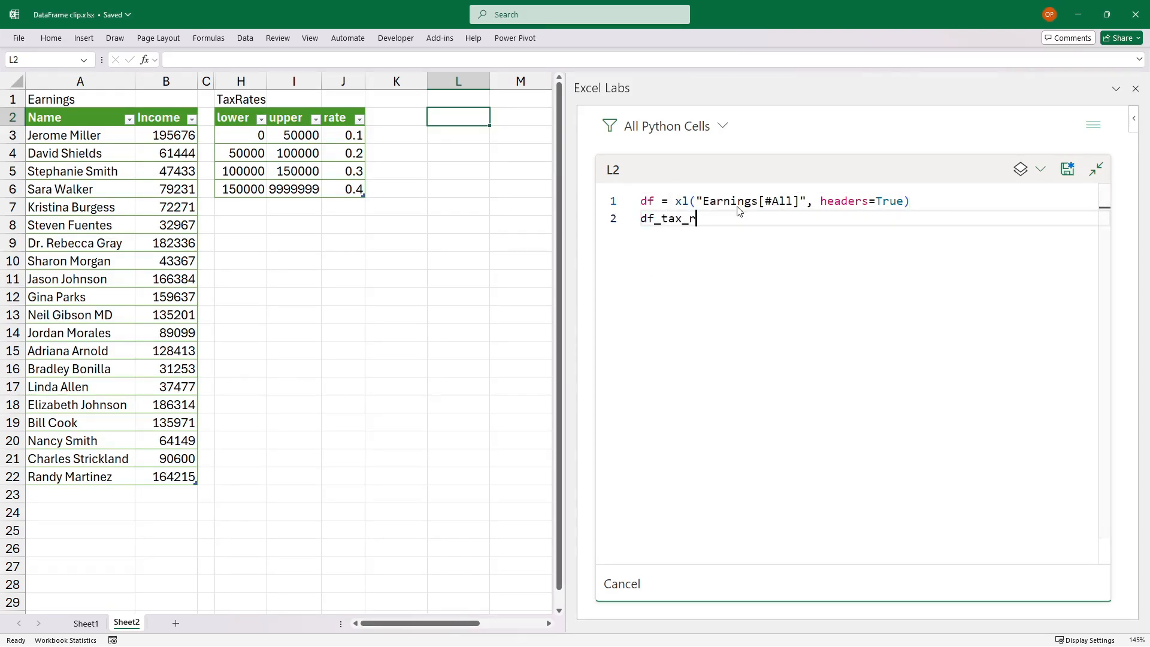
text(ates = xl("TaxRates[#")
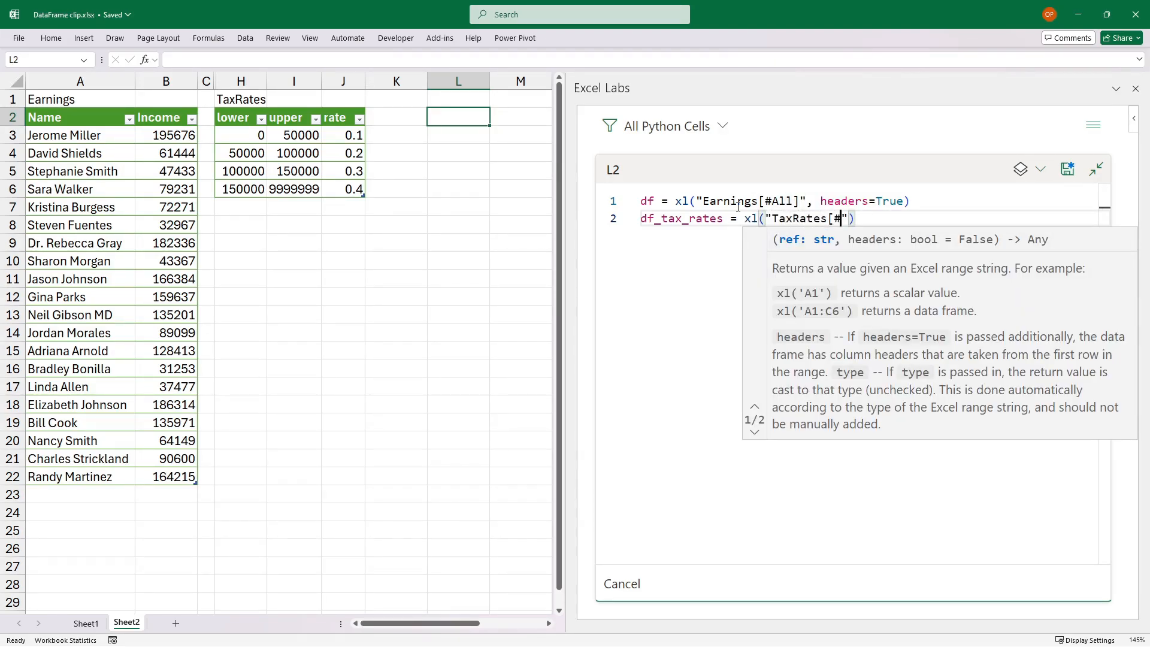
text(All])
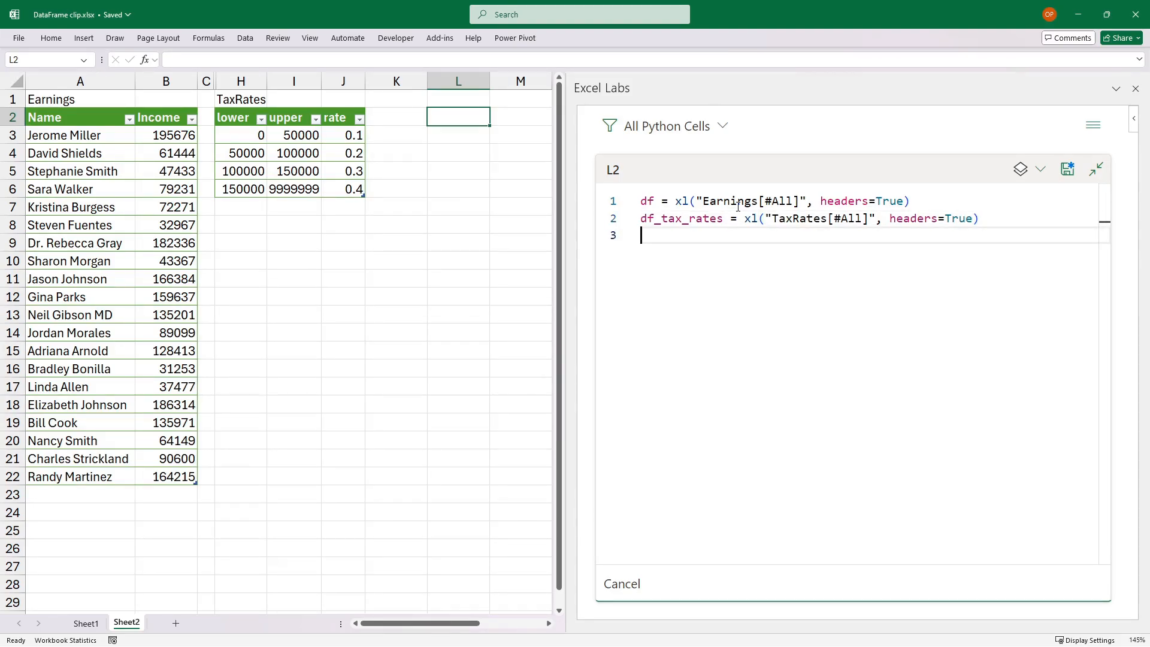
text(df)
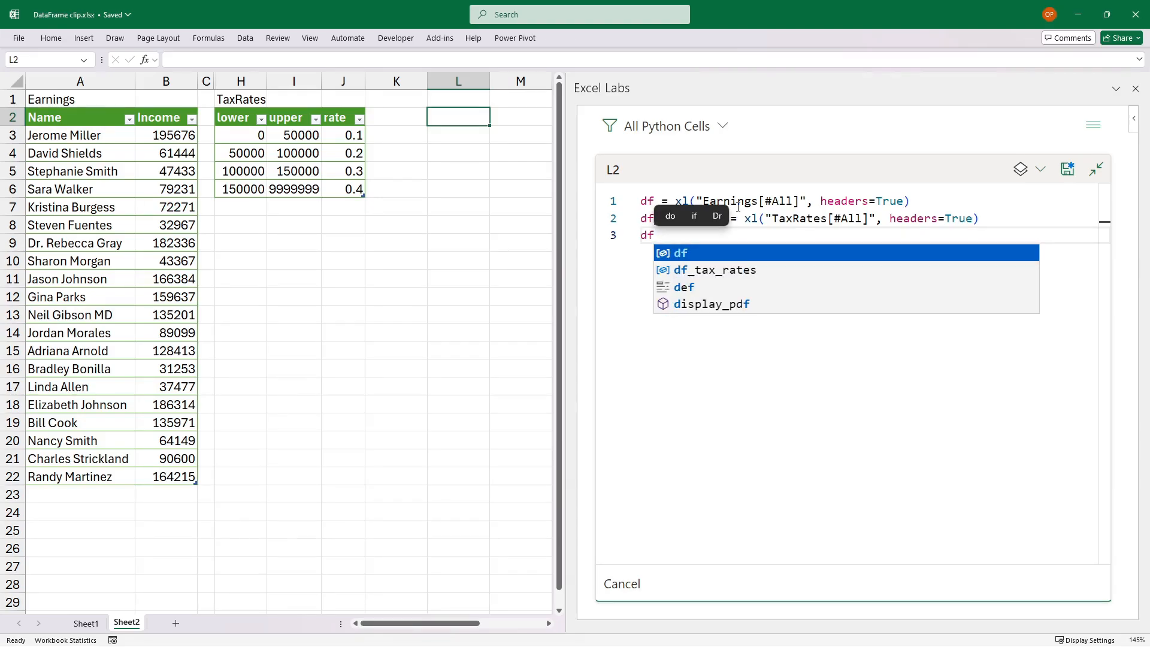
Add df['Tax'] = 0 and start a for loop over tax-rate rows.
text(['t')
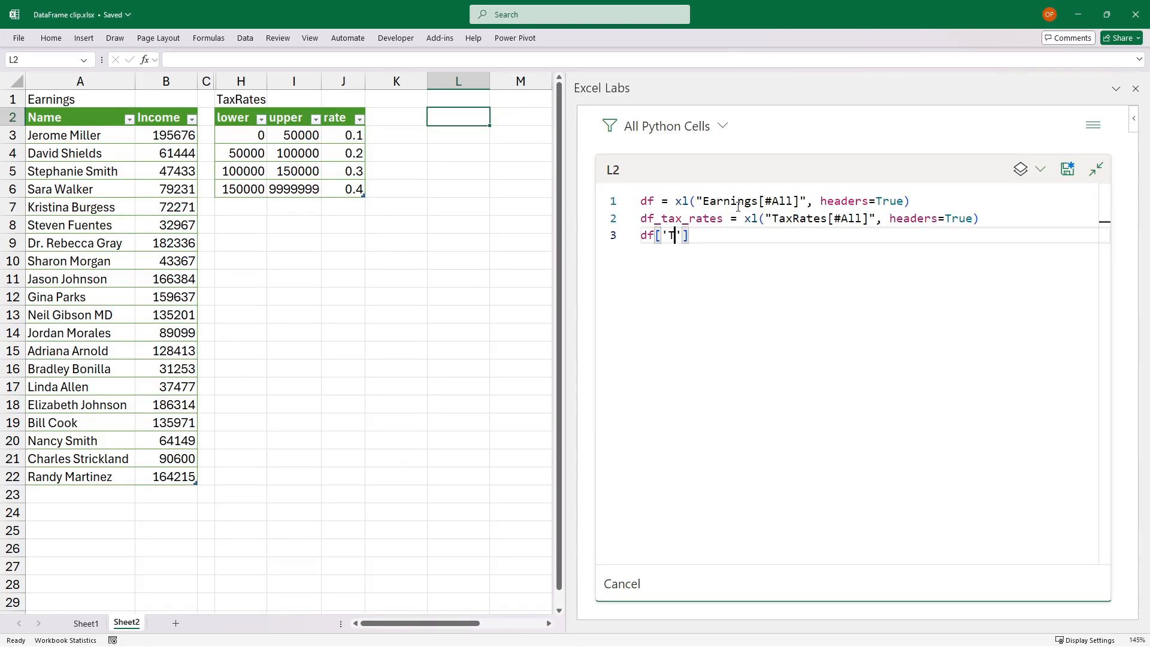
text(ax'] =)
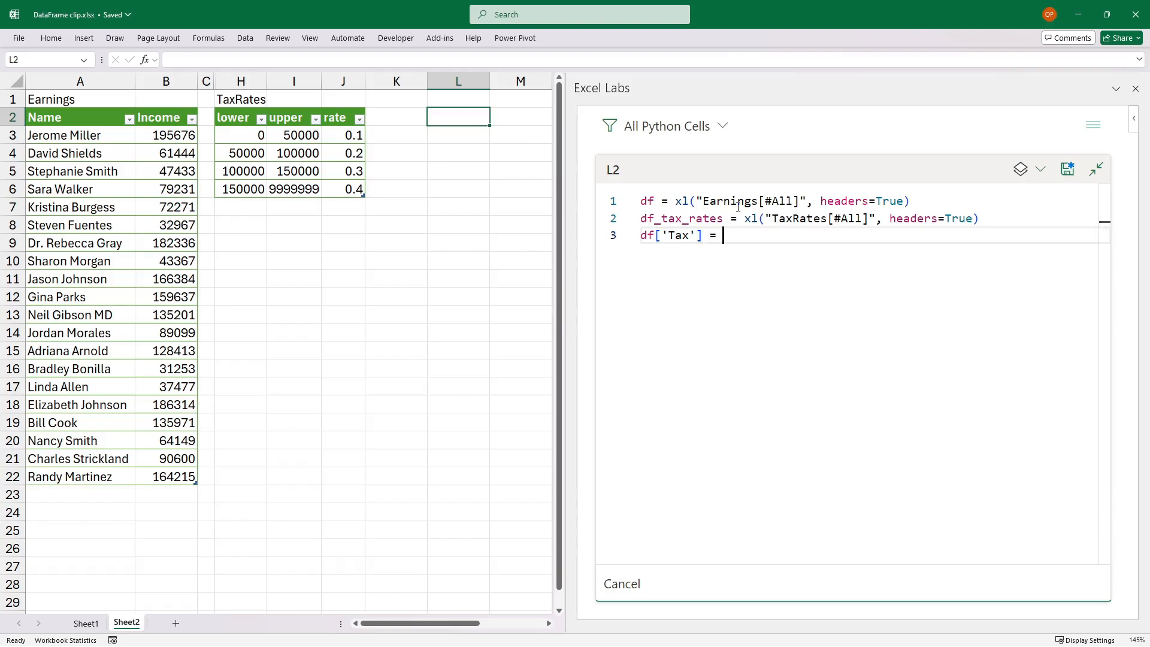
text(0)
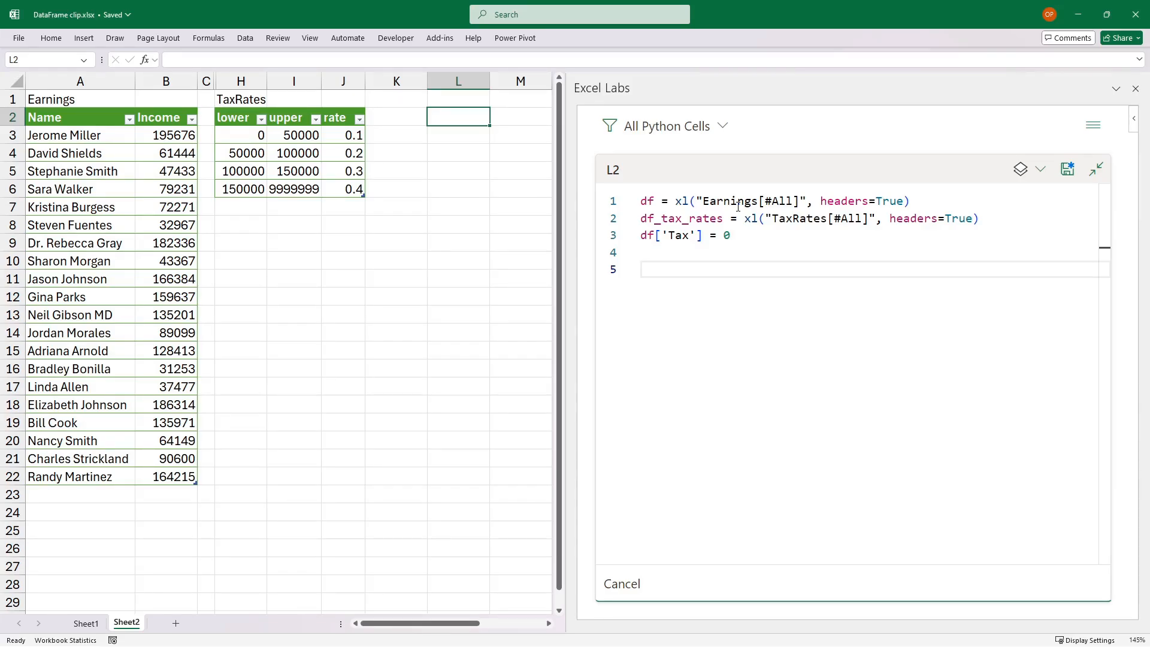
text(for _, r in df_tax_rates)
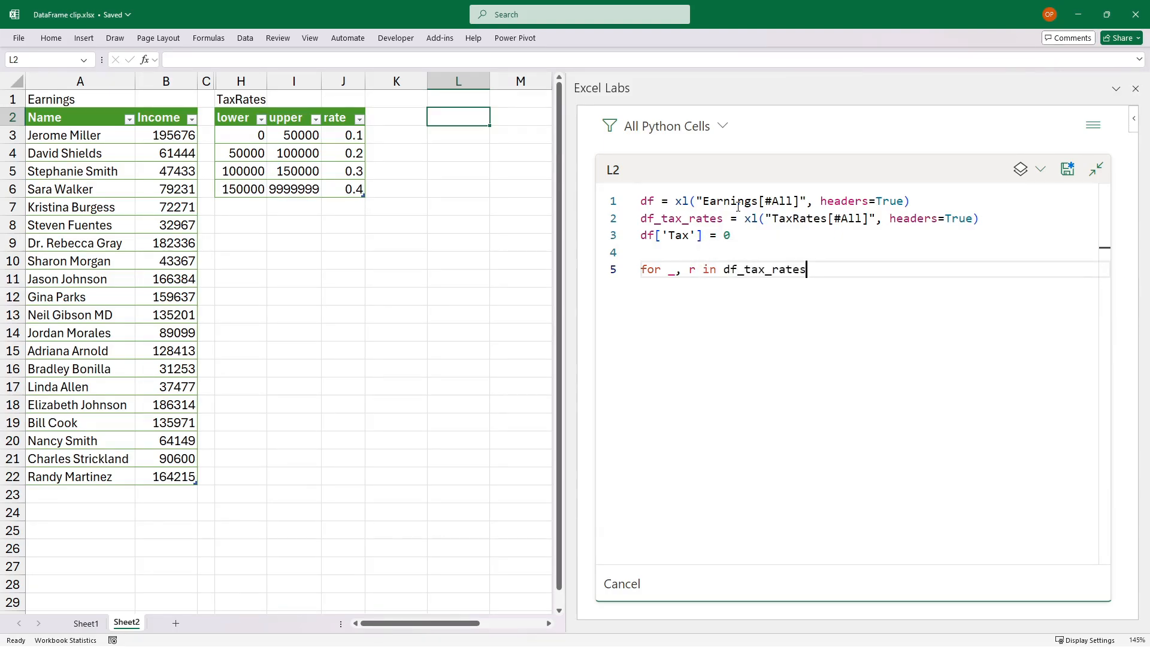
Loop with df_tax_rates.iterrows() and read low, high and rate from each row.
text(.iter)
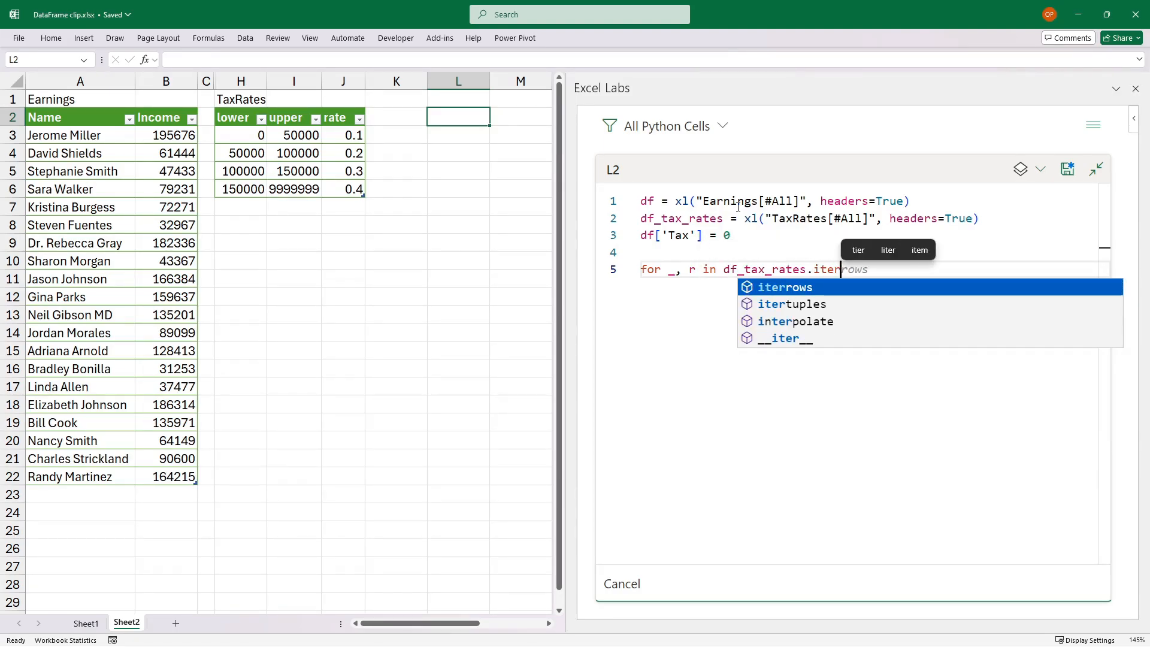
click(784, 287)
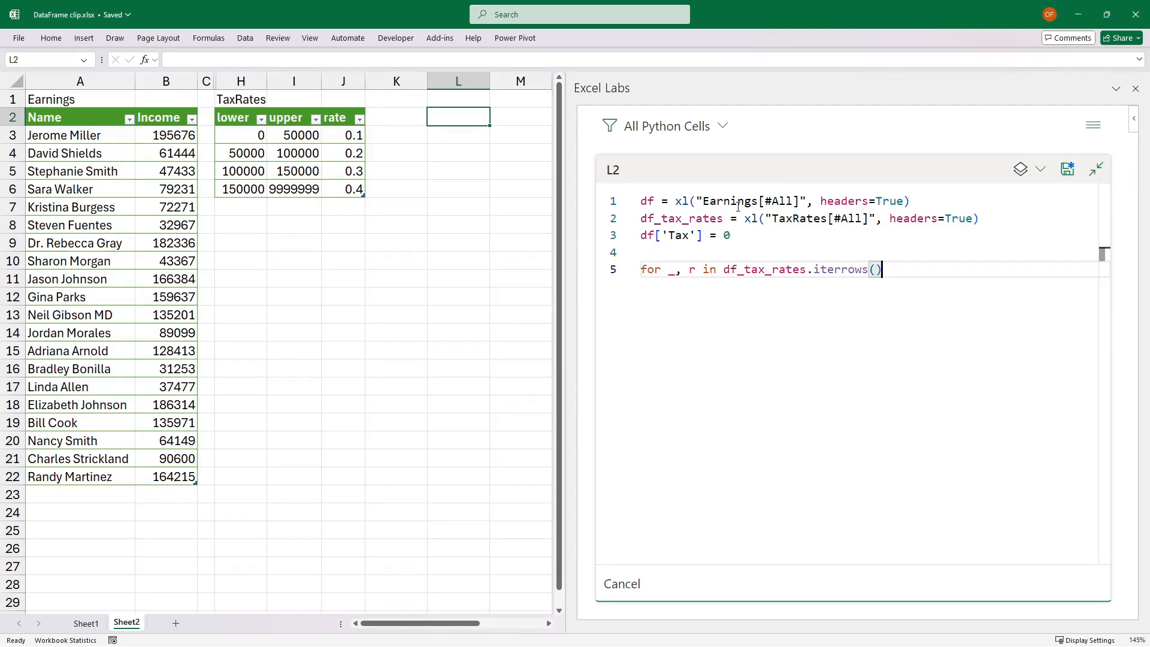
text(:)
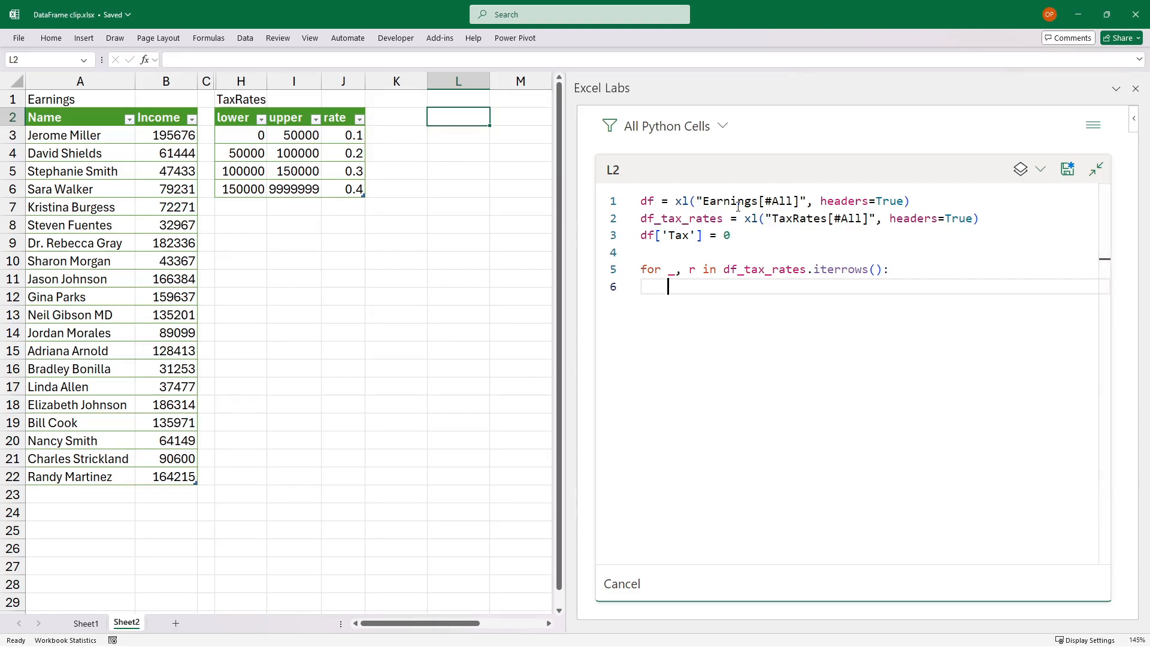
text(low = r.lower)
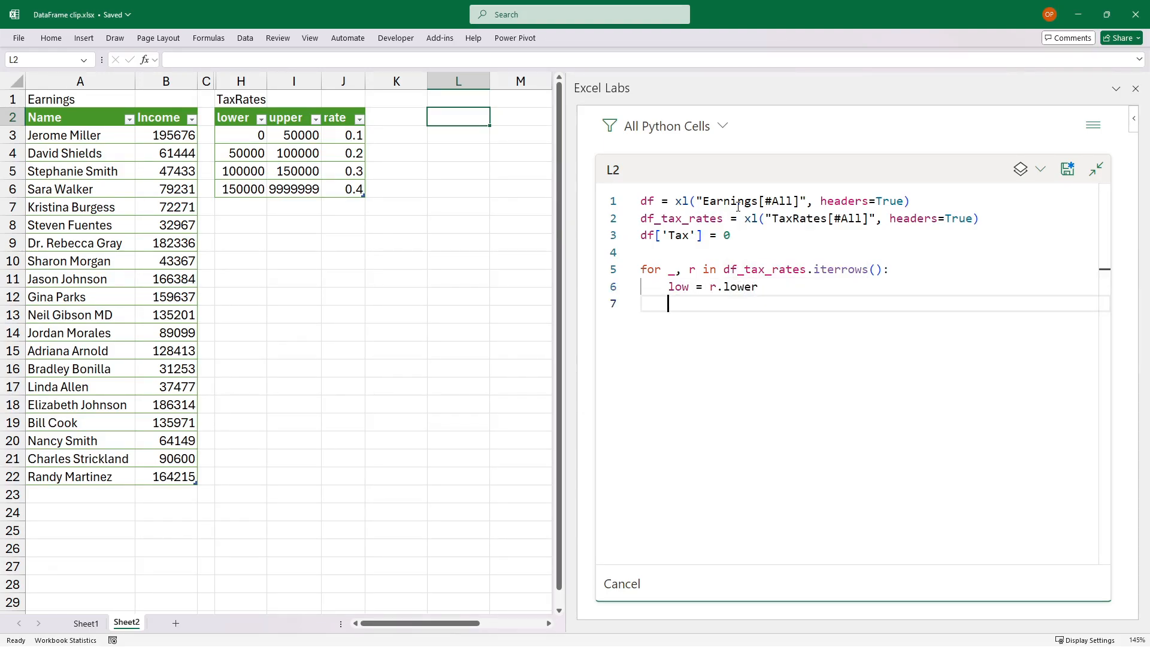
text(high = r.u)
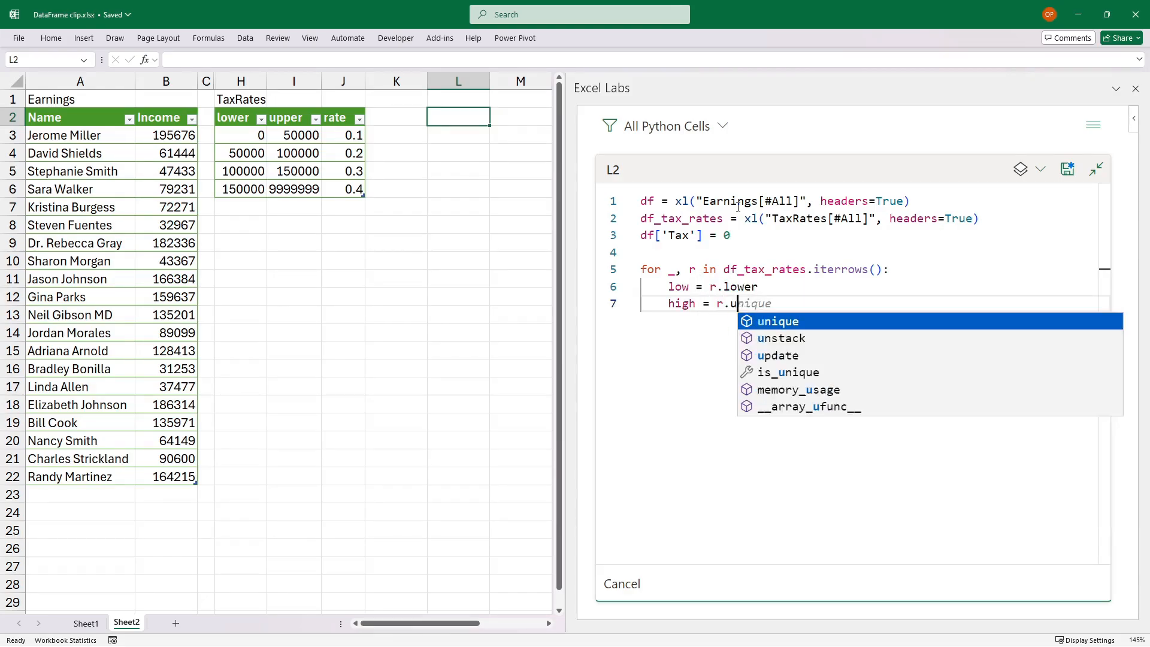
text(pper)
text(rate = r.rate)
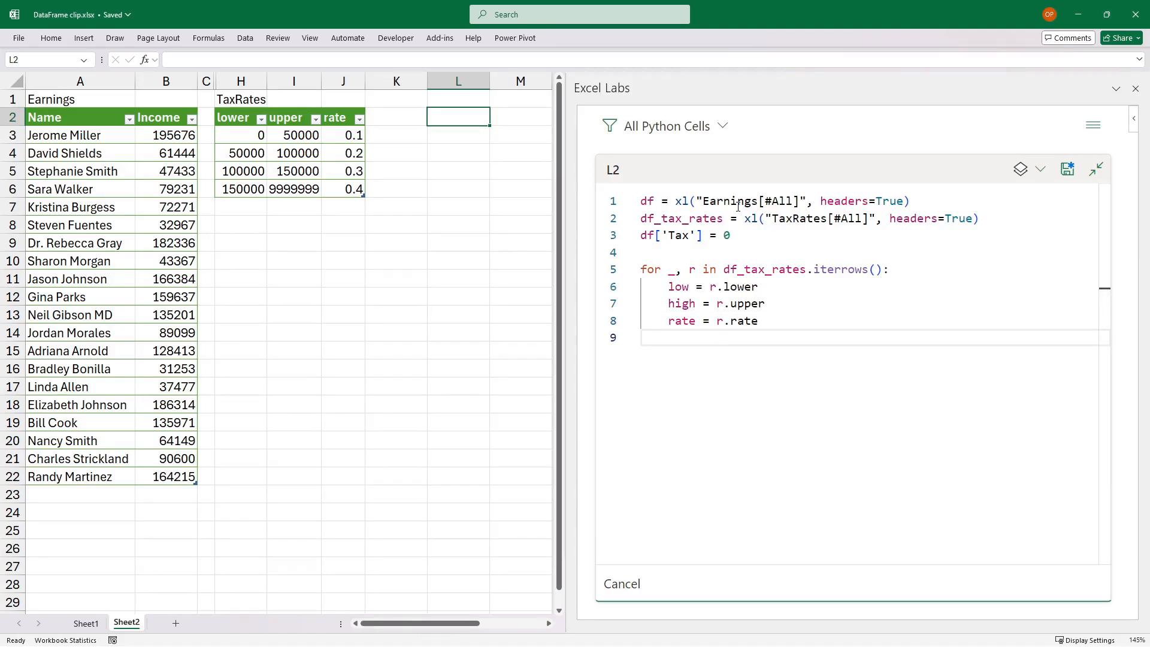
Accumulate df.Tax = df.Tax + (df.Income.clip(low,high) - low) * rate.
text(df.Tax)
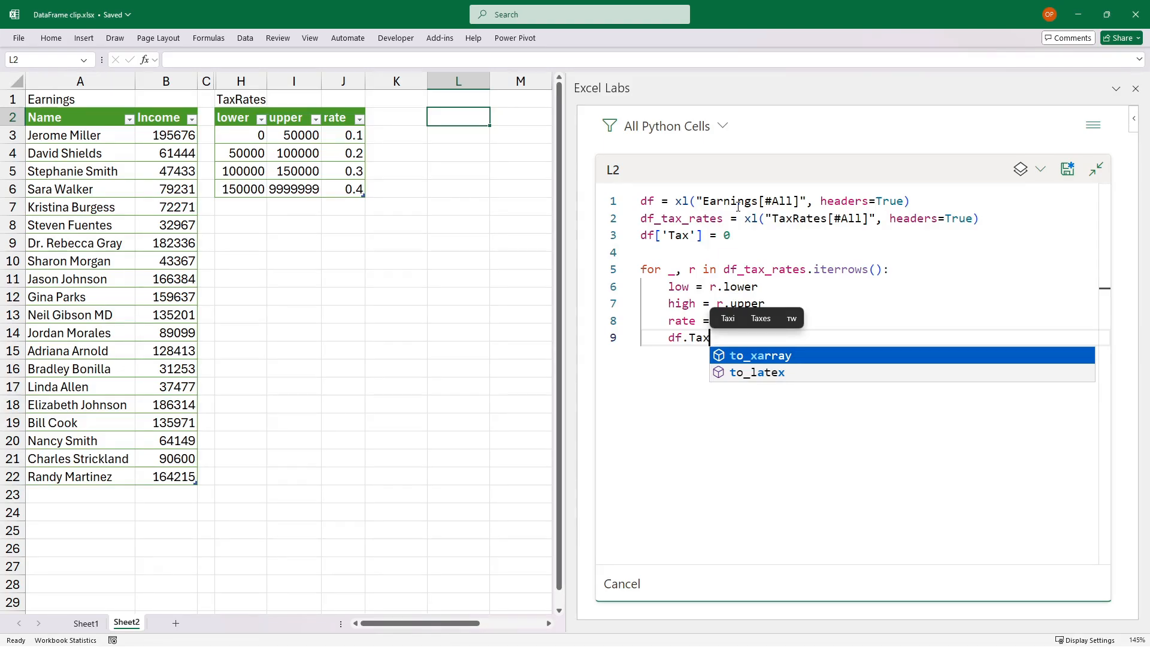
text(= df)
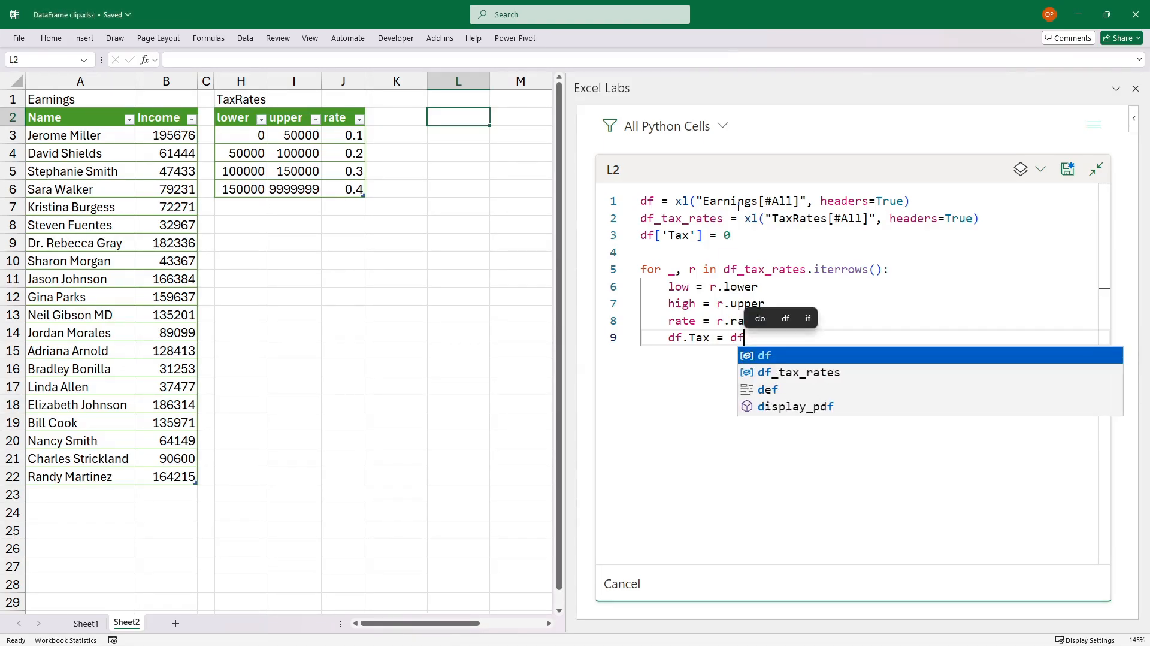
text(.Tax)
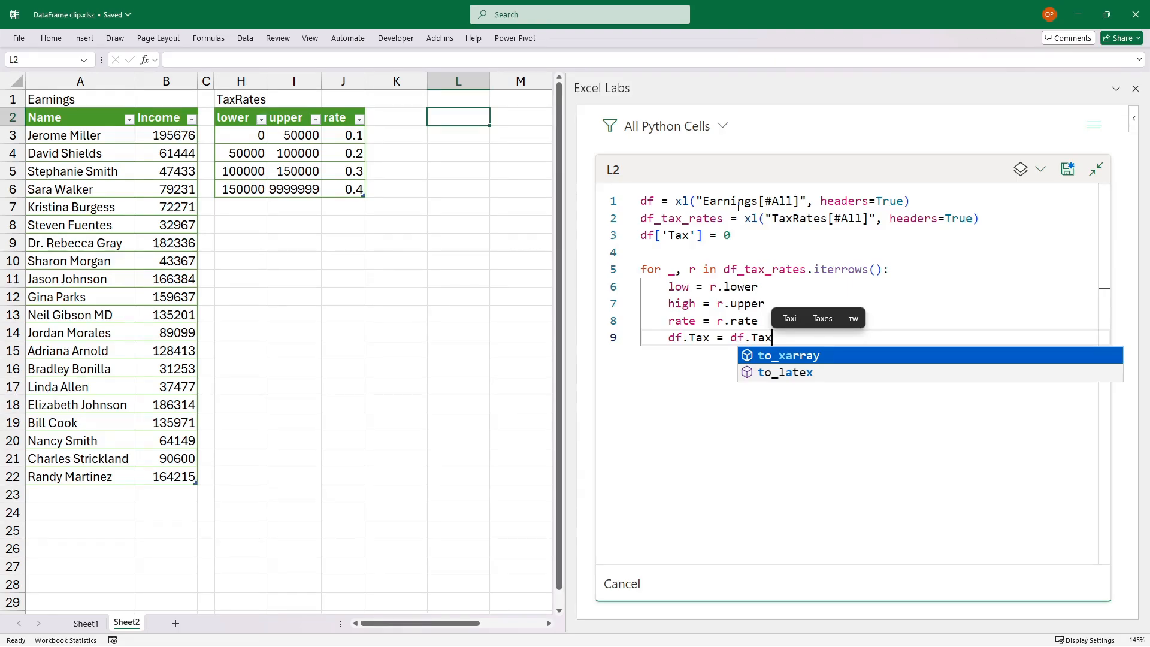
text(+)
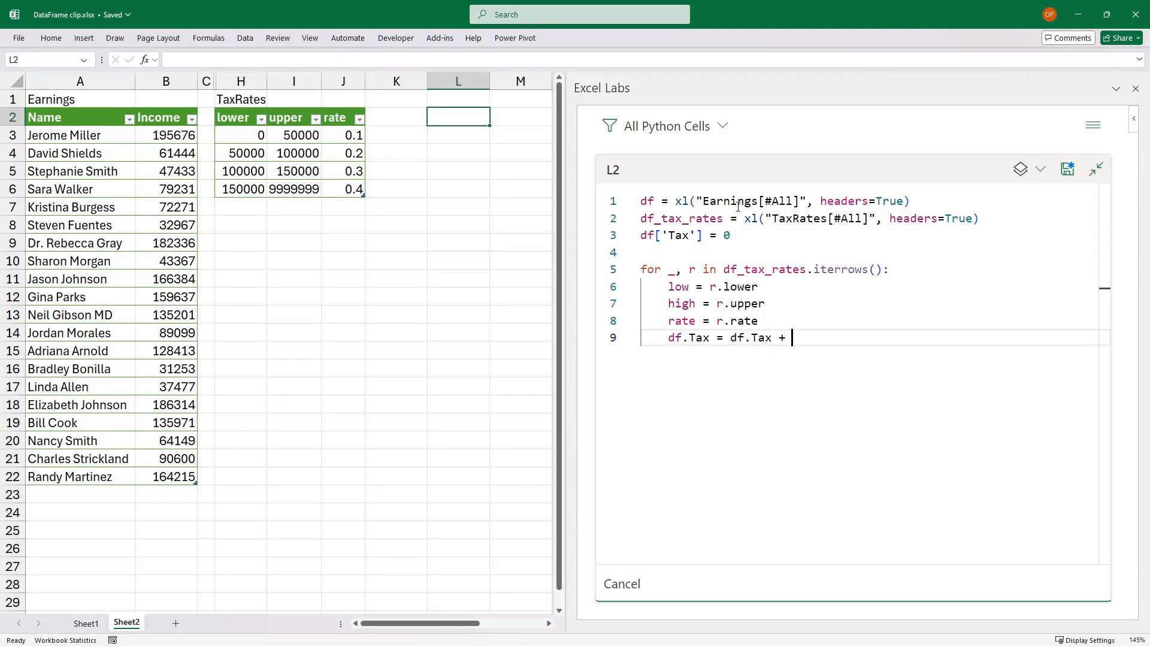
text((df.Inc)
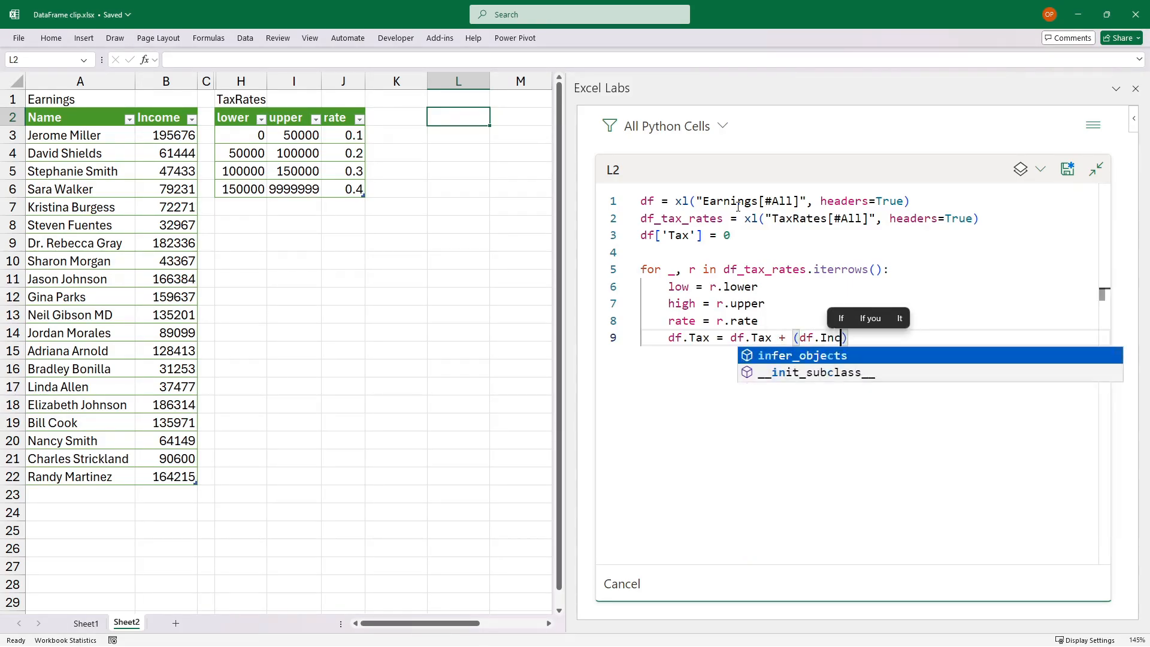
text(ome.clip)
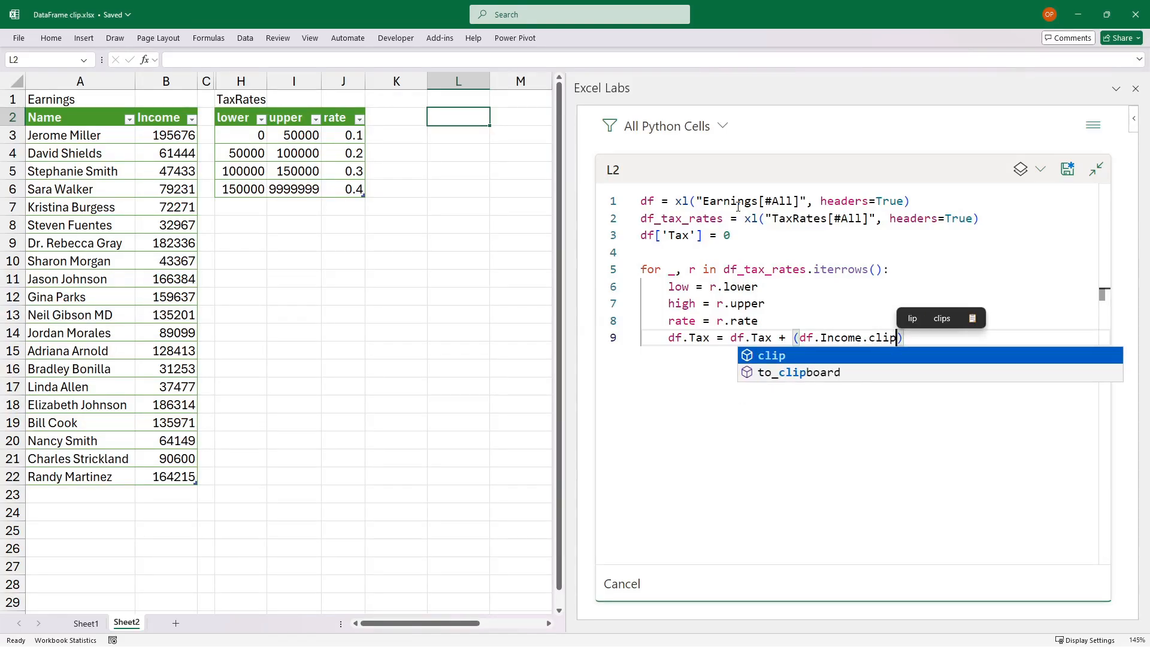
text((low,high)
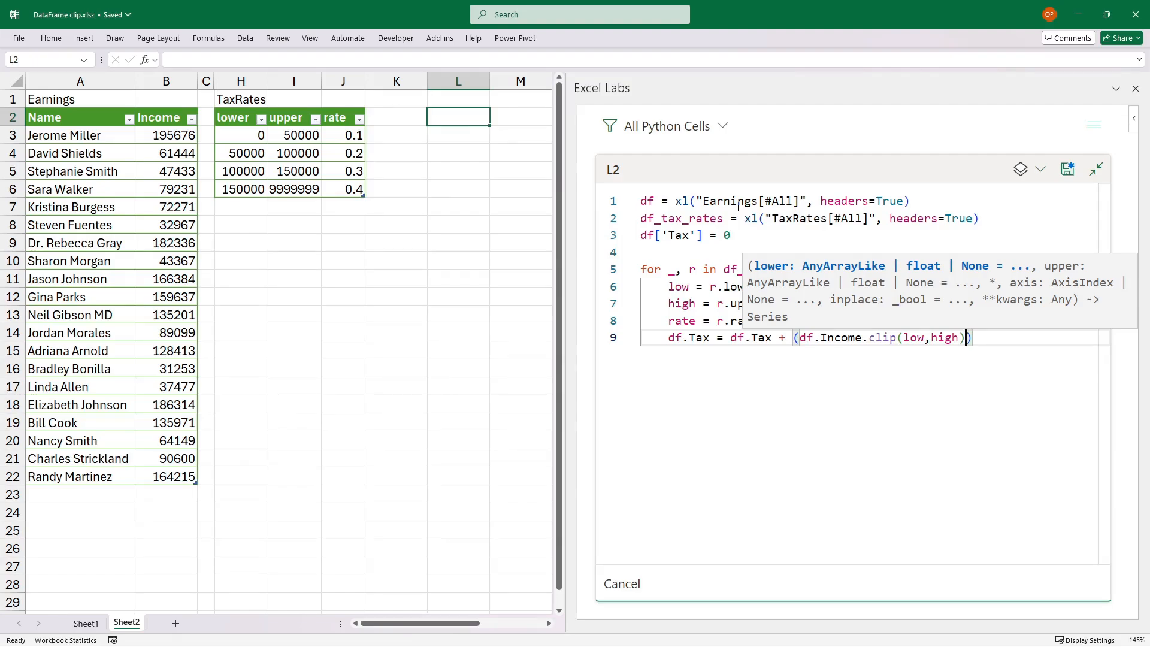
text(- low))
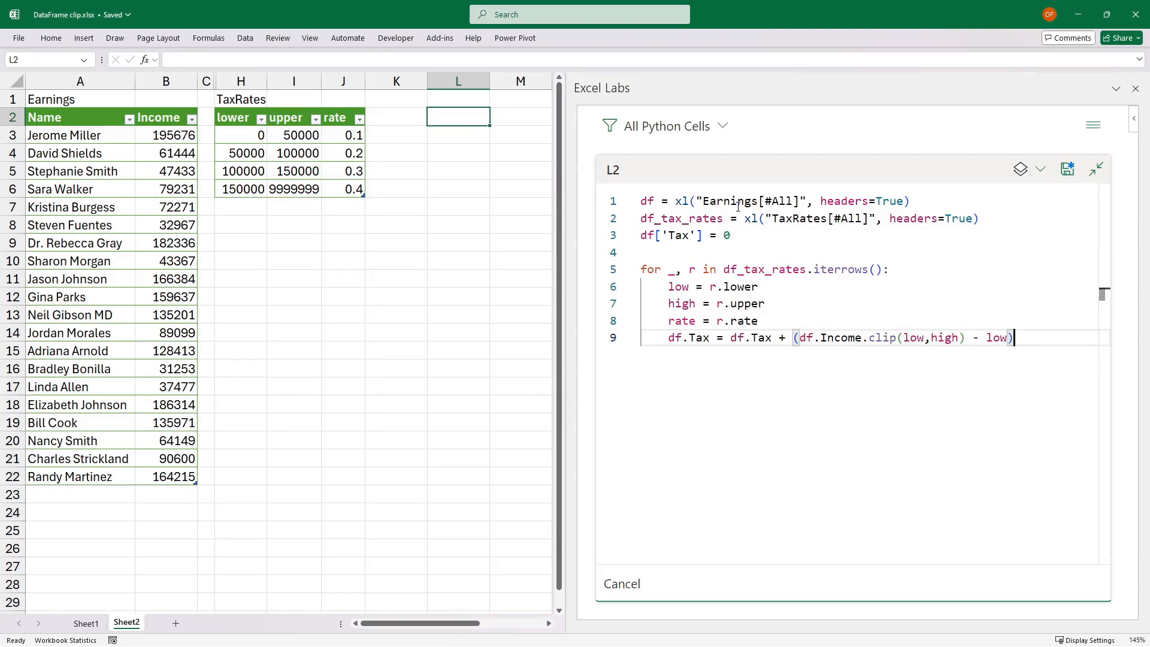
text(* rate\)
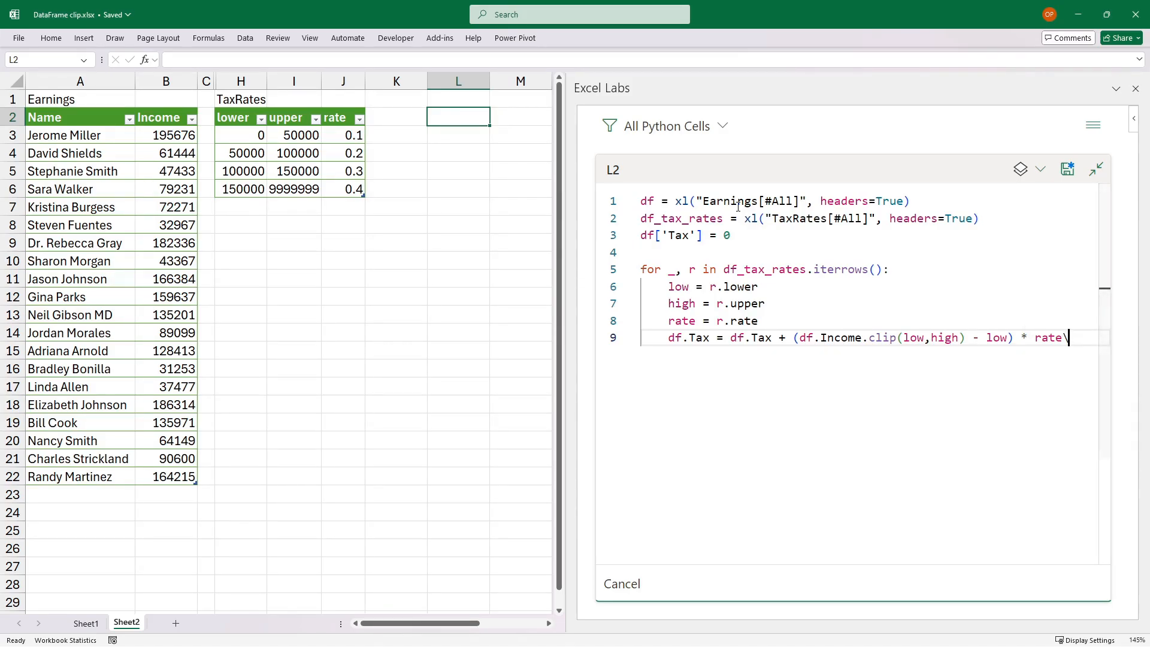
End the Python code with df.Tax so only tax amounts spill down column L.
key(Return)
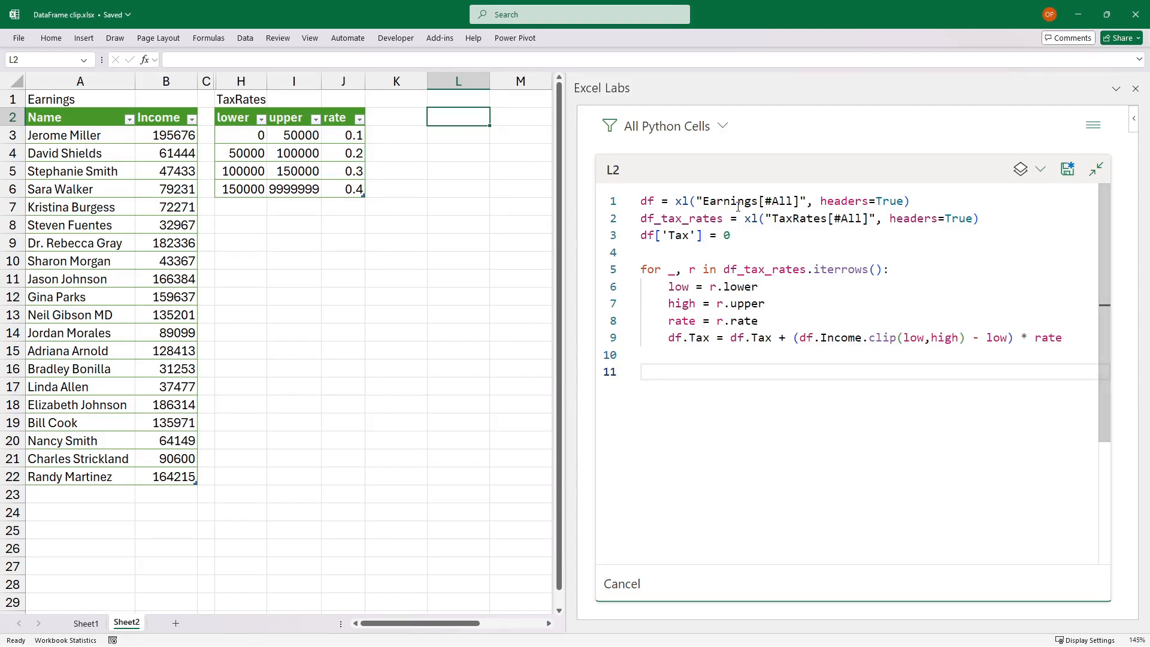
text(df)
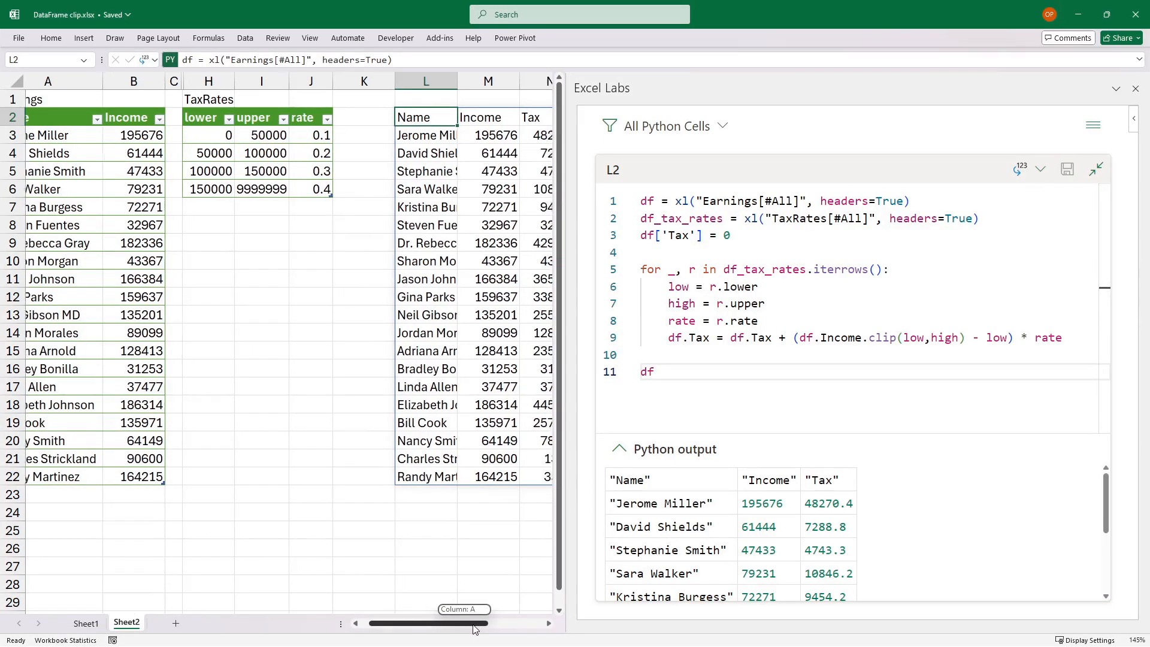
scroll(right, 3)
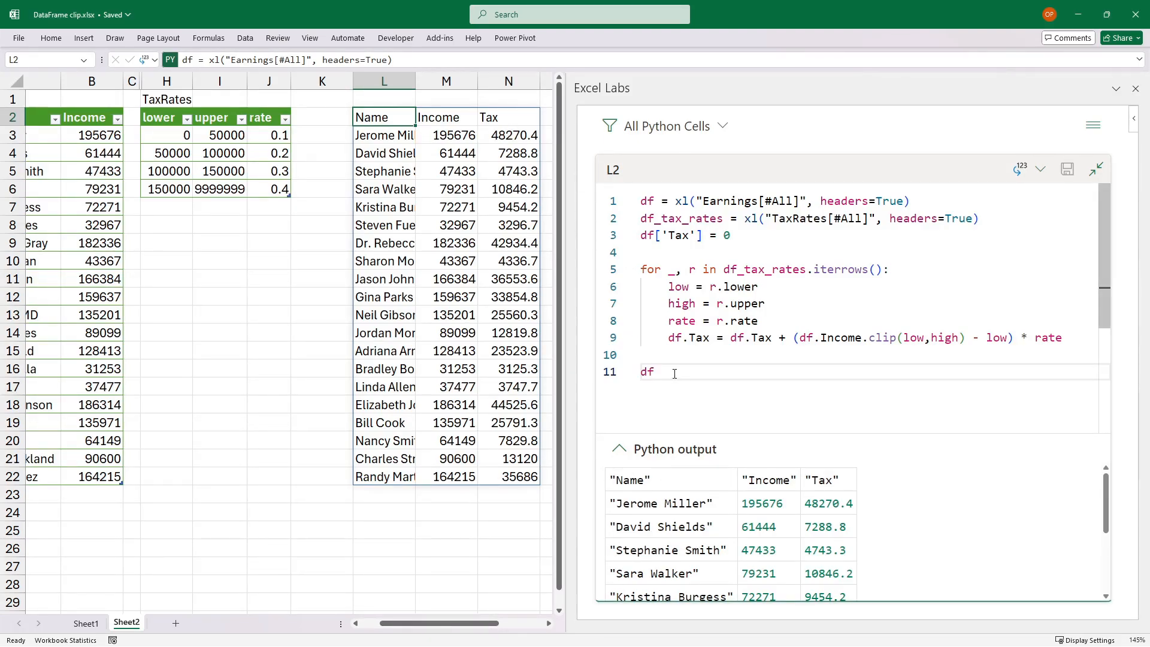
text(.Tax)
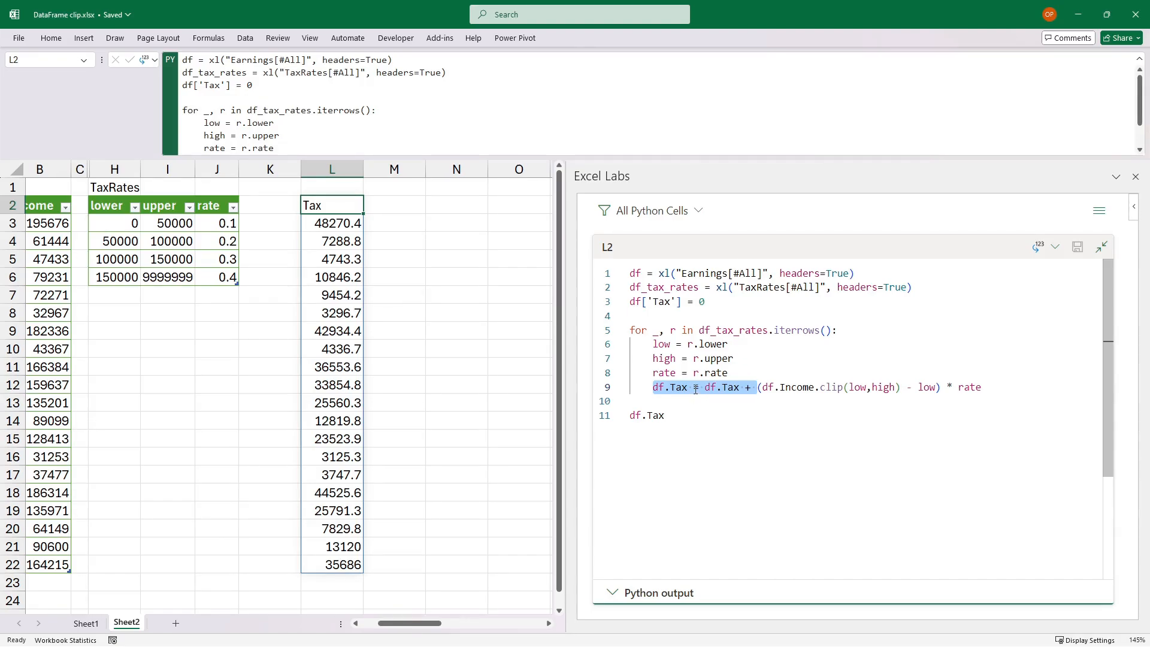
Make the Tax update an in-place df.Tax += that reads r.upper and r.rate directly.
click(745, 426)
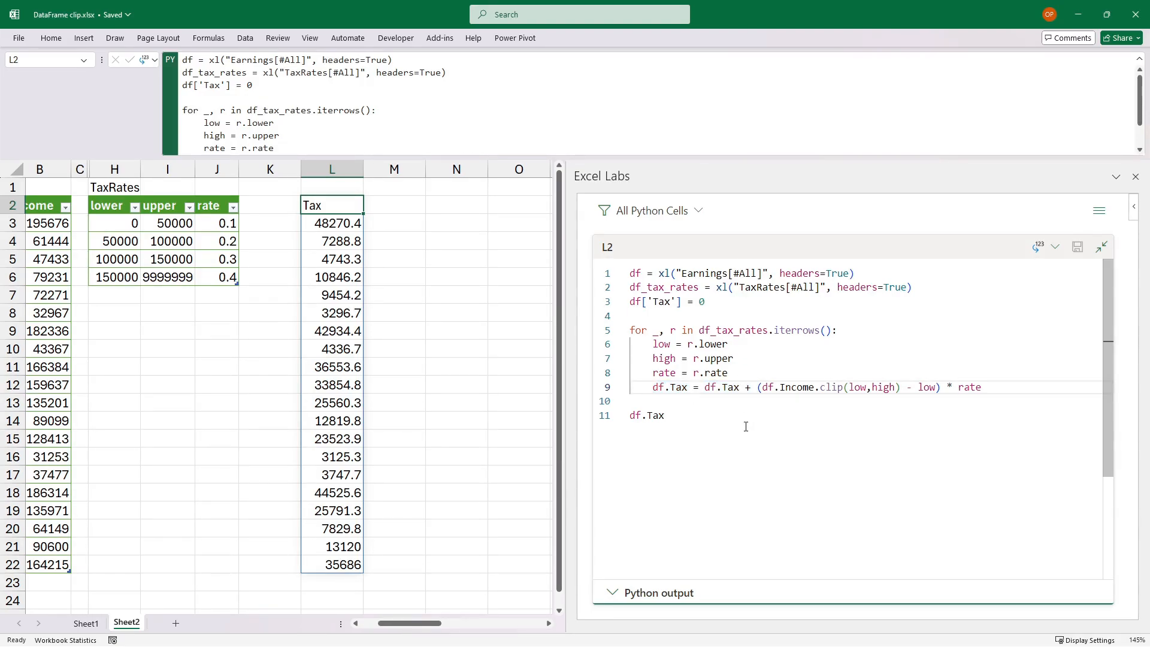
text(+=)
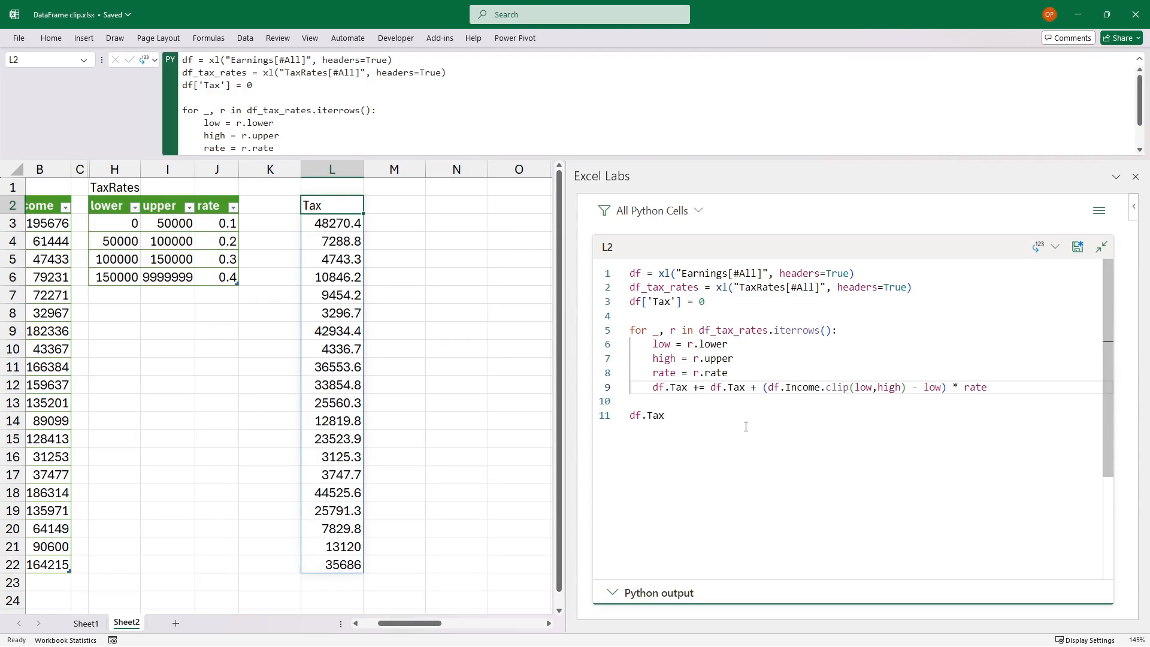
double_click(730, 387)
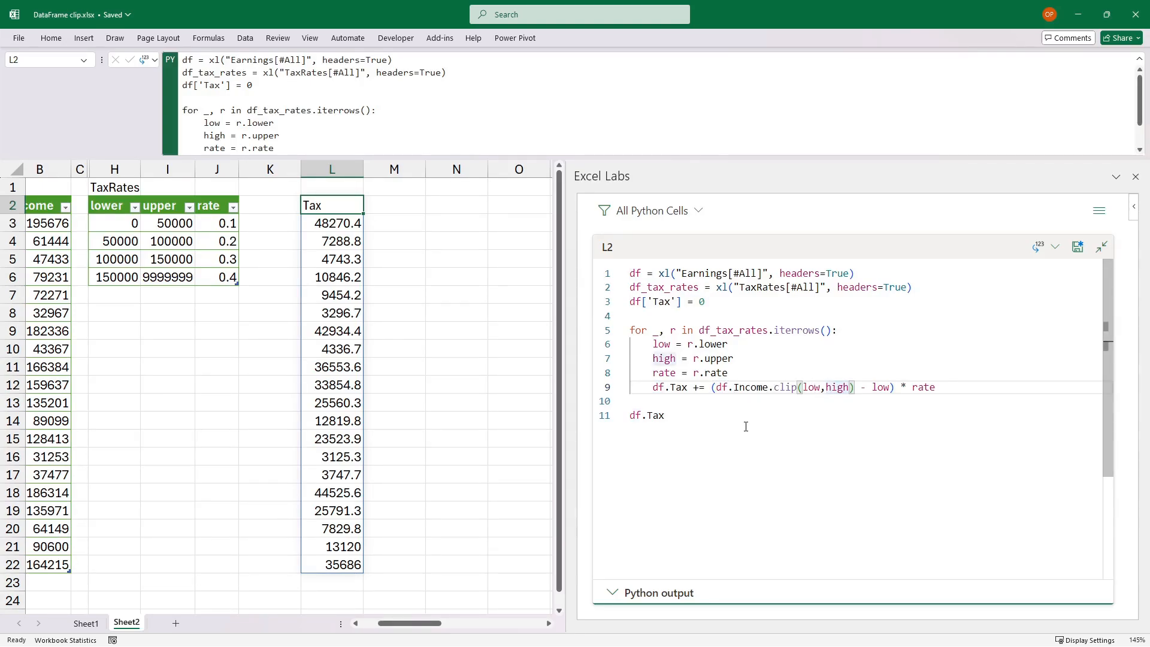
text(r.upper)
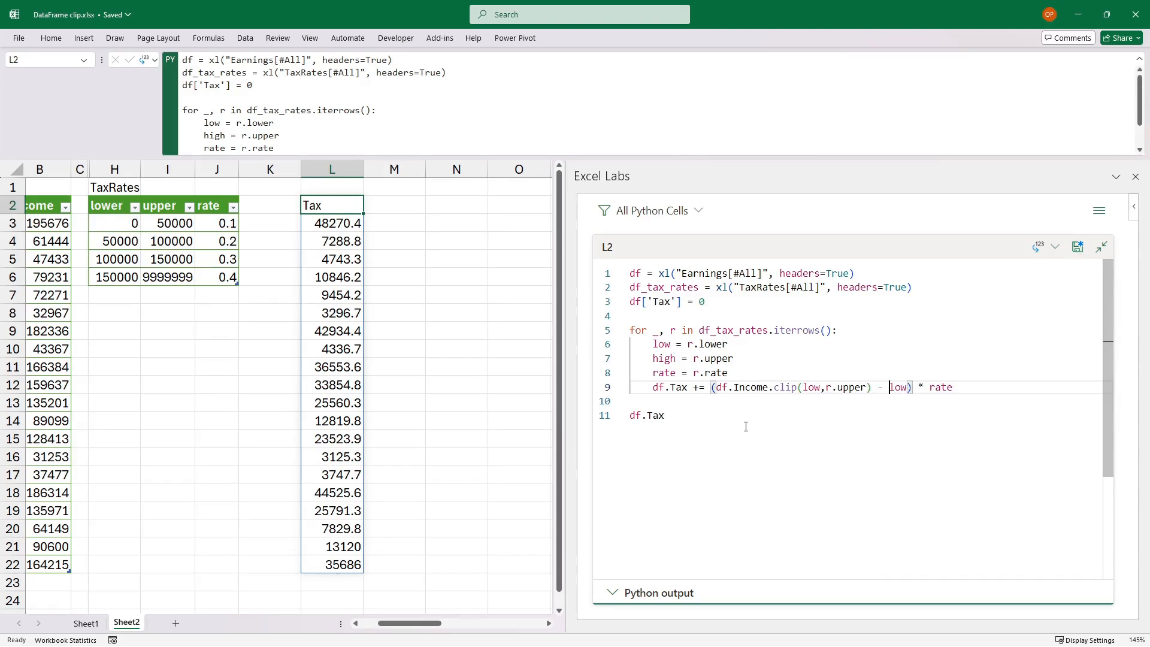
double_click(941, 388)
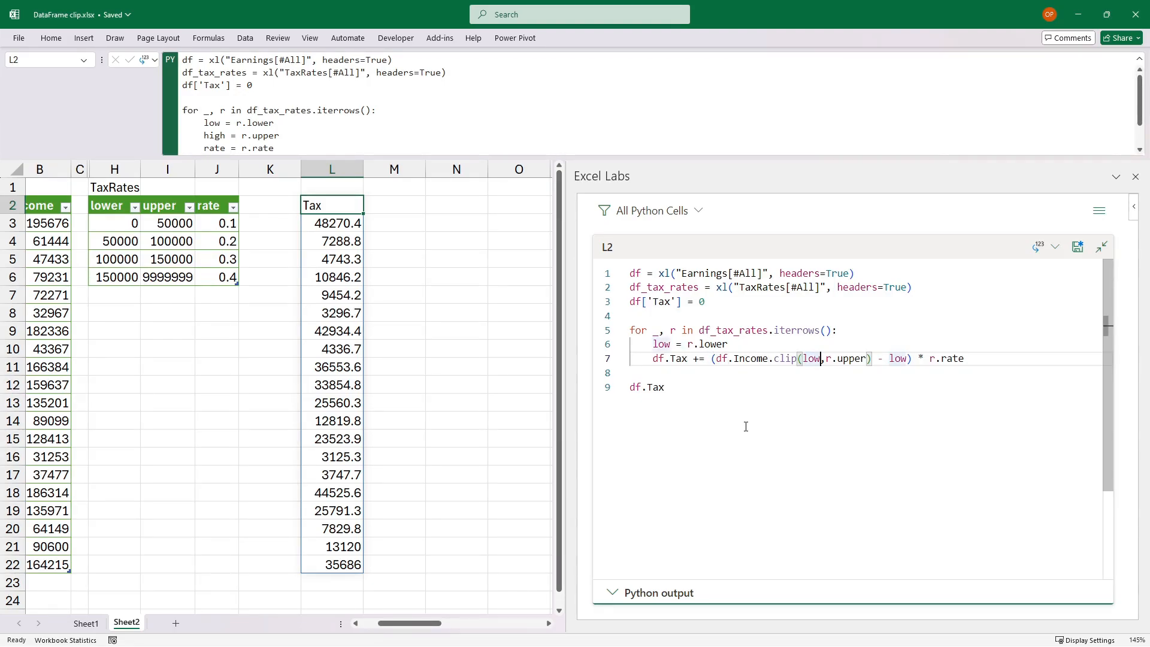
Assign low inline as (low:=r.lower) inside clip and drop the separate low assignment line.
double_click(810, 358)
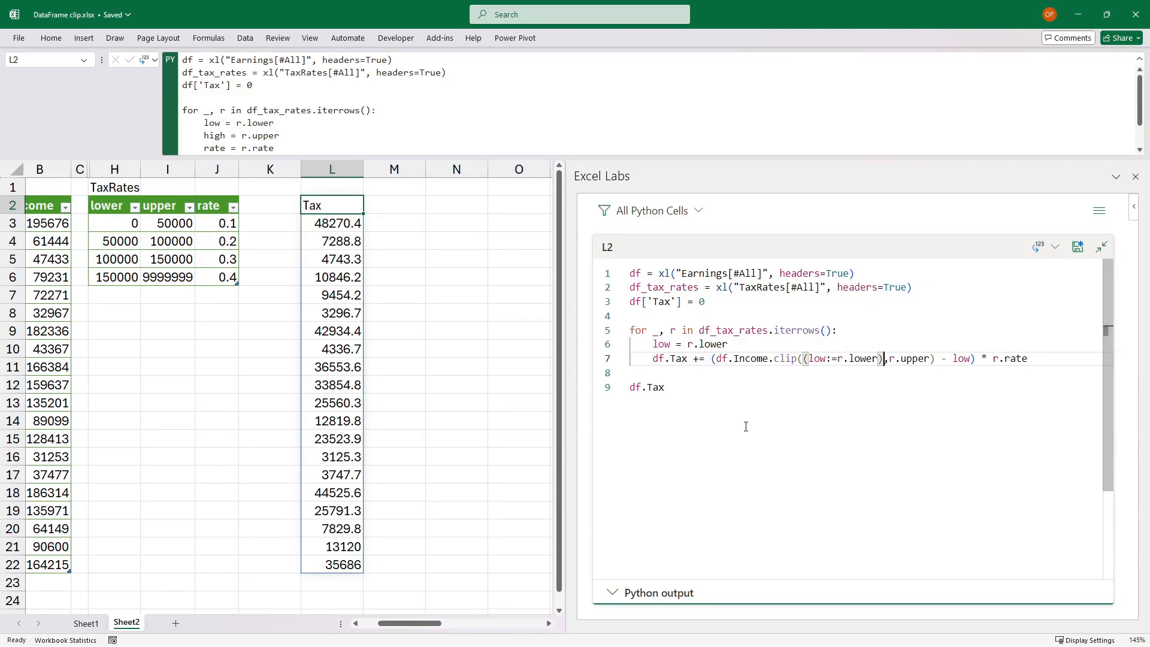
double_click(962, 358)
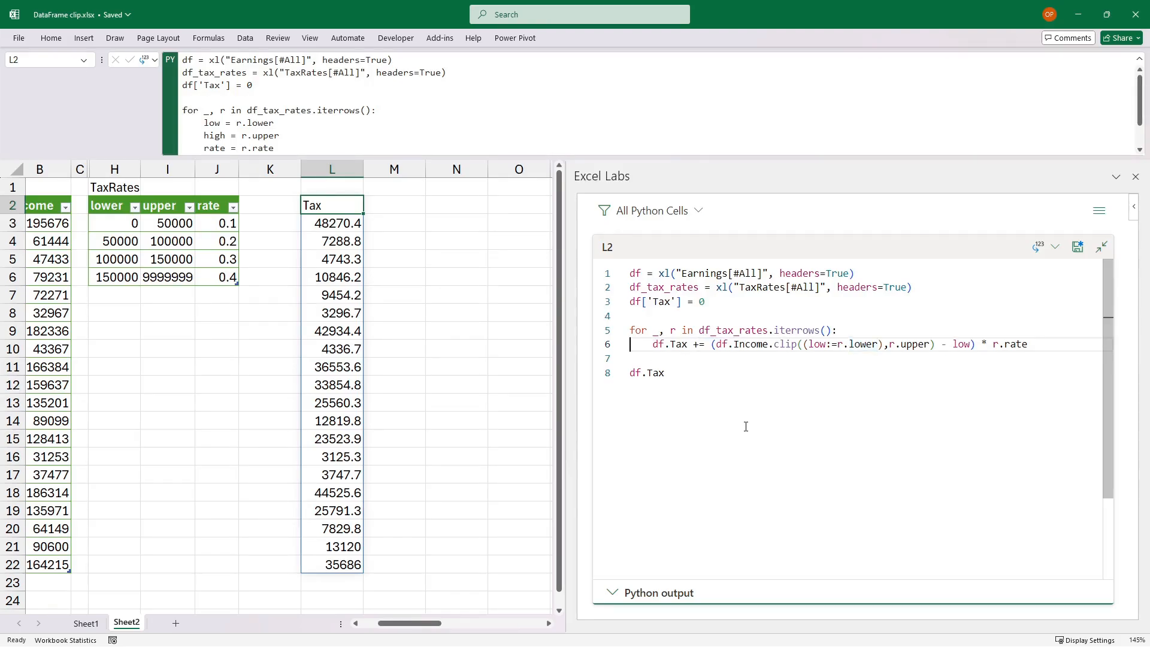
click(1078, 246)
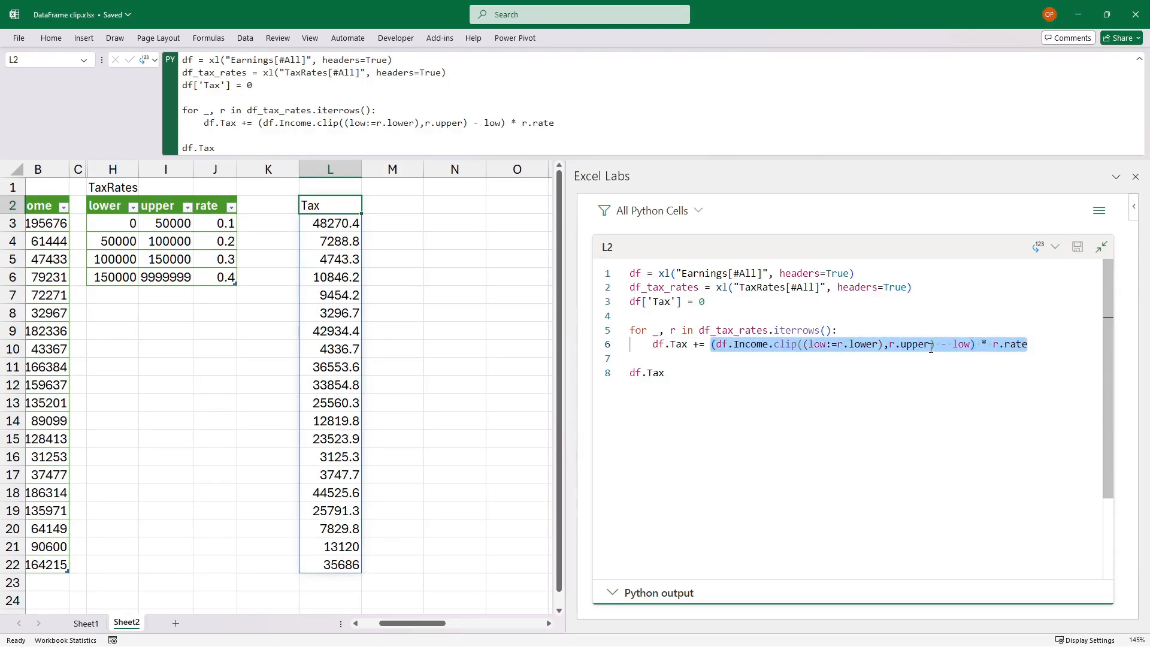
Set df['Tax'] to sum( the copied clipped-income-minus-low times r.rate expression, then begin its for clause.
right_click(822, 343)
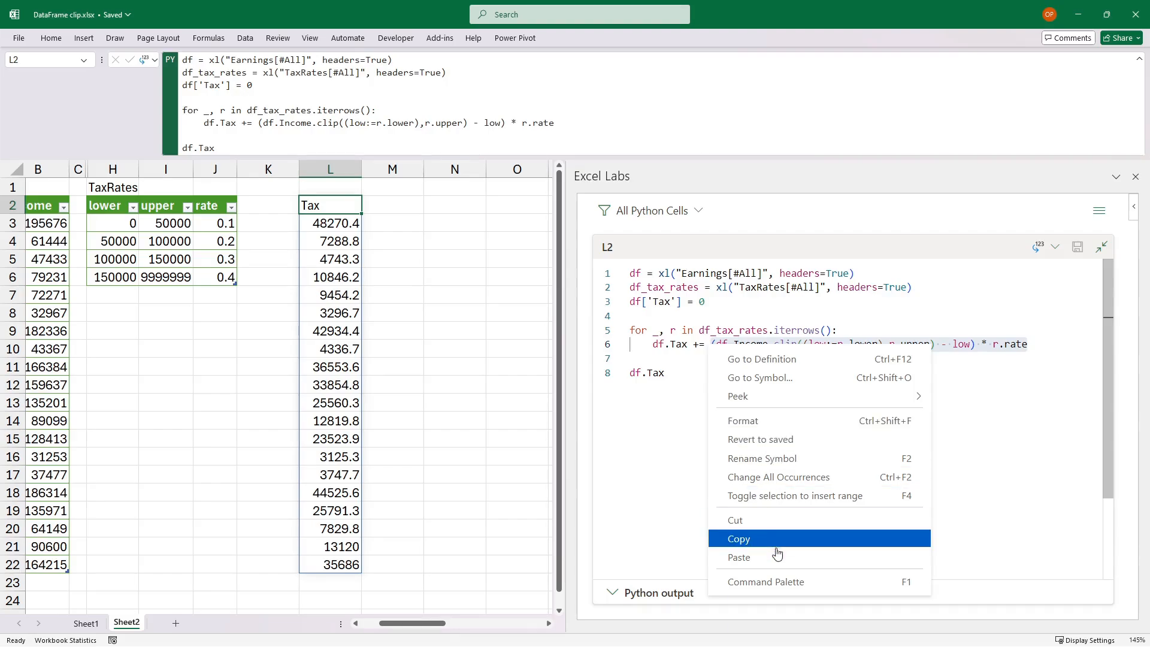
click(738, 539)
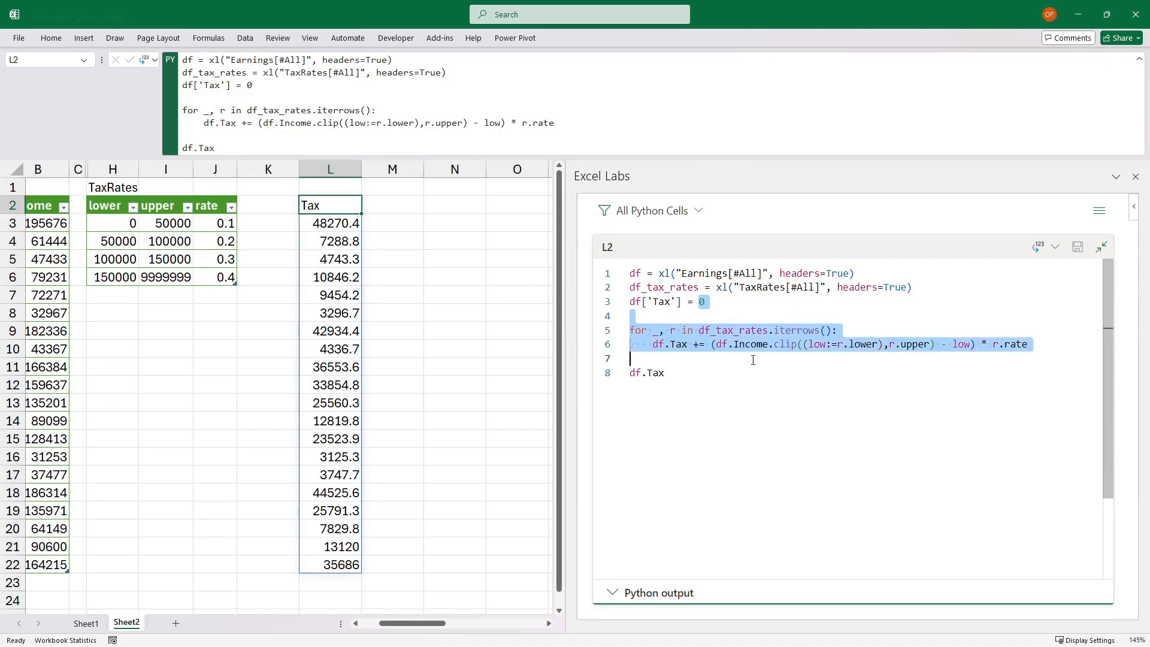
text(su)
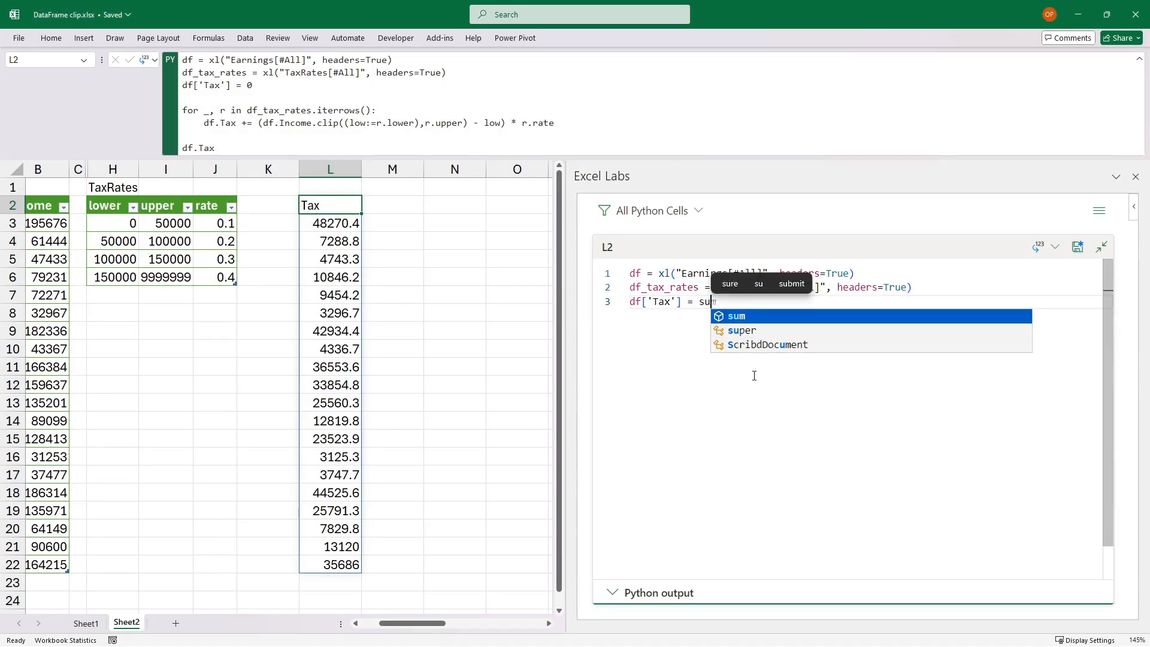
click(736, 317)
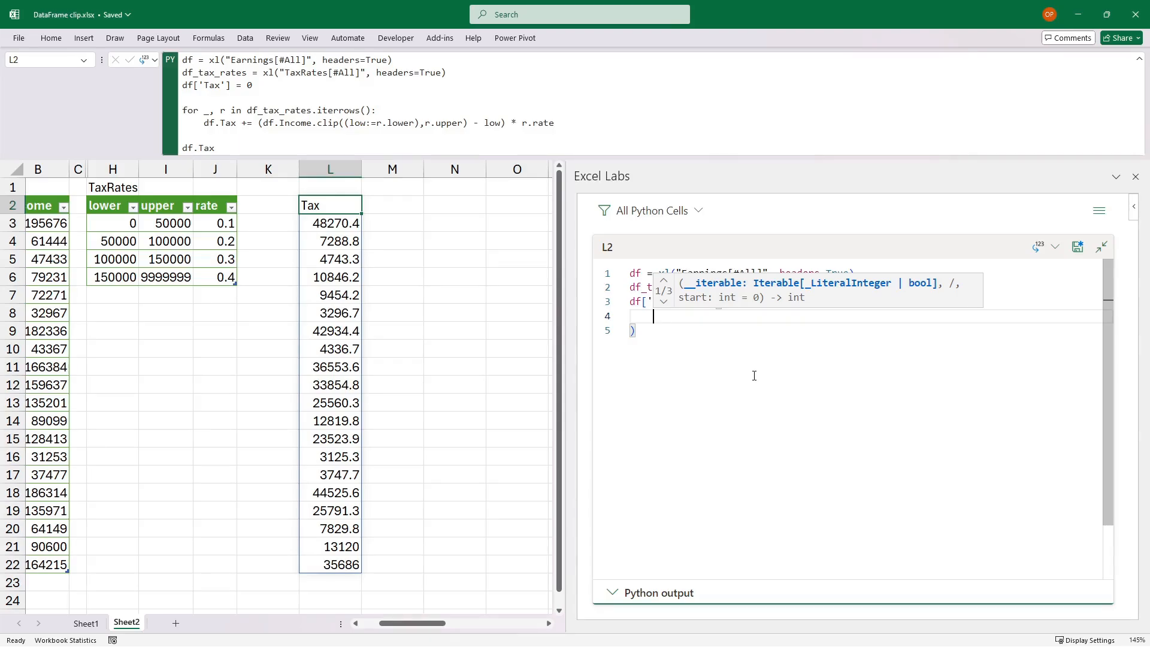
text(sum()
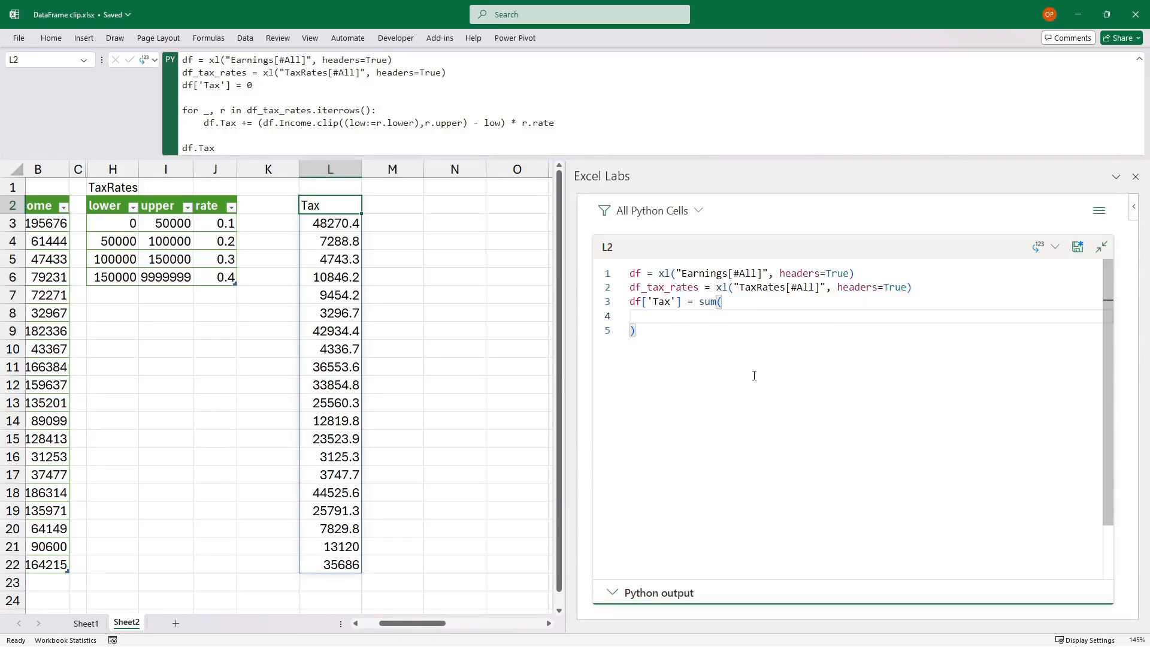
text((df.Income.clip((low:=r.lower),r.upper) - low) * r.rate)
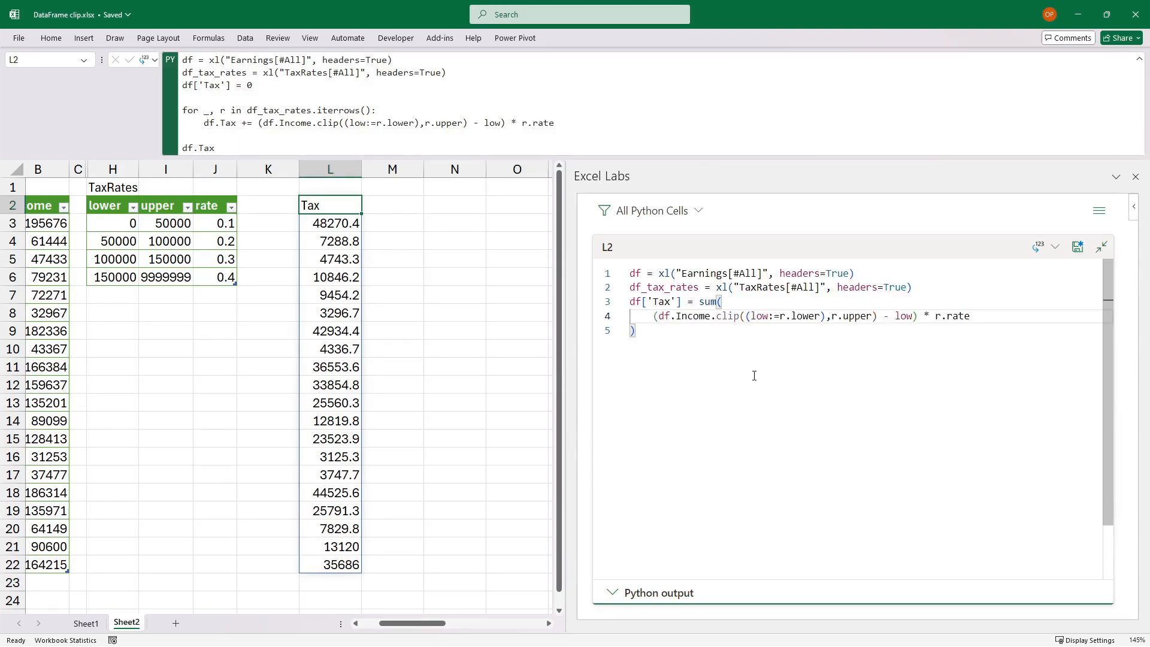
key(enter)
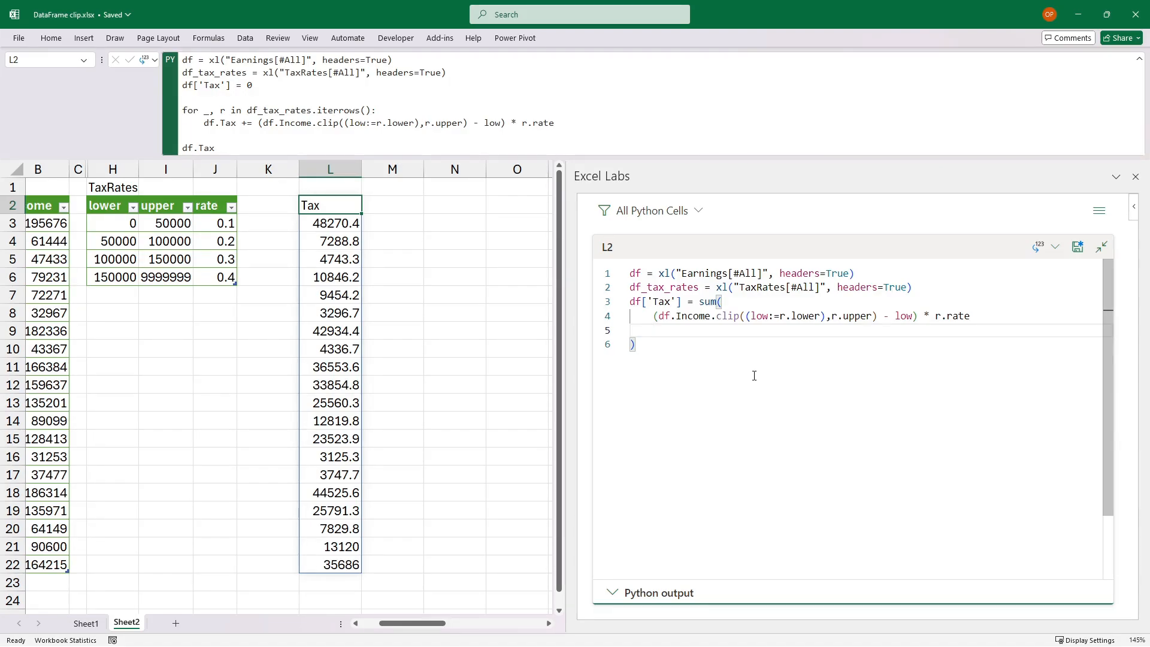
text(for)
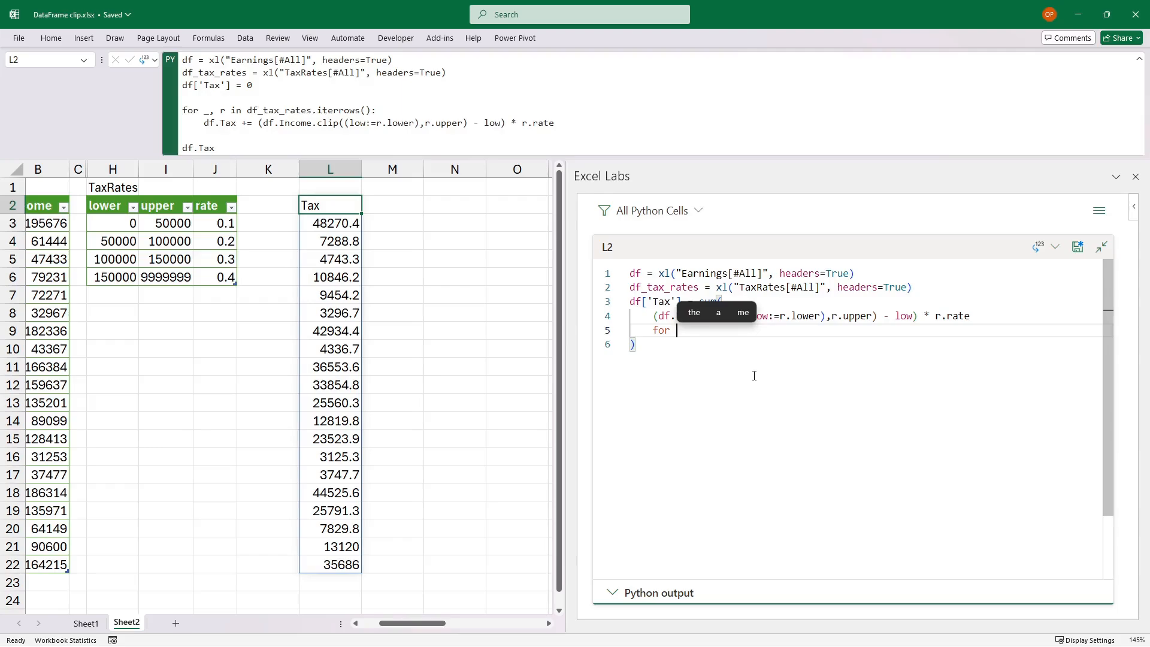